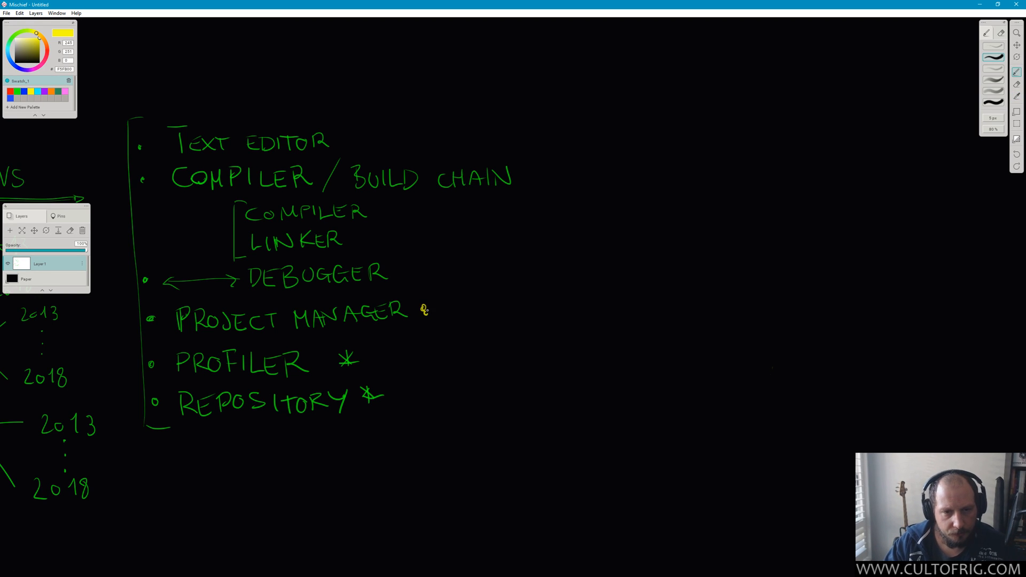
Shift the canvas to free space above the green tool list for the Python heading
drag(425, 315, 409, 308)
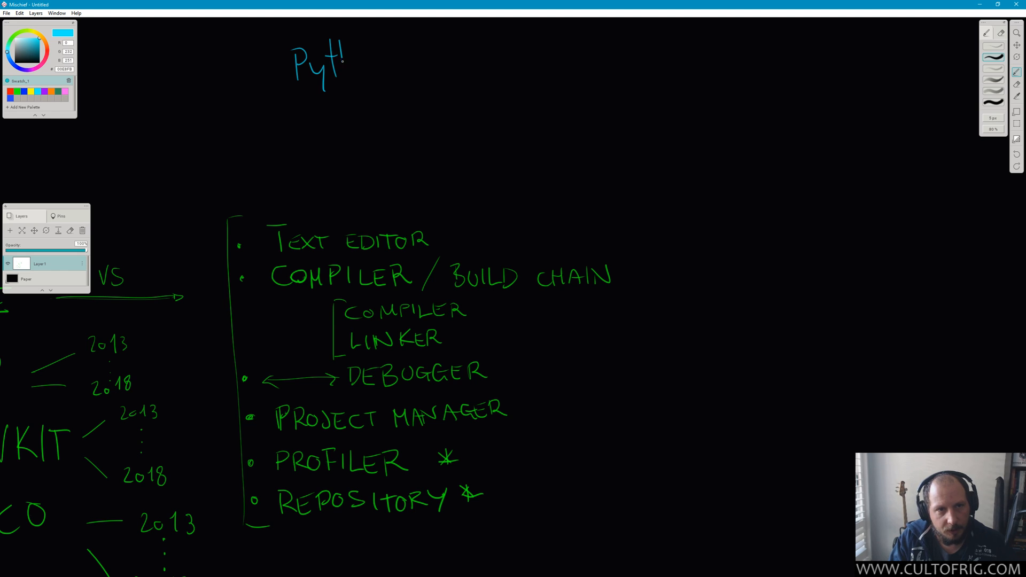
Hand-write the Python heading with app.py, math.py below and python.exe above it
drag(343, 68, 389, 69)
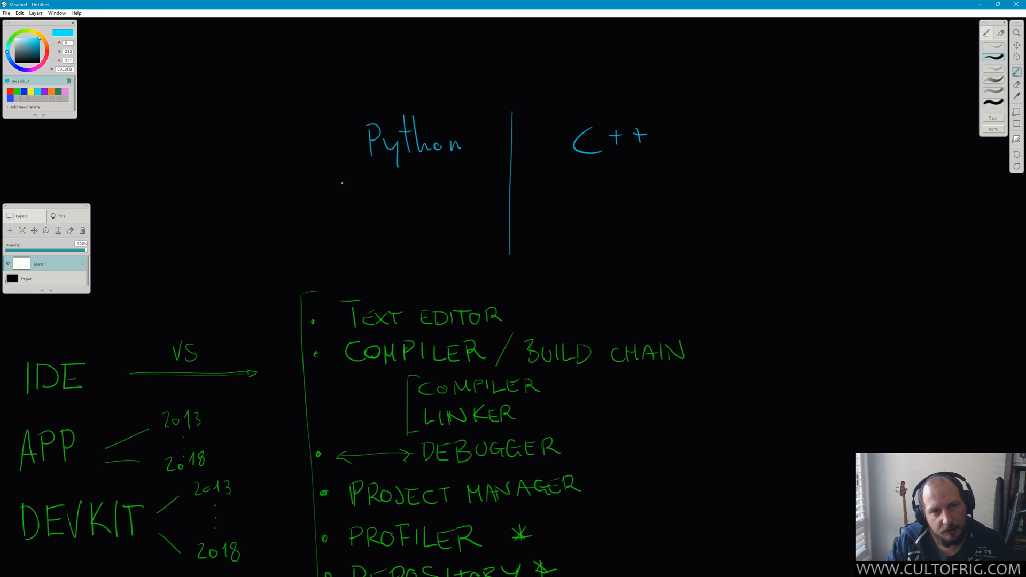
drag(330, 197, 376, 186)
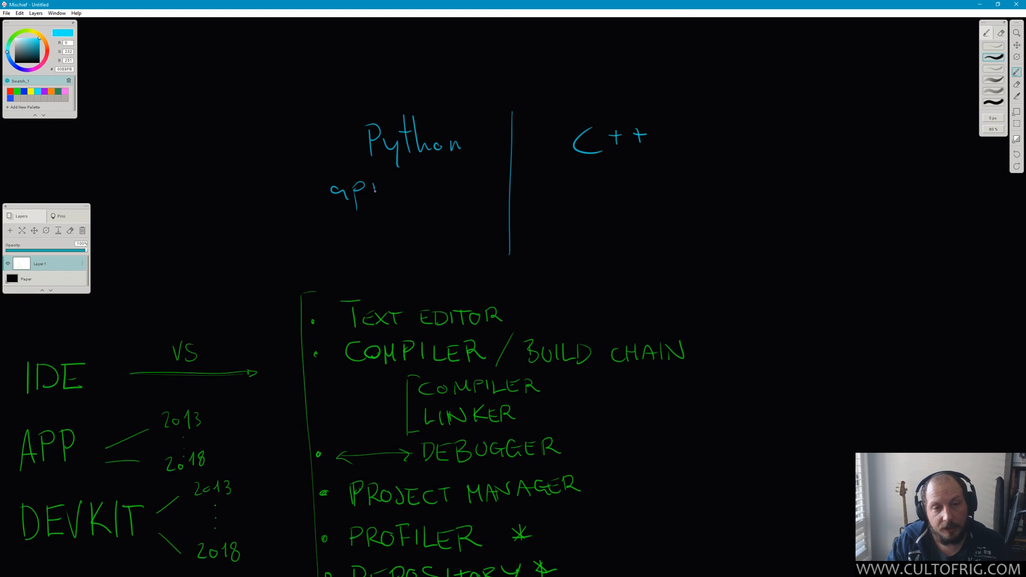
drag(377, 190, 438, 183)
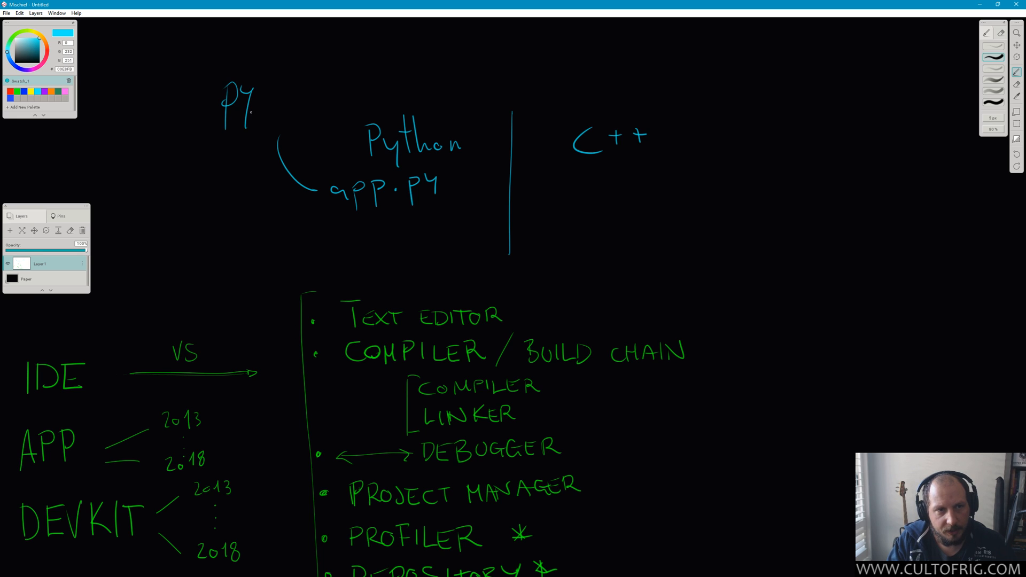
drag(255, 86, 327, 89)
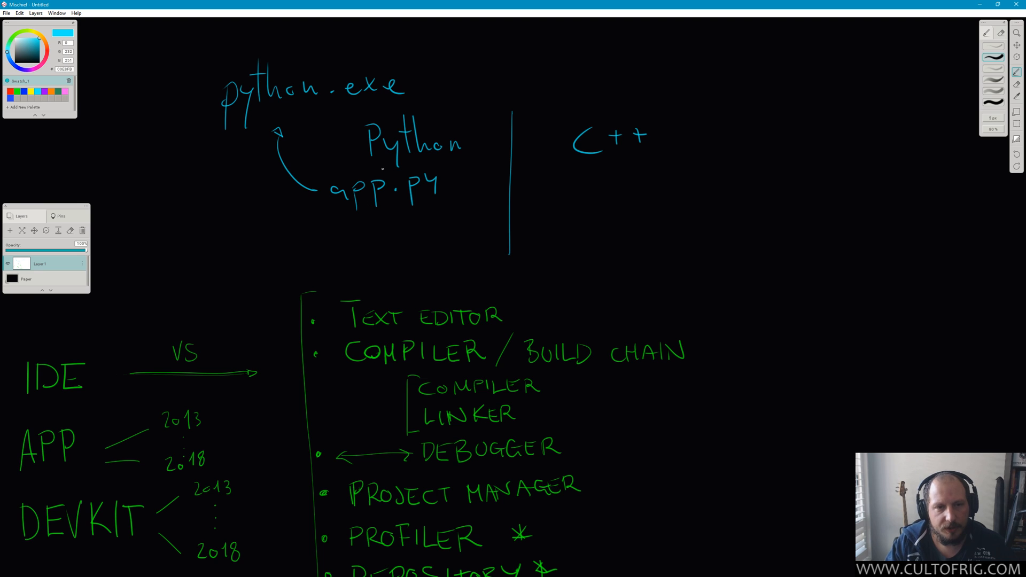
scroll(down, 3)
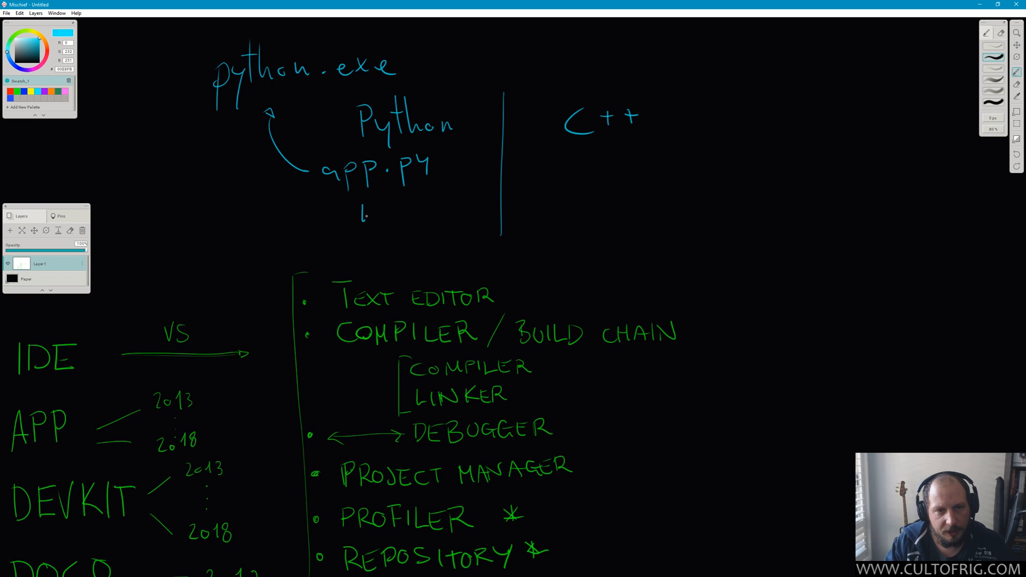
drag(359, 209, 435, 212)
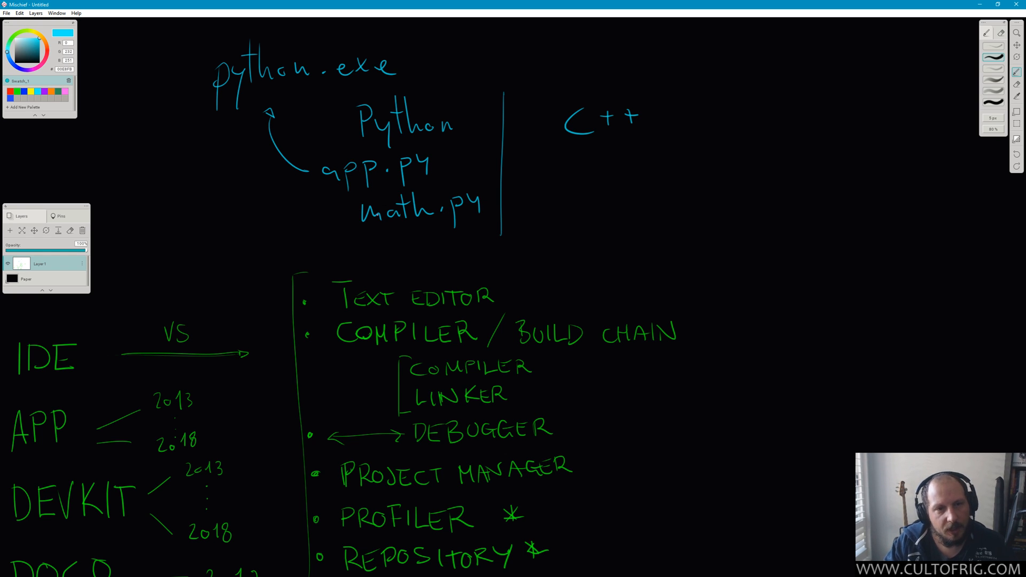
Draw a short upward arrow from math.py to app.py
drag(383, 203, 382, 179)
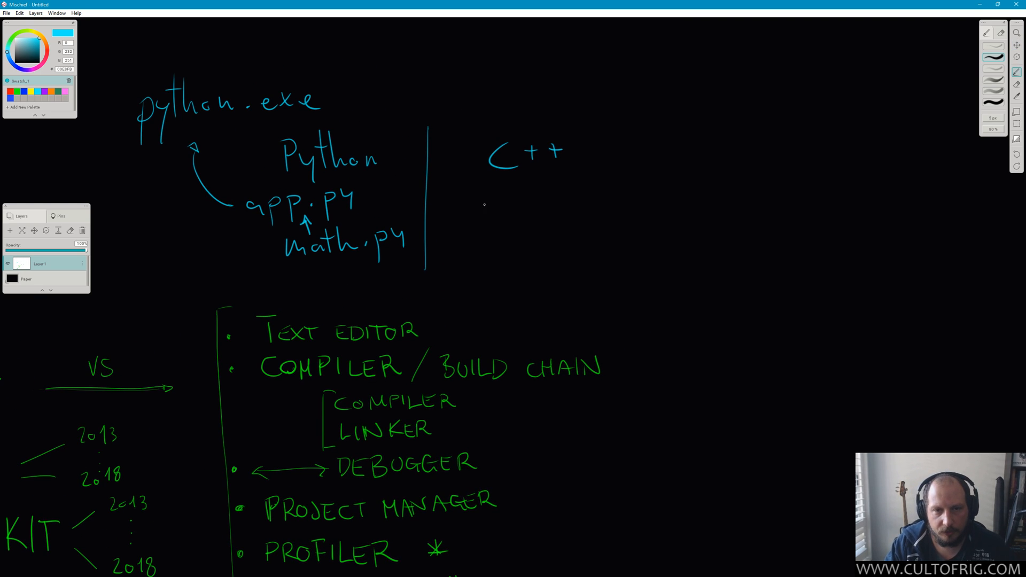
Hand-write math.h, math.cpp and app.cpp under the C++ heading
drag(481, 200, 514, 206)
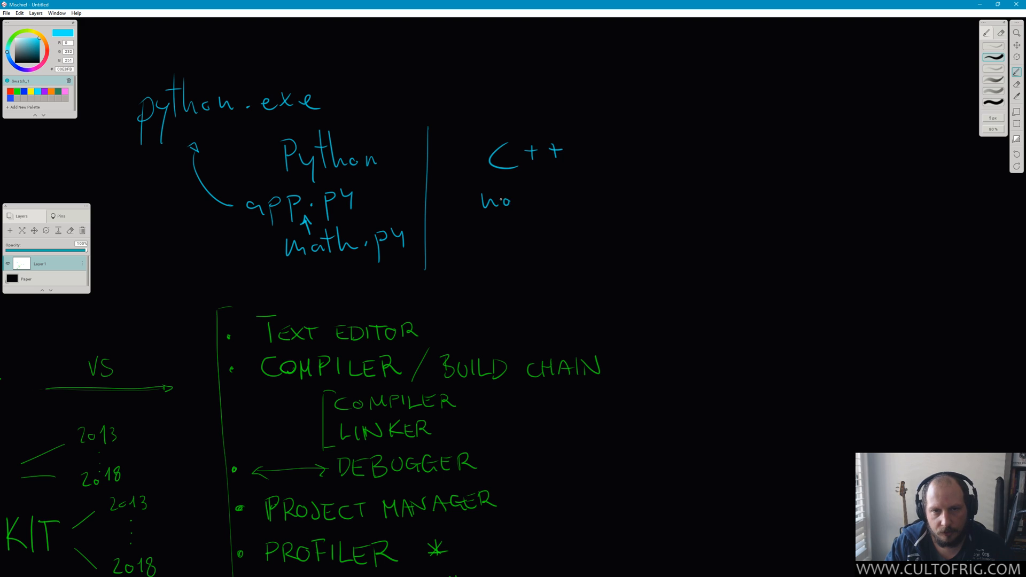
drag(481, 200, 543, 200)
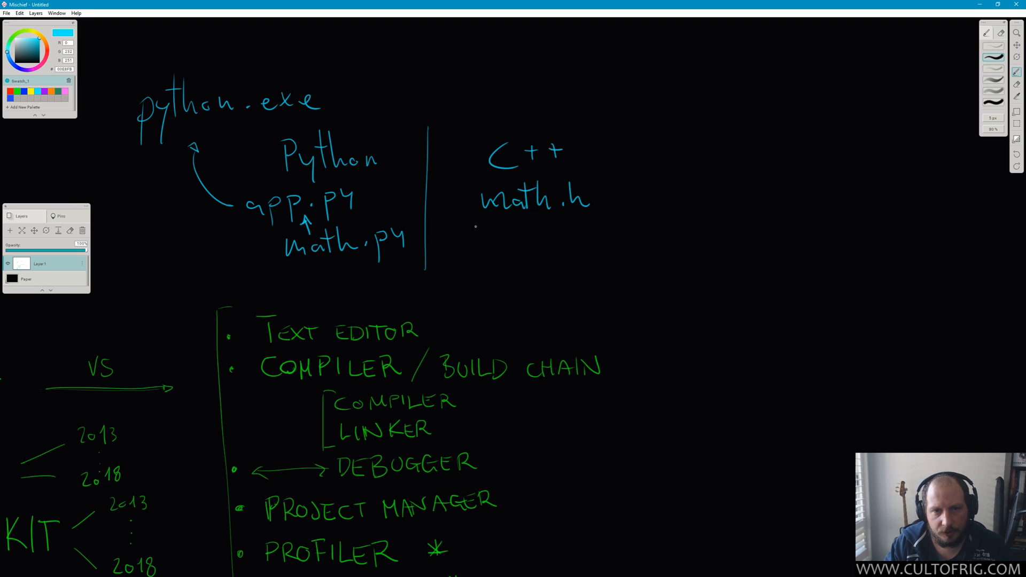
drag(481, 232, 523, 232)
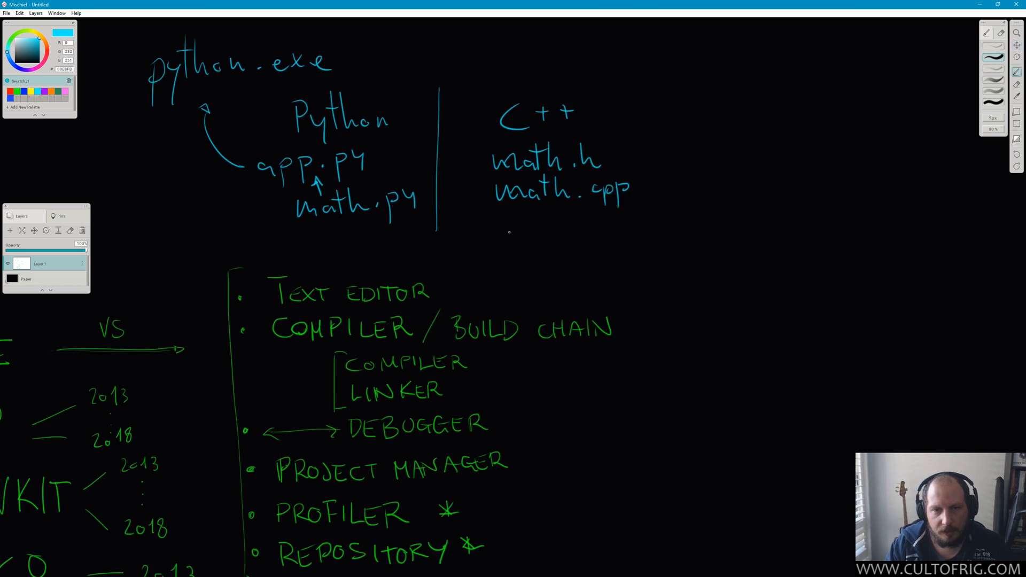
drag(506, 236, 553, 245)
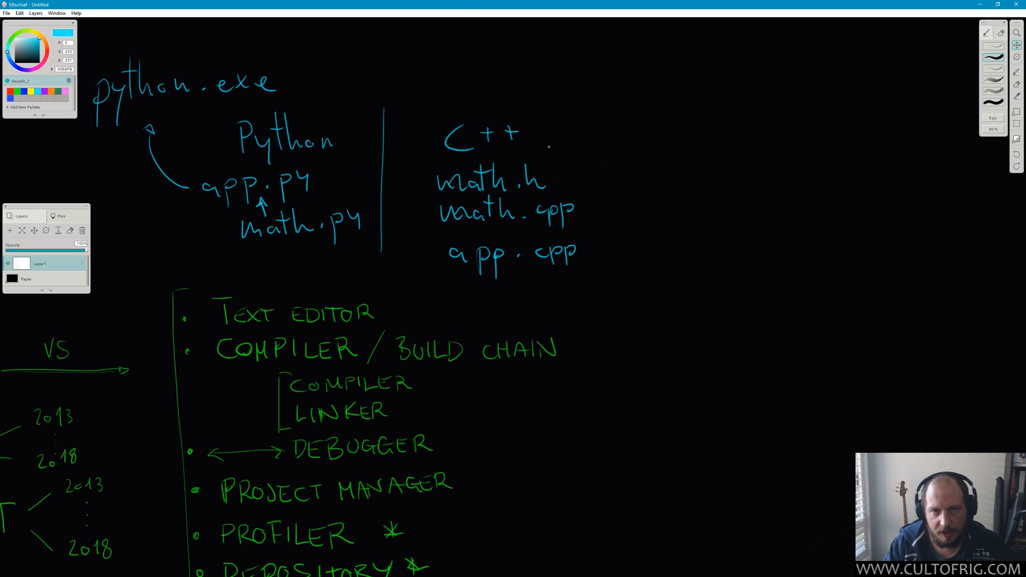
Brace the three C++ files and draw an arrow leading to hand-written app.exe
drag(592, 105, 601, 278)
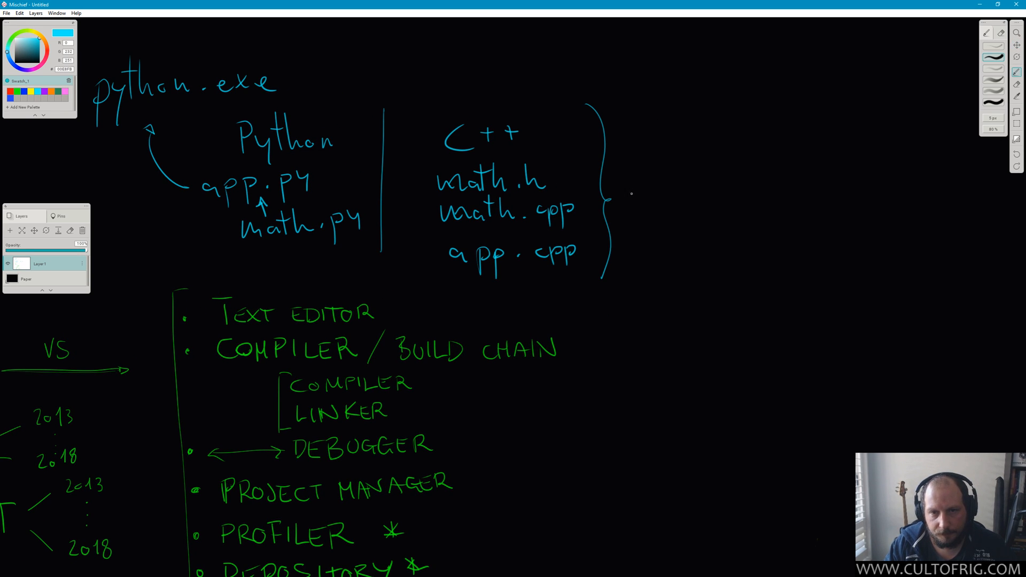
drag(622, 195, 713, 194)
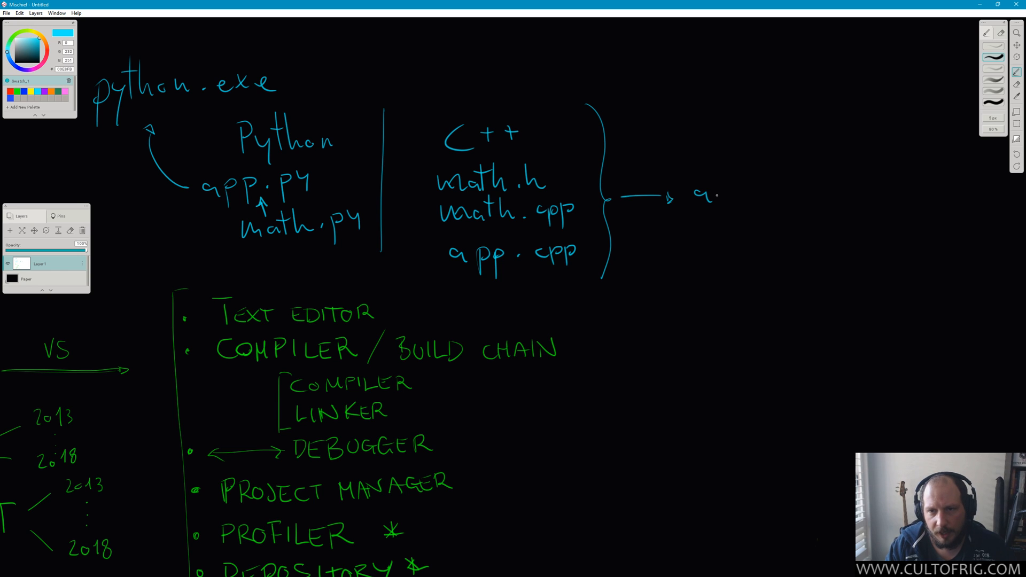
drag(703, 196, 812, 196)
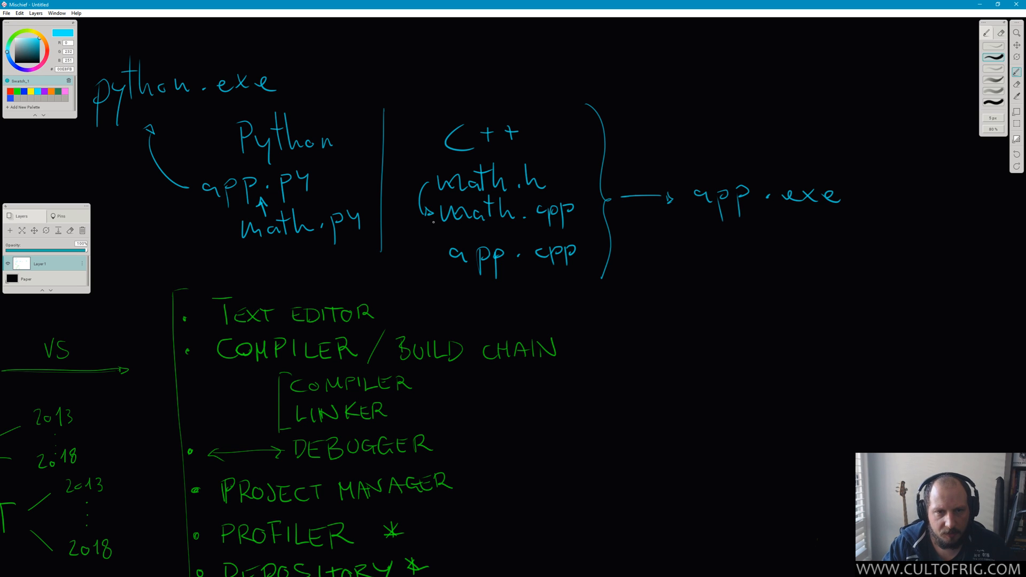
Erase app.cpp, the brace and app.exe, then brace math.h and math.cpp into a lib
drag(425, 223, 441, 252)
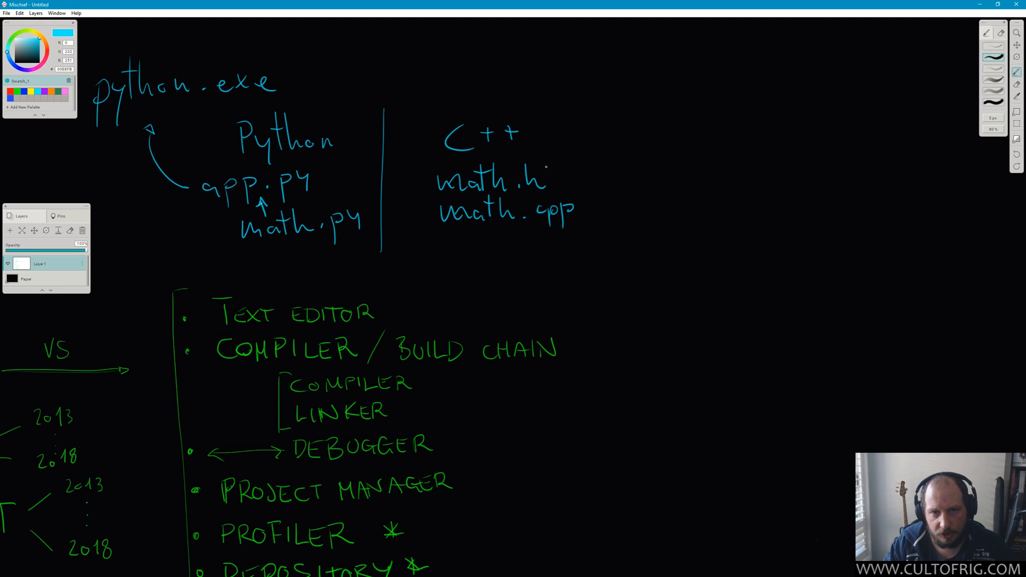
drag(586, 167, 589, 222)
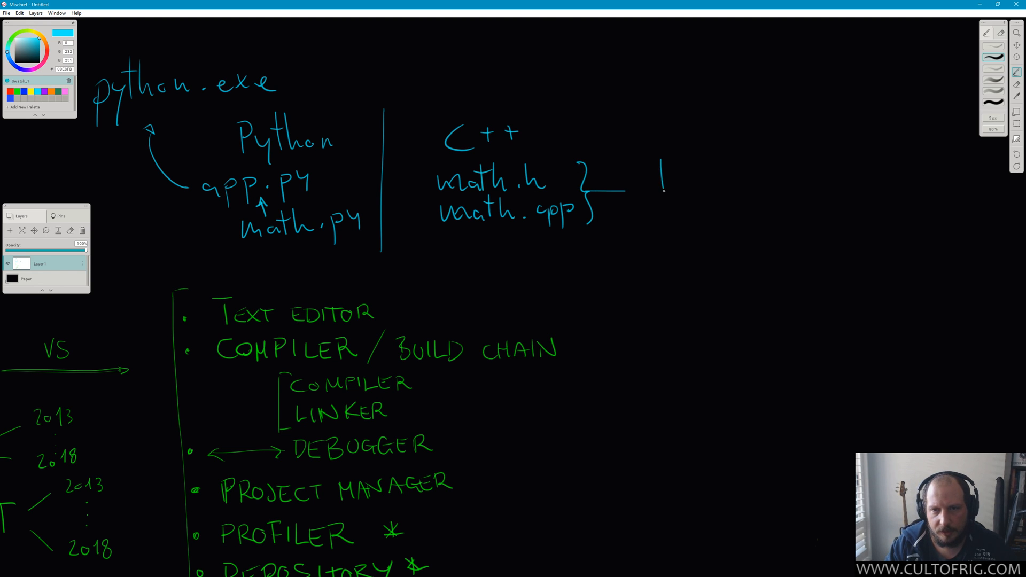
drag(660, 167, 693, 196)
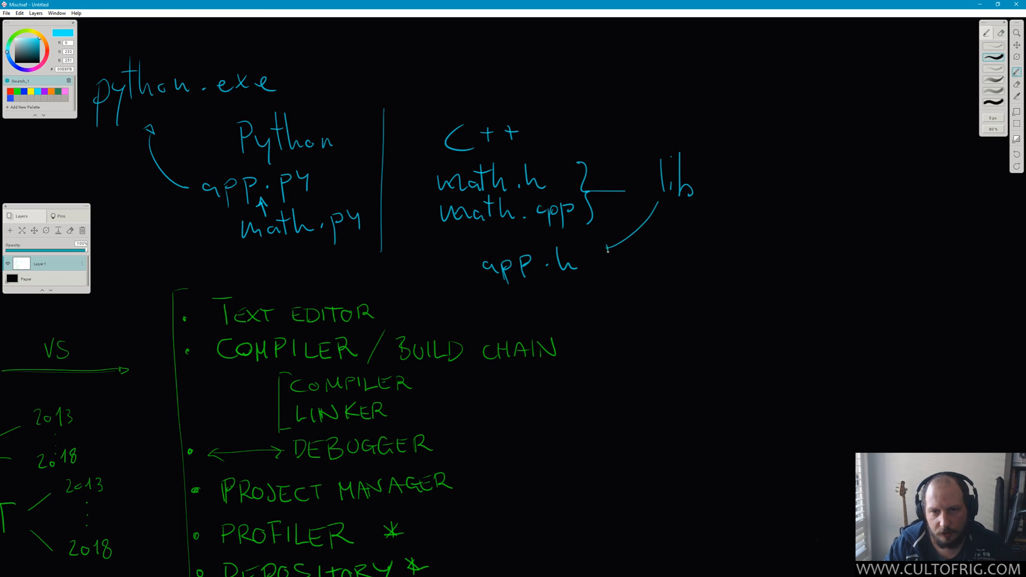
Write app.h and app.cpp below, leading to the .exe on the C++ side
drag(493, 290, 523, 318)
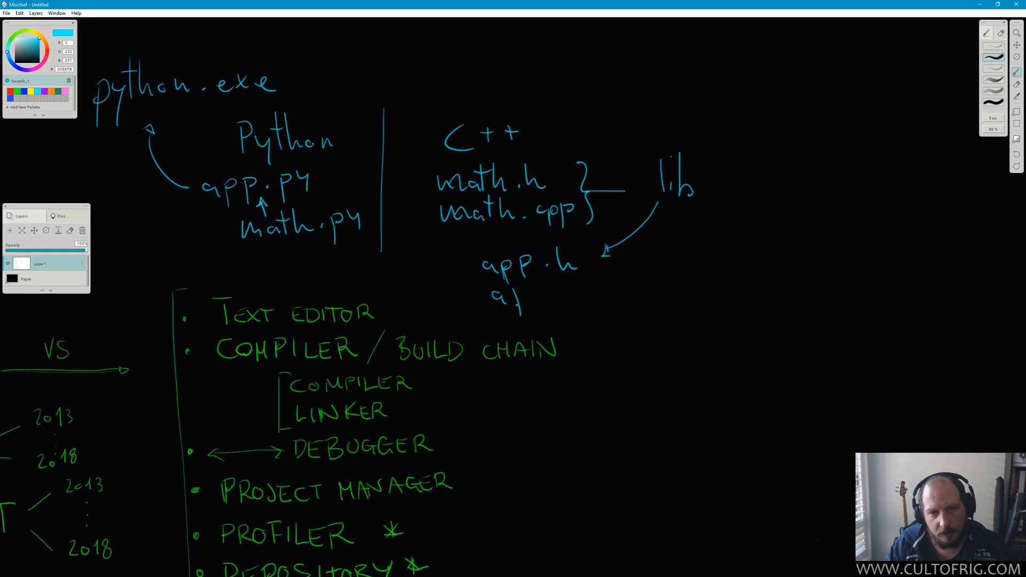
drag(497, 295, 586, 295)
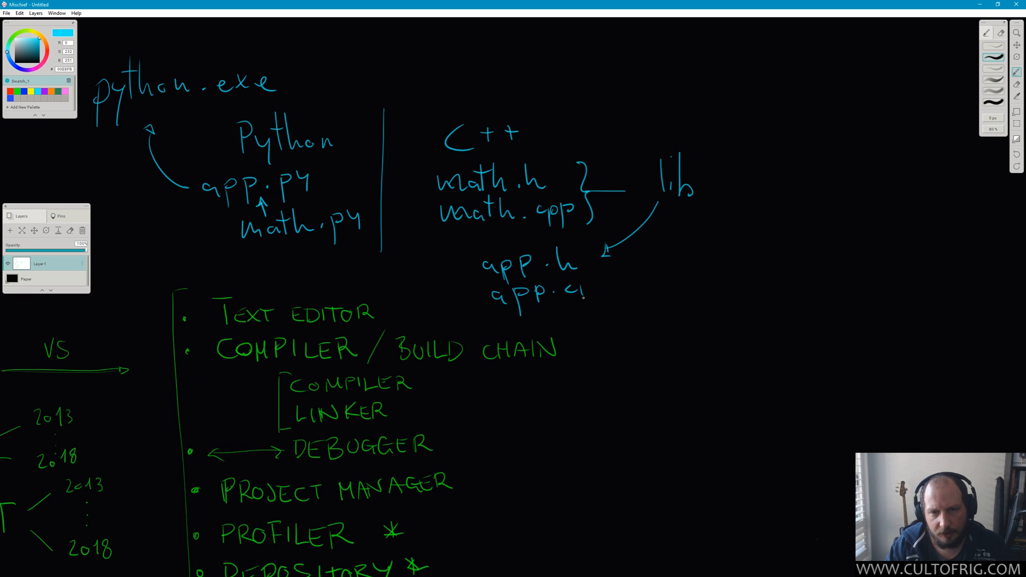
drag(583, 287, 700, 286)
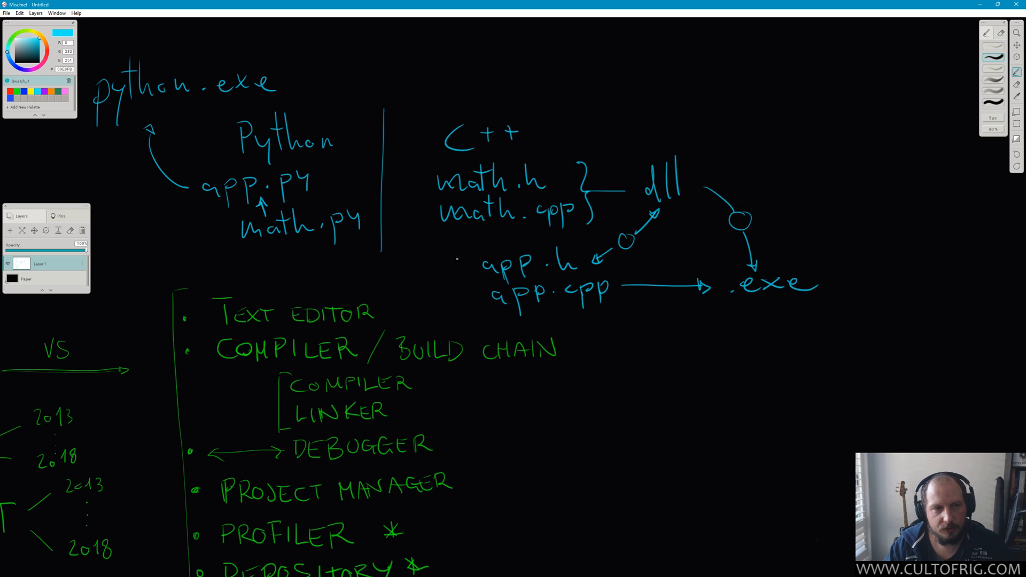
Add math.dll above the diagram, app.exe beside the .exe and a circled lib feeding math.h
scroll(down, 3)
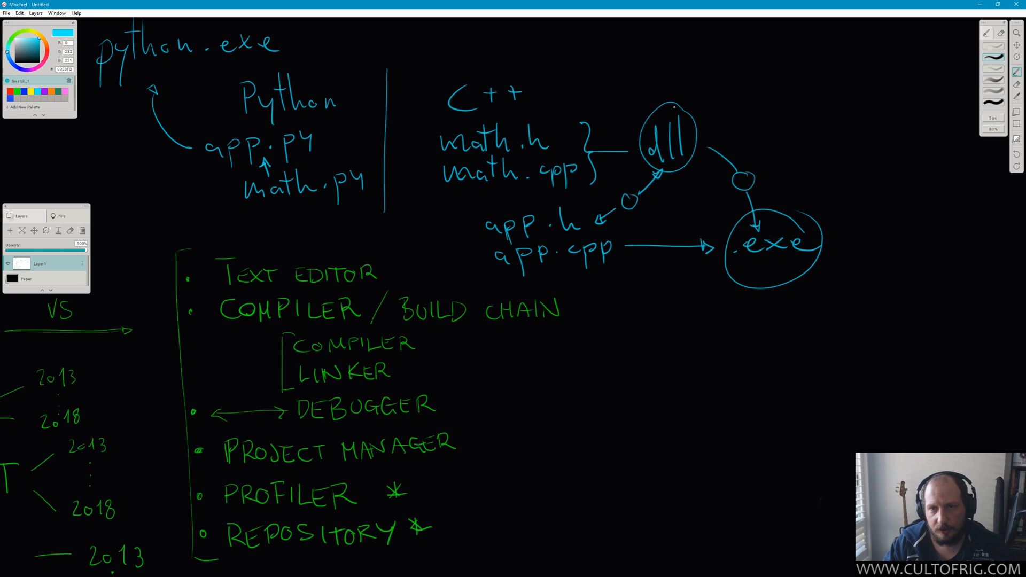
drag(619, 74, 661, 78)
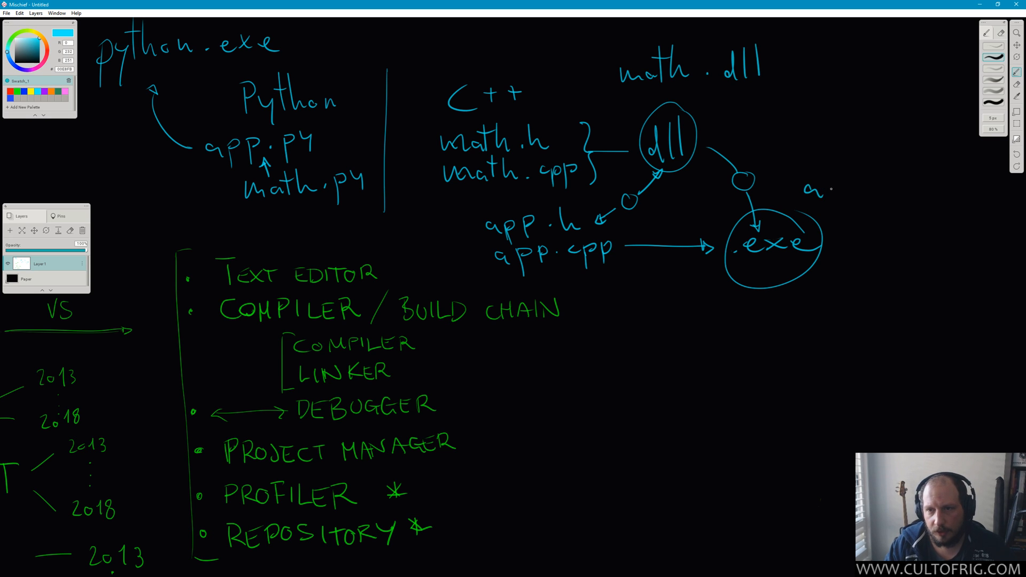
drag(804, 193, 906, 190)
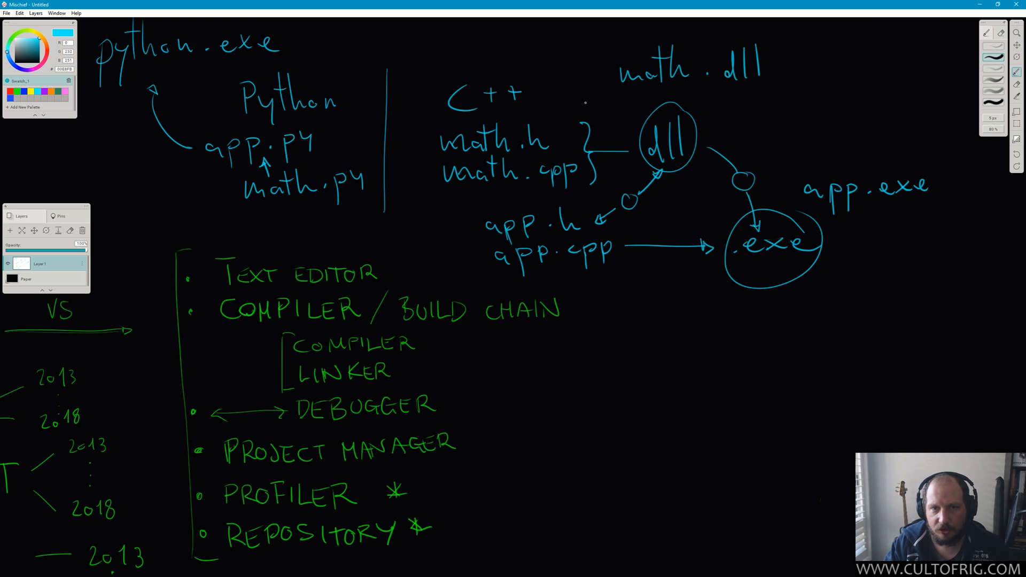
drag(569, 46, 555, 121)
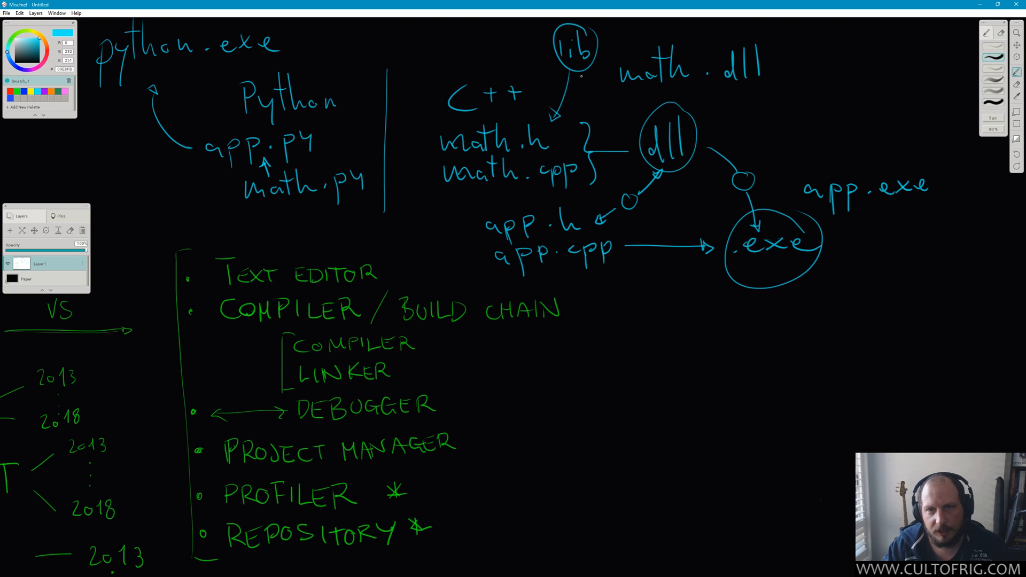
drag(582, 72, 635, 123)
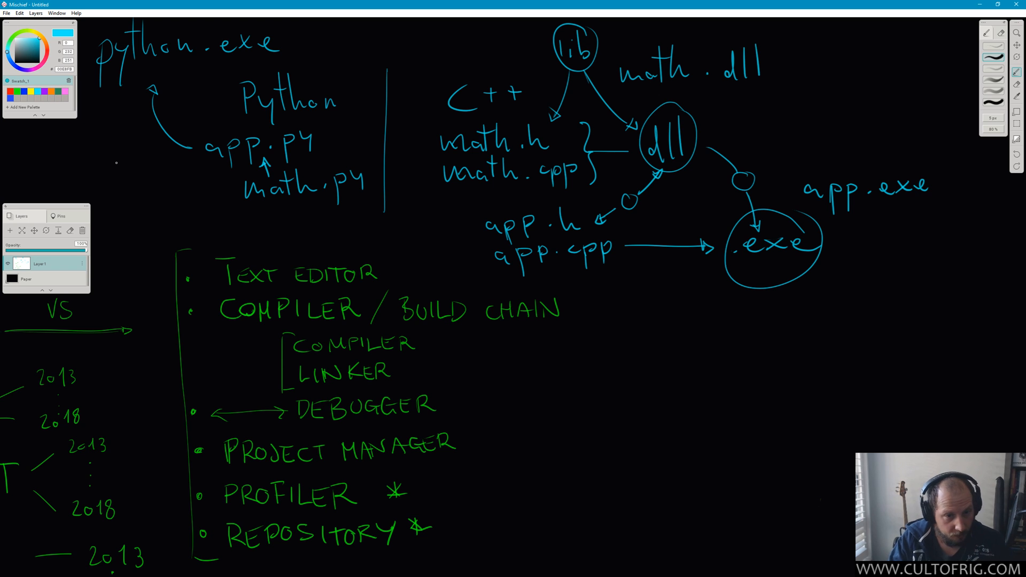
Draw a small arrow beside PROJECT MANAGER and switch over to Visual Studio
drag(480, 439, 521, 436)
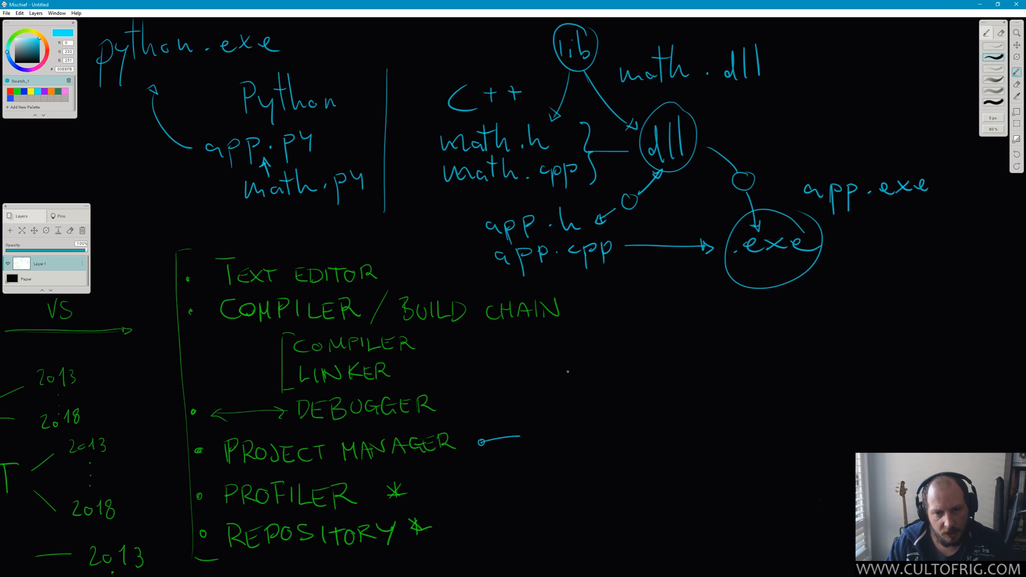
key(Win+Tab)
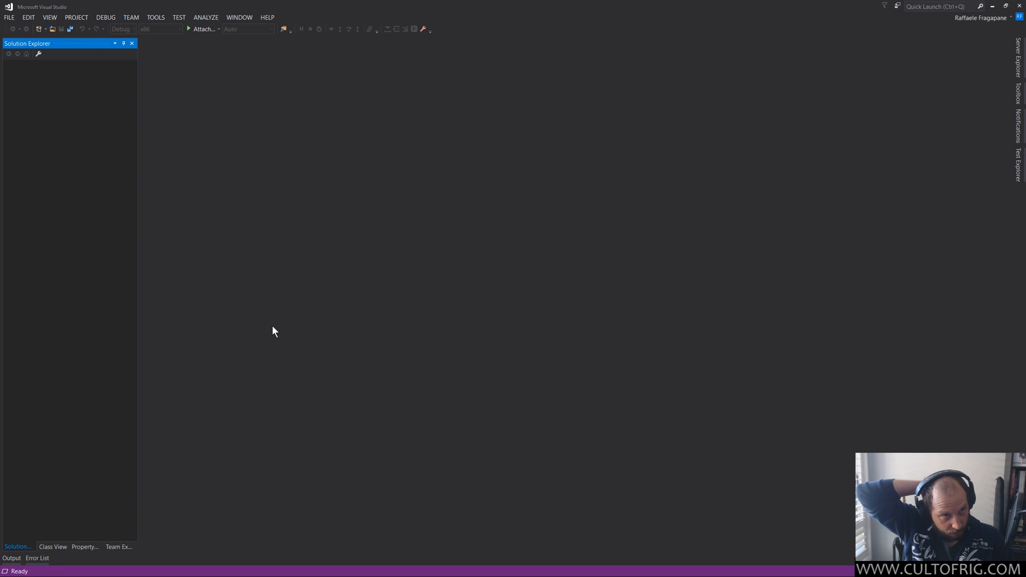
mouse_move(333, 124)
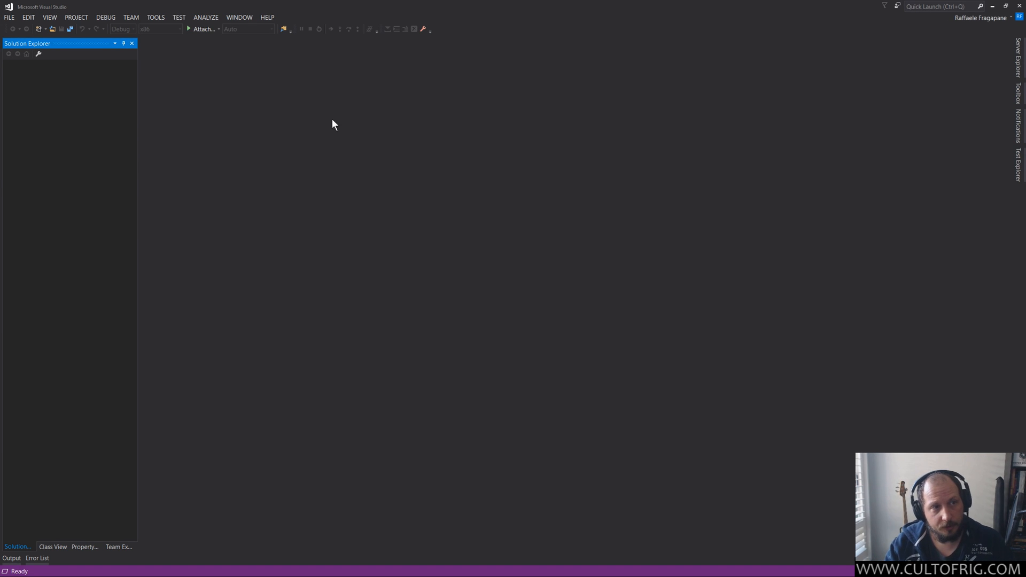
mouse_move(376, 187)
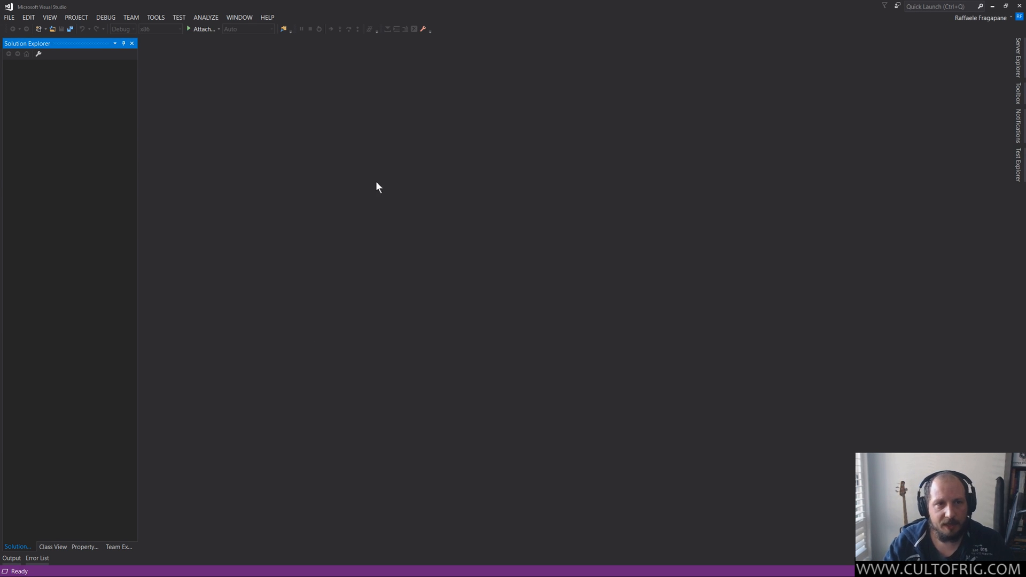
mouse_move(475, 217)
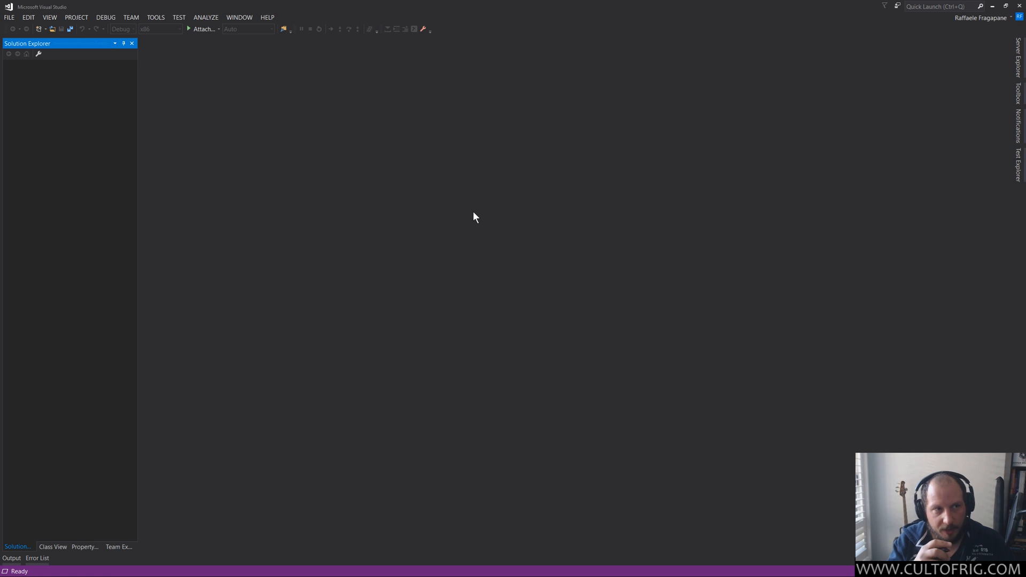
mouse_move(429, 282)
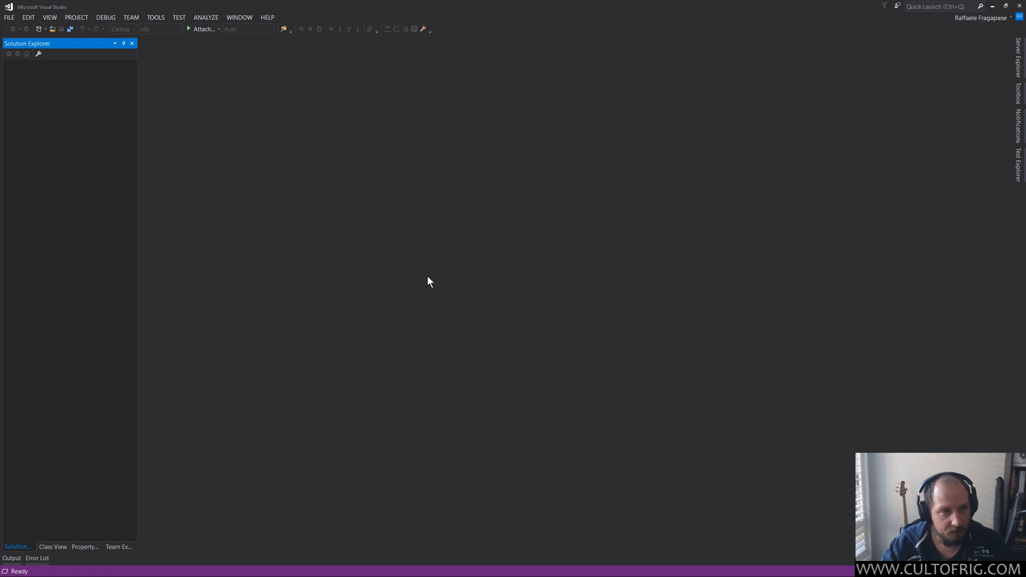
mouse_move(266, 194)
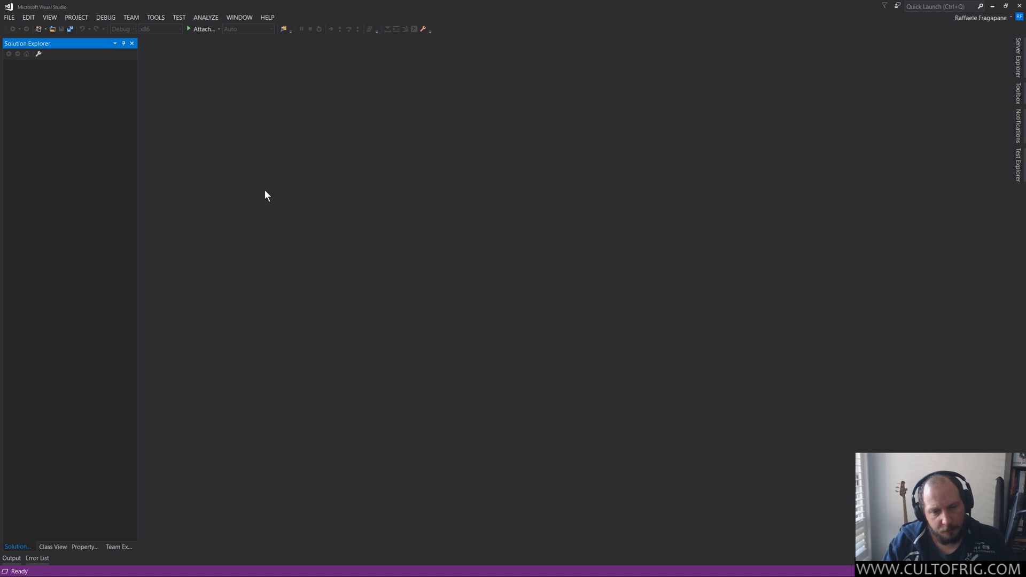
mouse_move(365, 231)
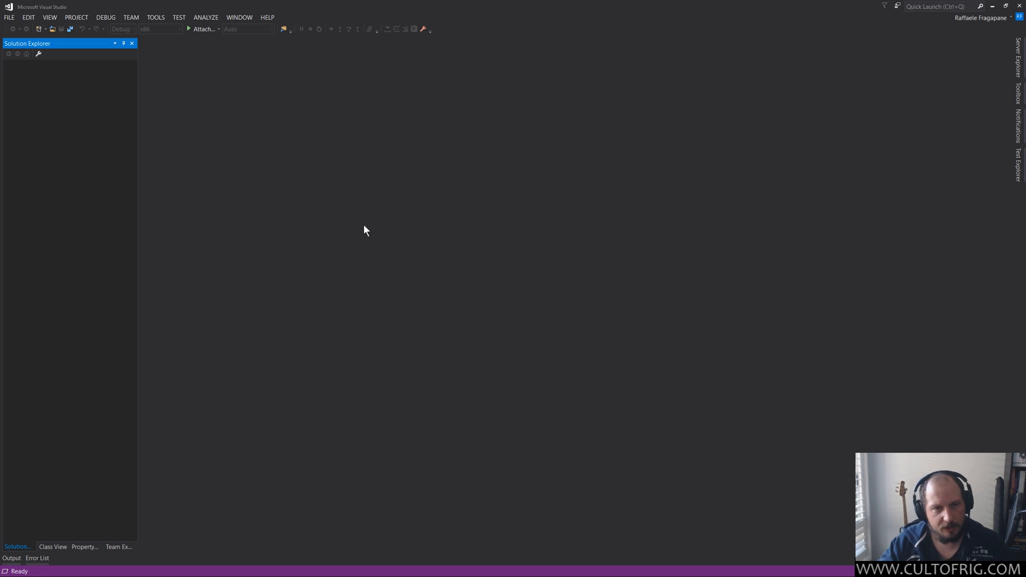
mouse_move(266, 273)
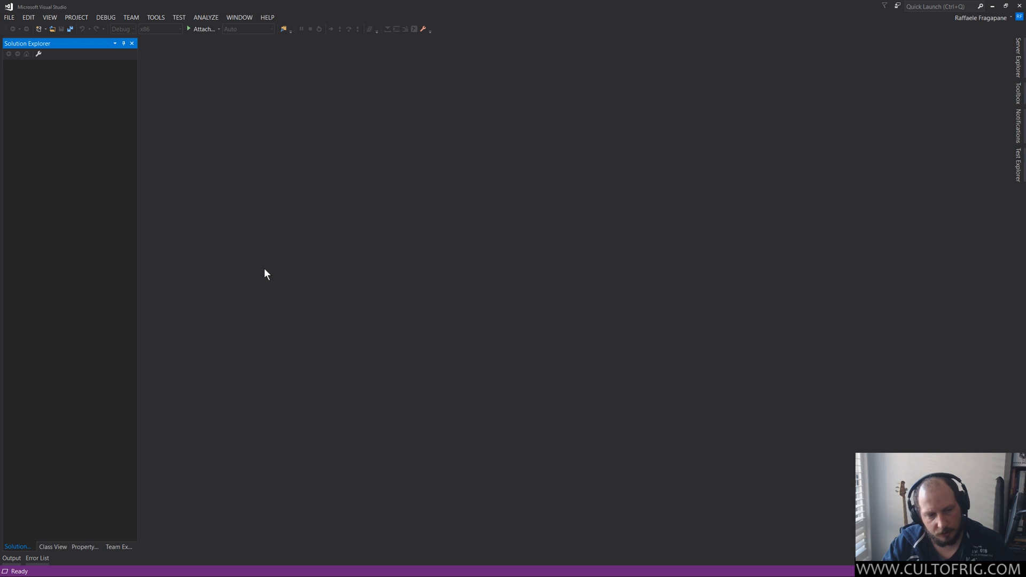
mouse_move(290, 5)
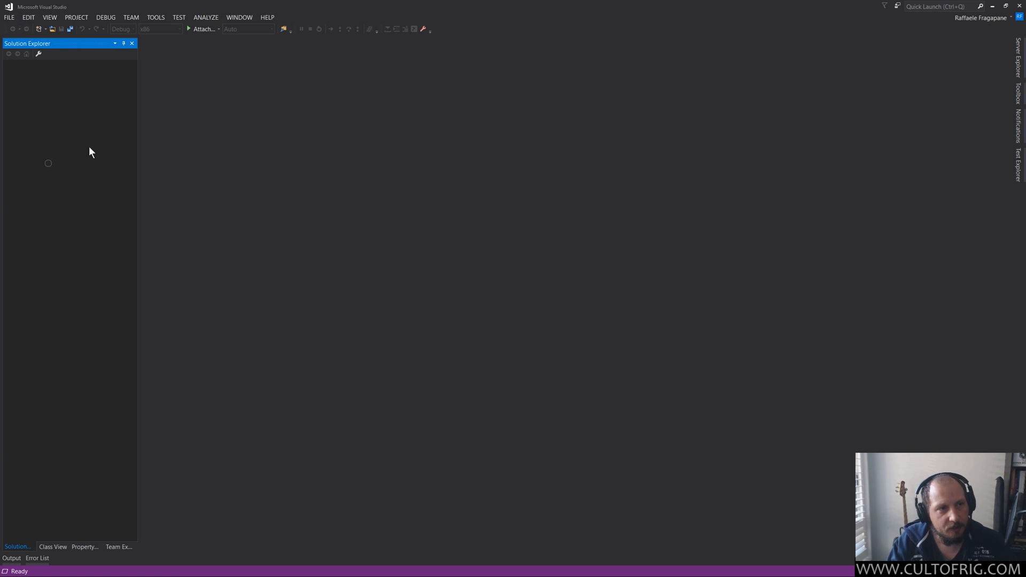
Show the FILE menu commands in the empty Visual Studio window
click(10, 17)
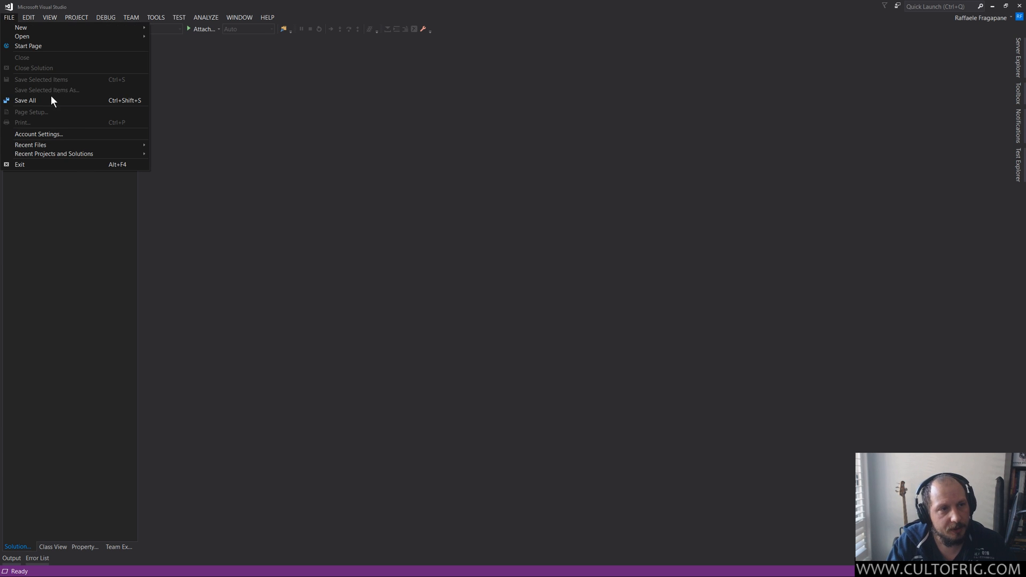
mouse_move(25, 30)
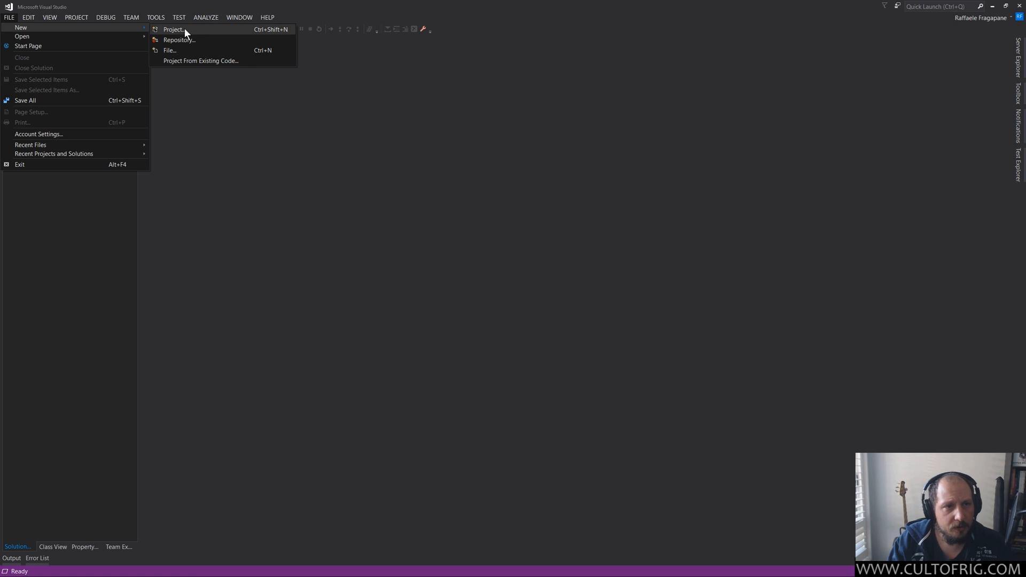
mouse_move(178, 63)
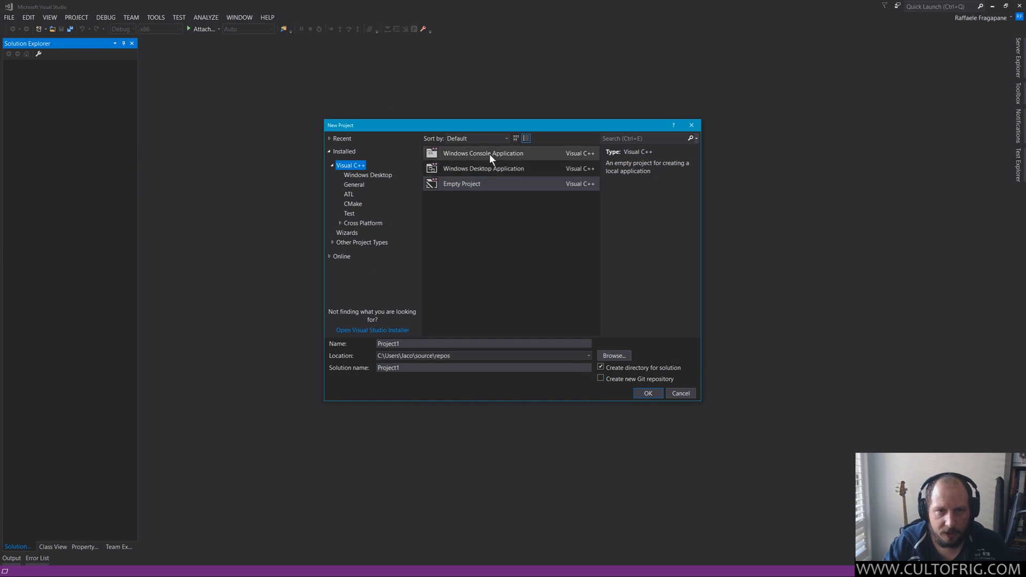
click(483, 153)
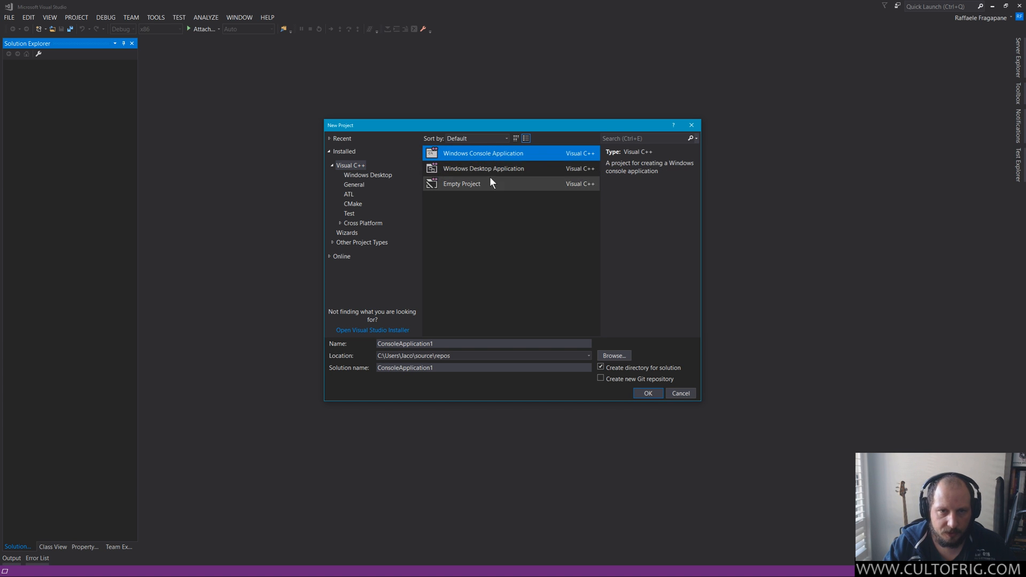
click(483, 168)
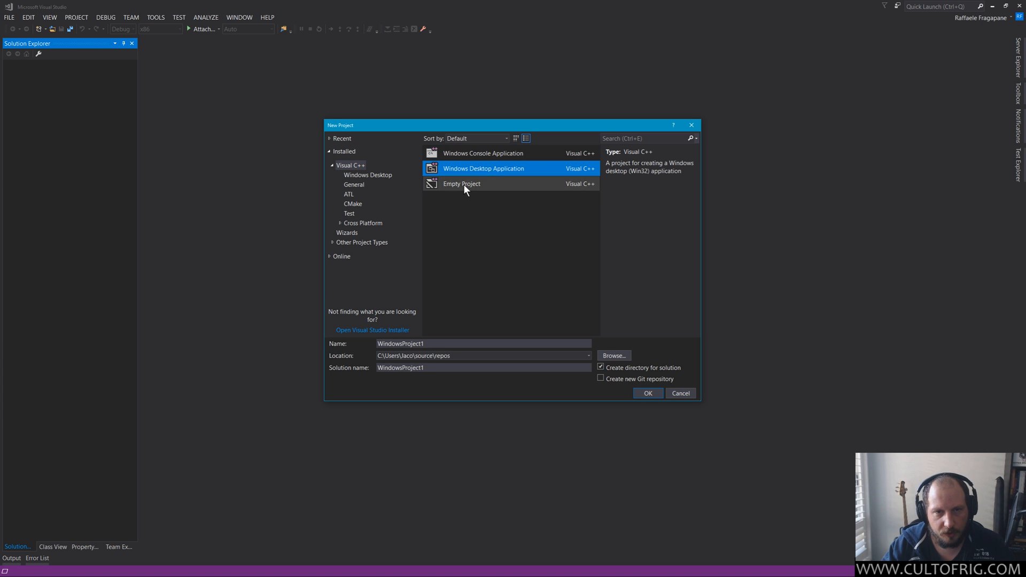
click(462, 182)
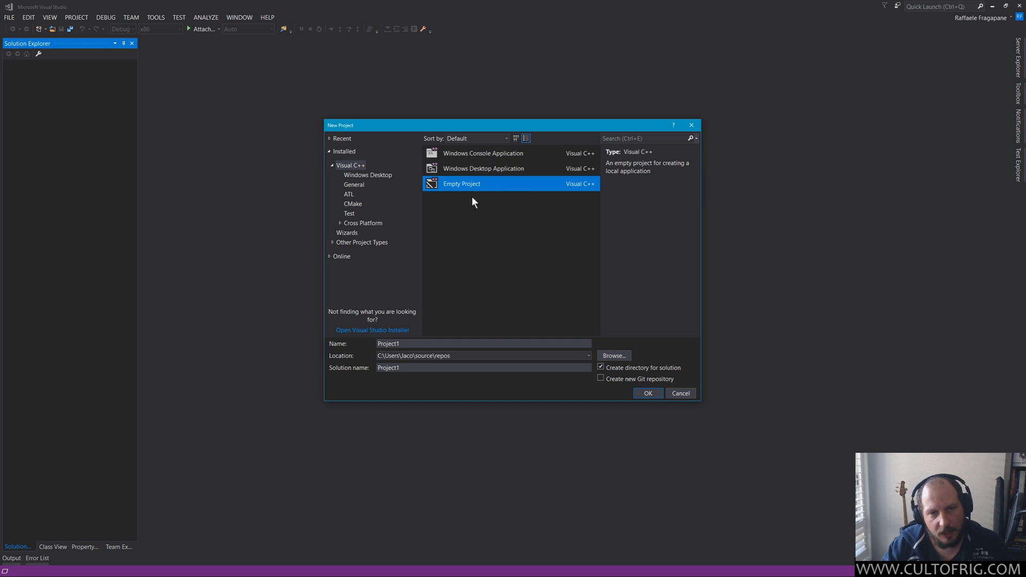
mouse_move(501, 247)
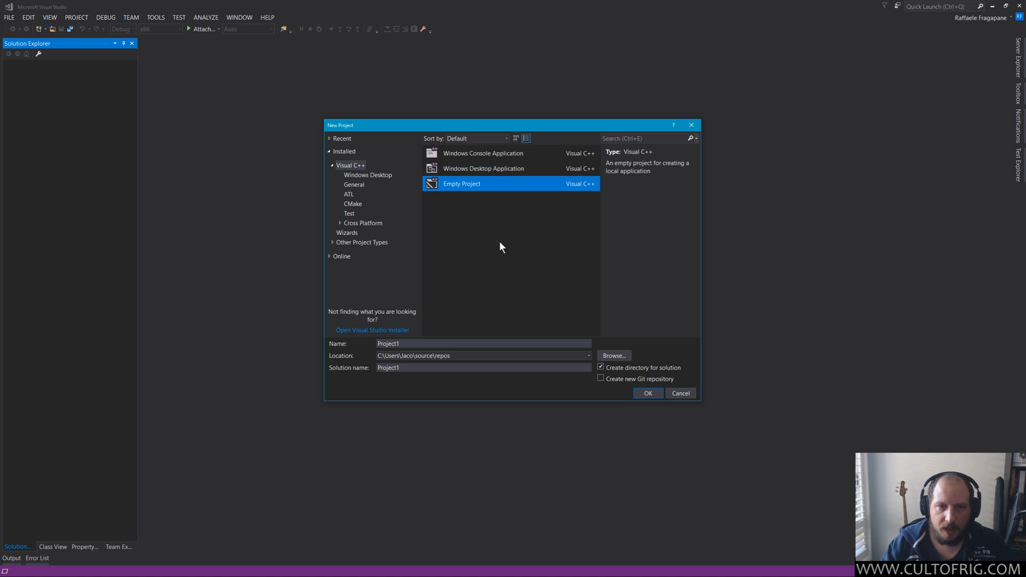
click(483, 343)
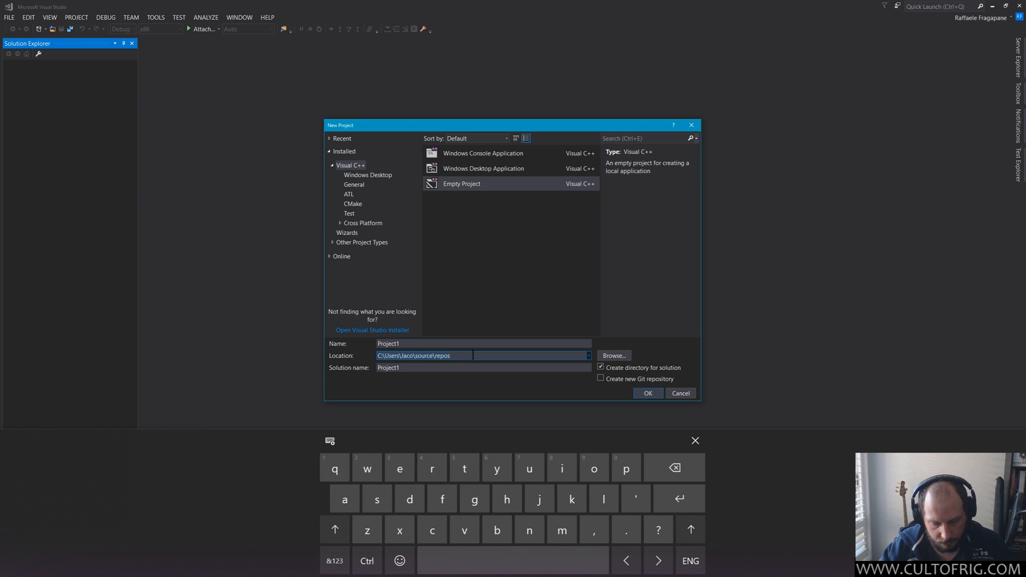
click(680, 394)
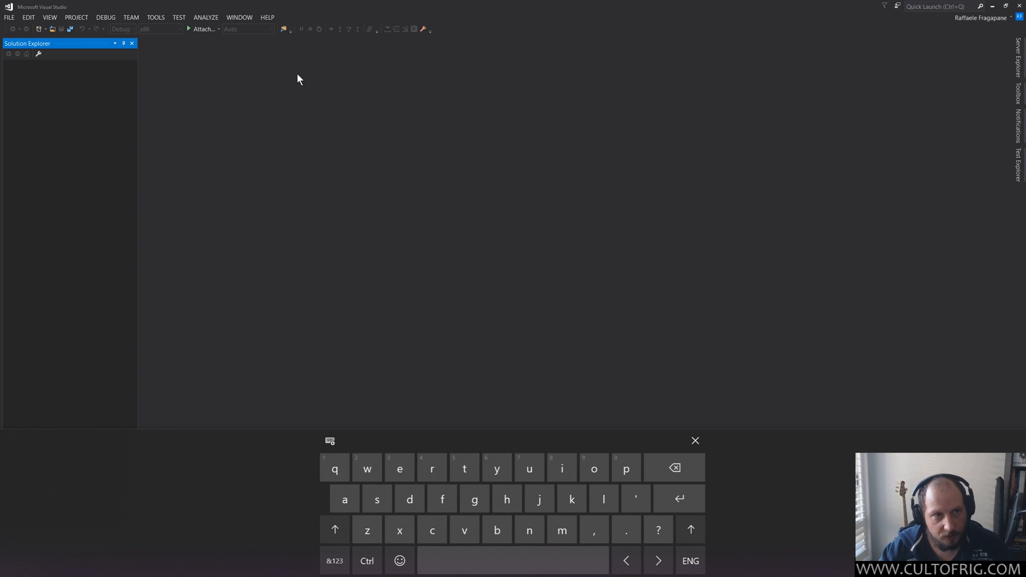
click(694, 440)
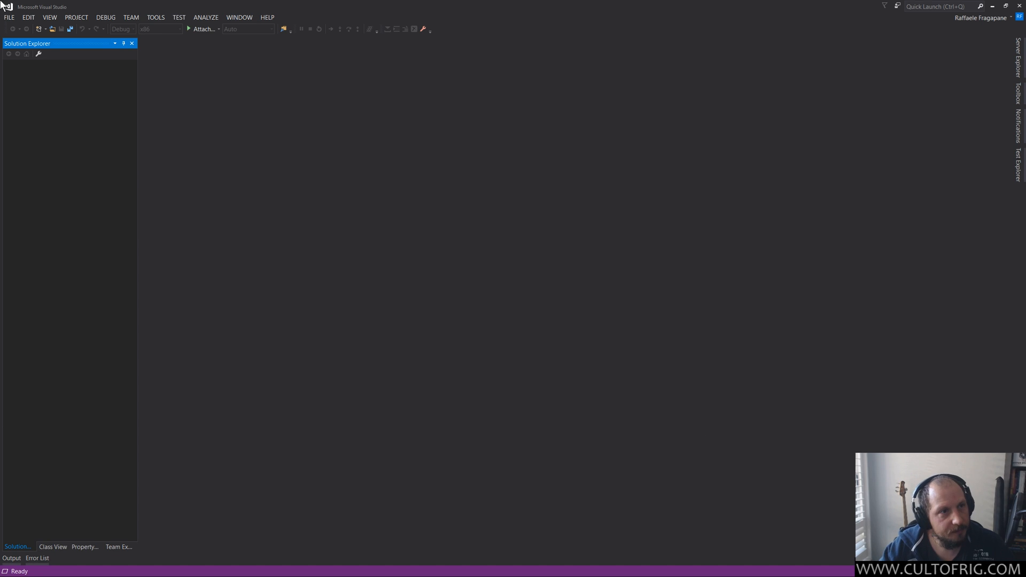
Start a new Visual C++ Empty Project and browse the default repos location
click(8, 17)
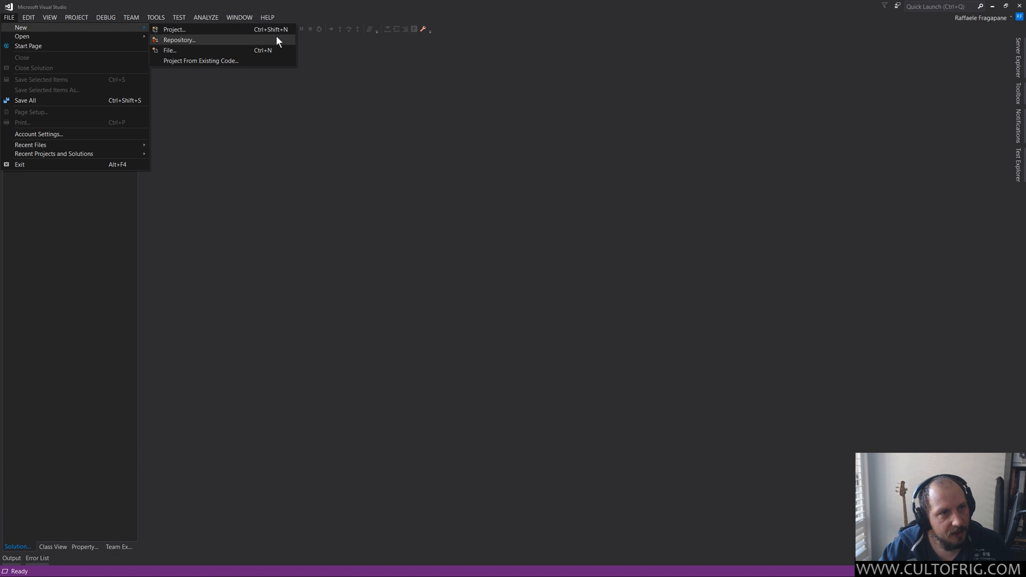
click(174, 28)
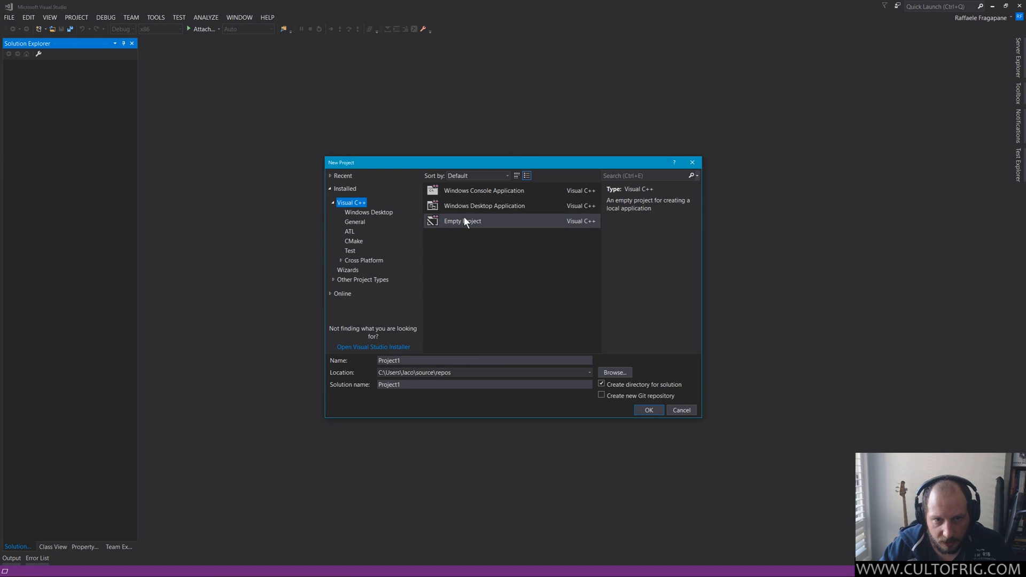
click(462, 220)
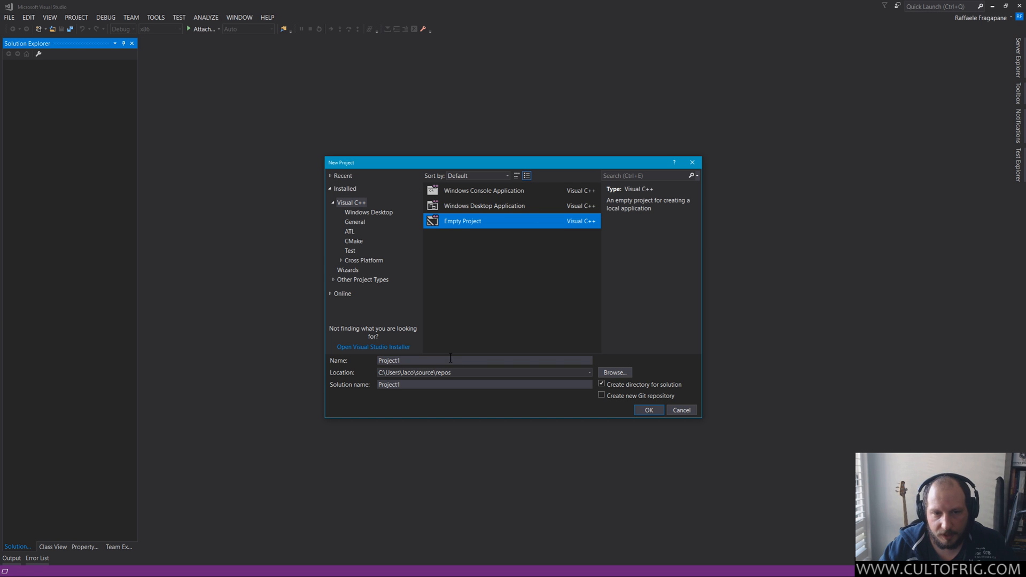
click(483, 372)
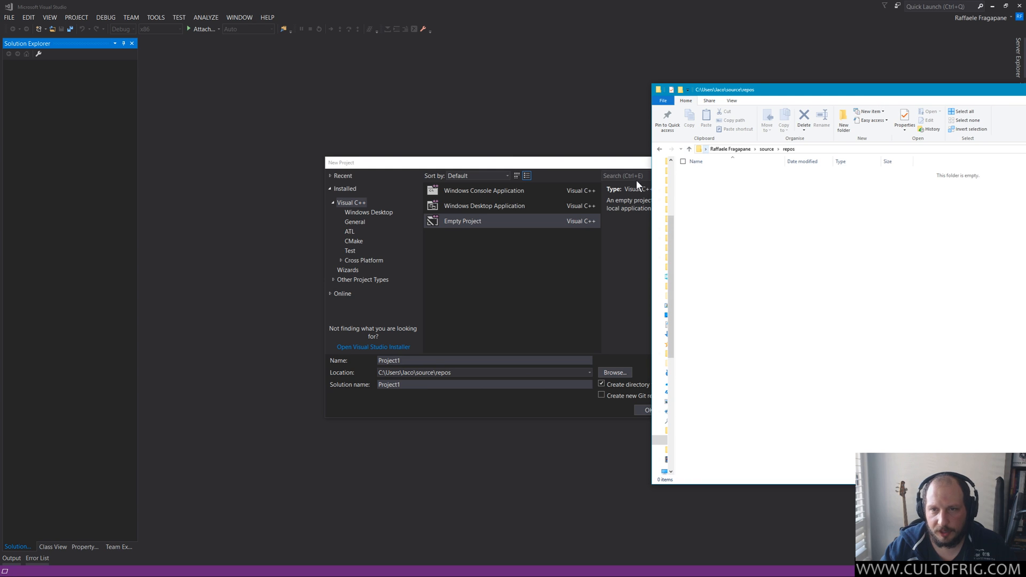
mouse_move(752, 160)
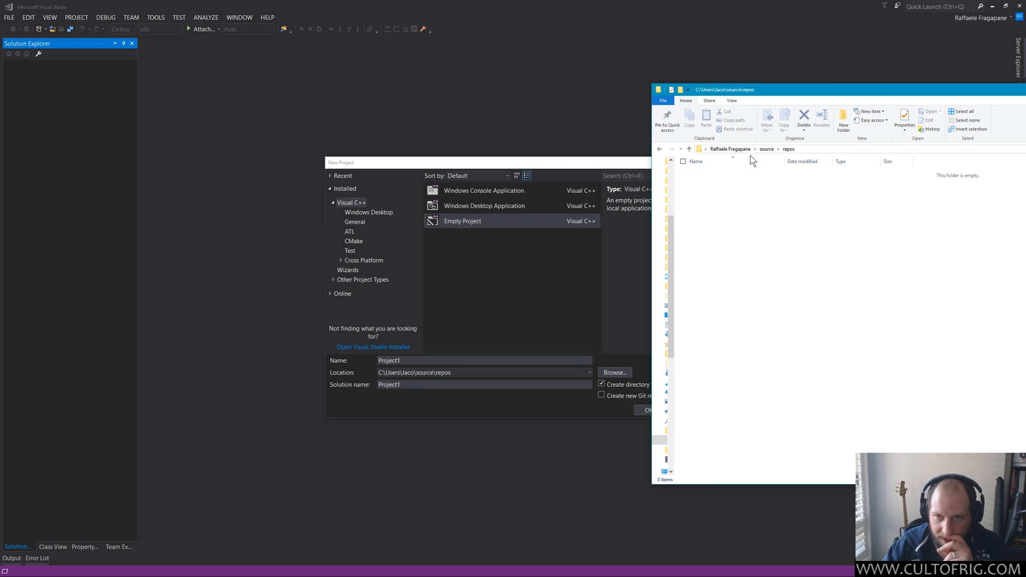
mouse_move(546, 176)
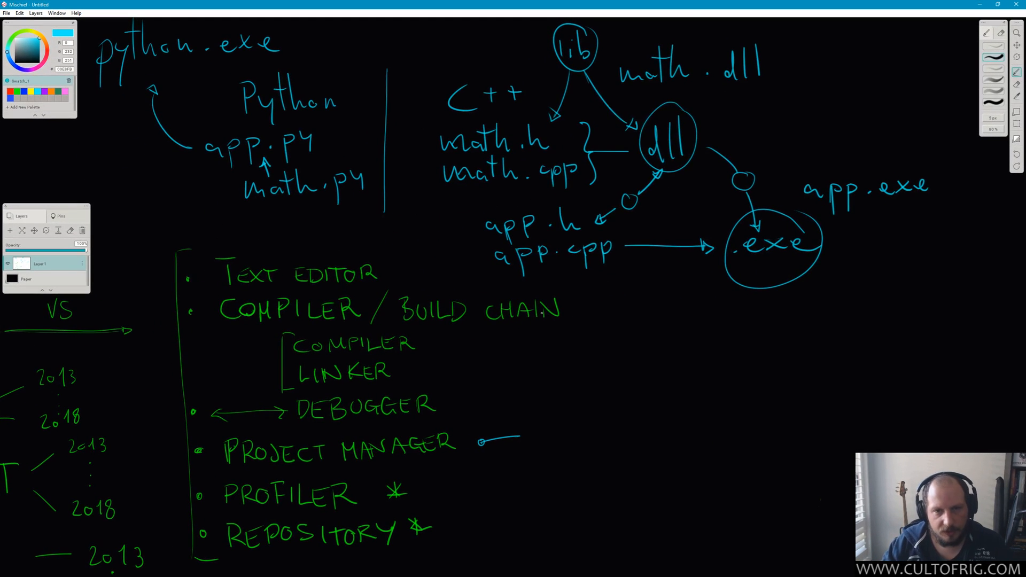
Hand-write maya_math_nodes.dll and maya_array_nodes.dll on a blank area of the canvas
scroll(down, 3)
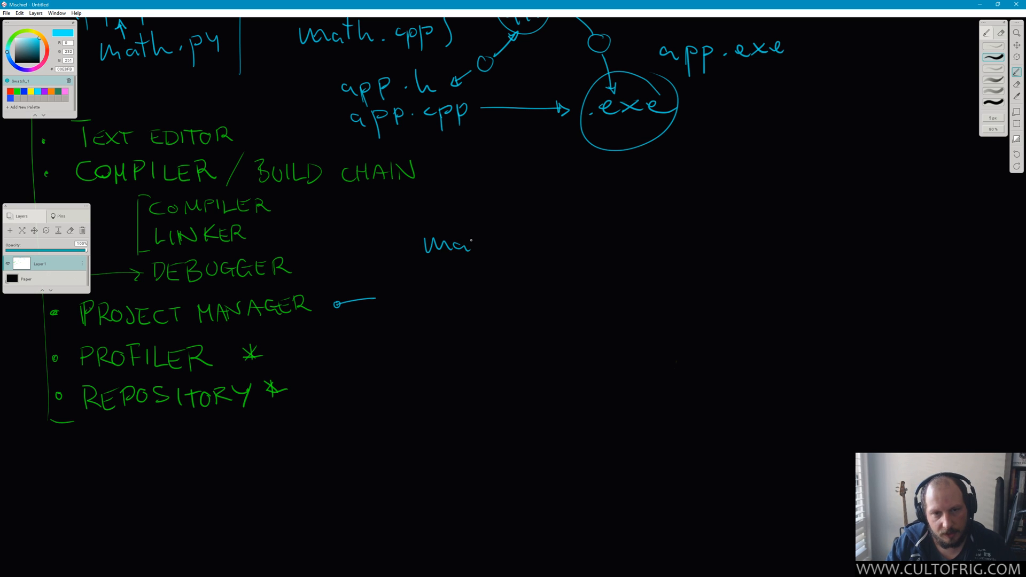
drag(465, 246, 582, 246)
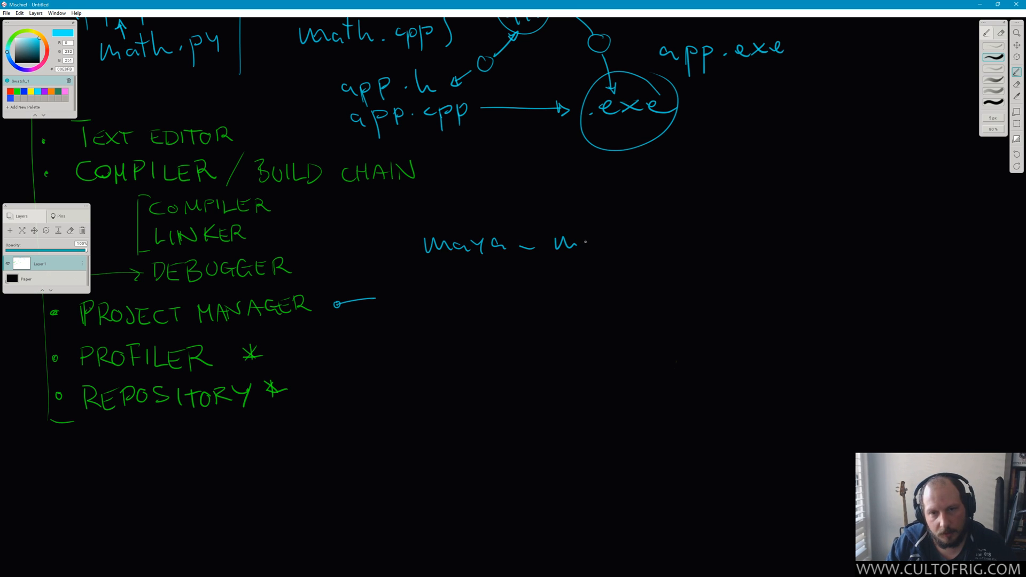
drag(543, 242, 654, 243)
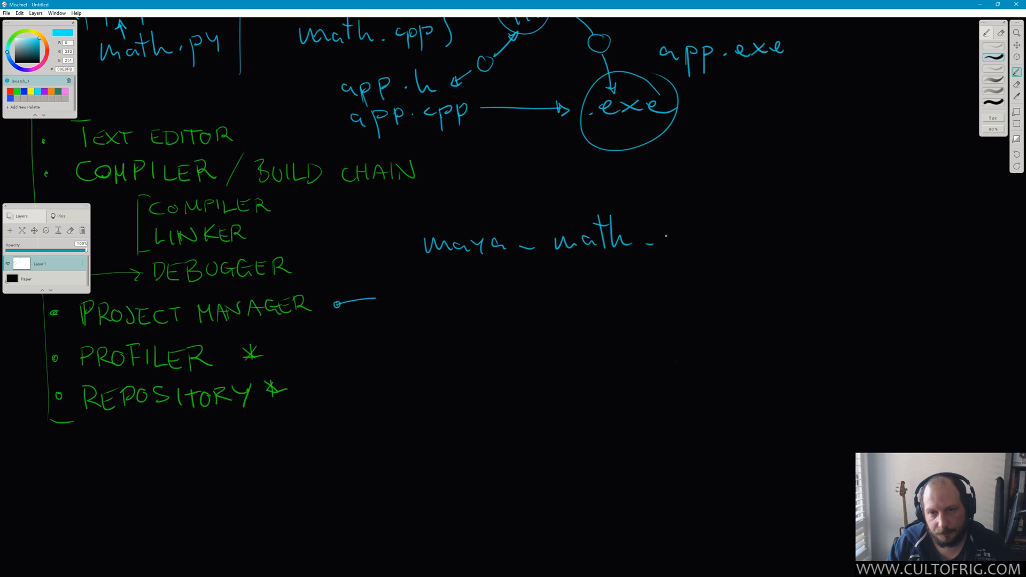
drag(667, 238, 762, 242)
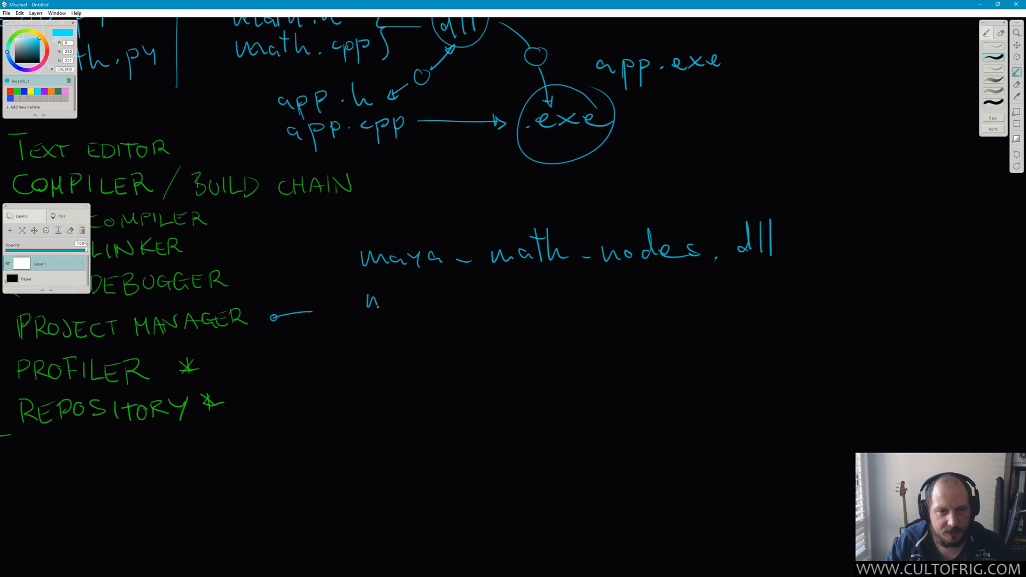
drag(366, 301, 484, 302)
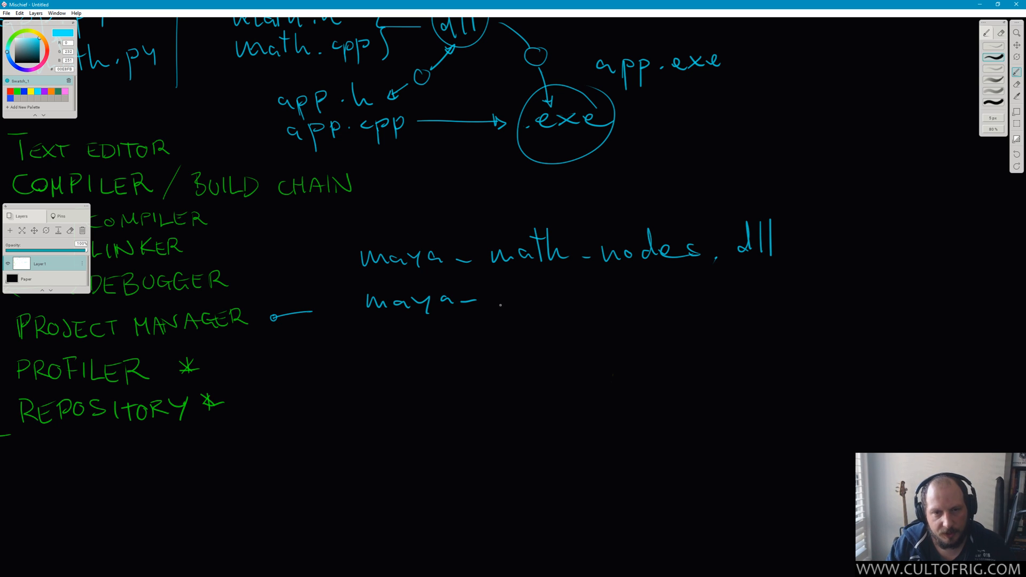
drag(497, 301, 521, 305)
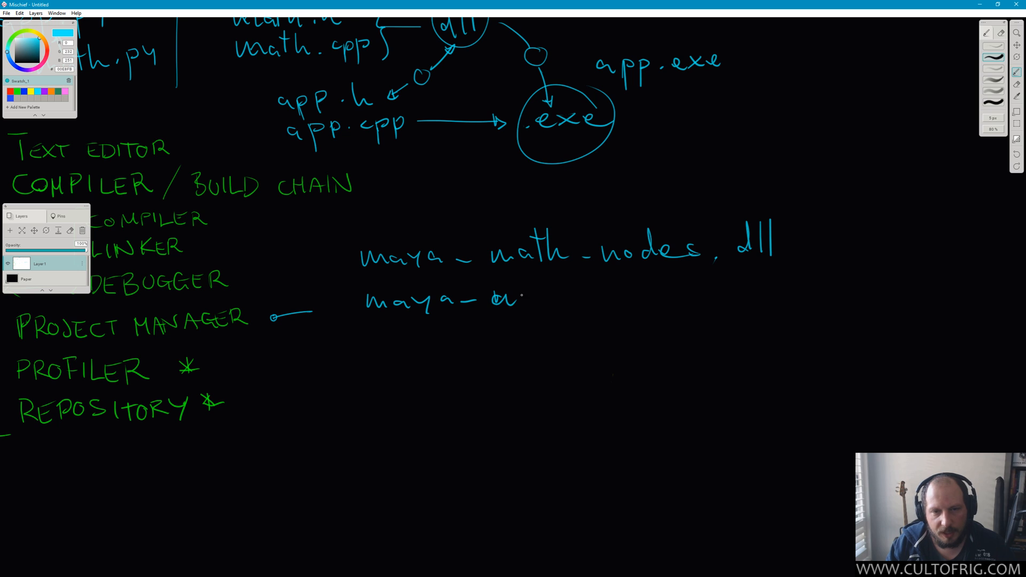
drag(504, 299, 576, 299)
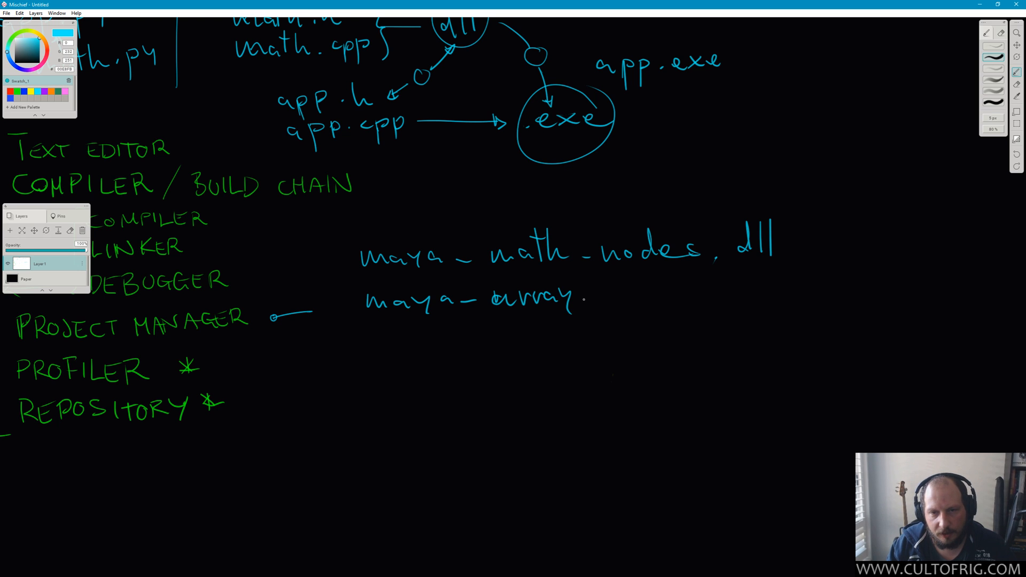
drag(589, 298, 666, 298)
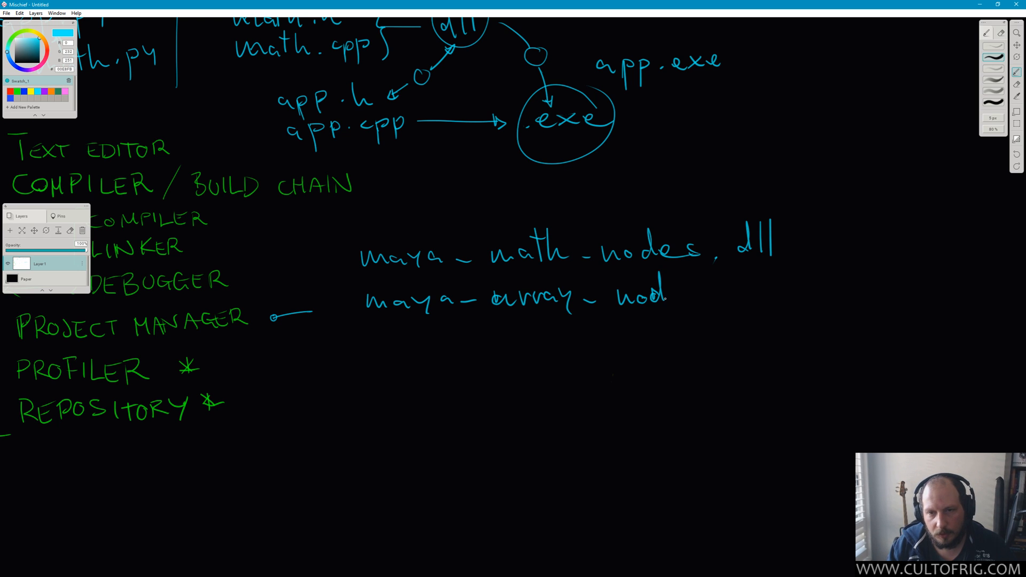
drag(667, 298, 752, 295)
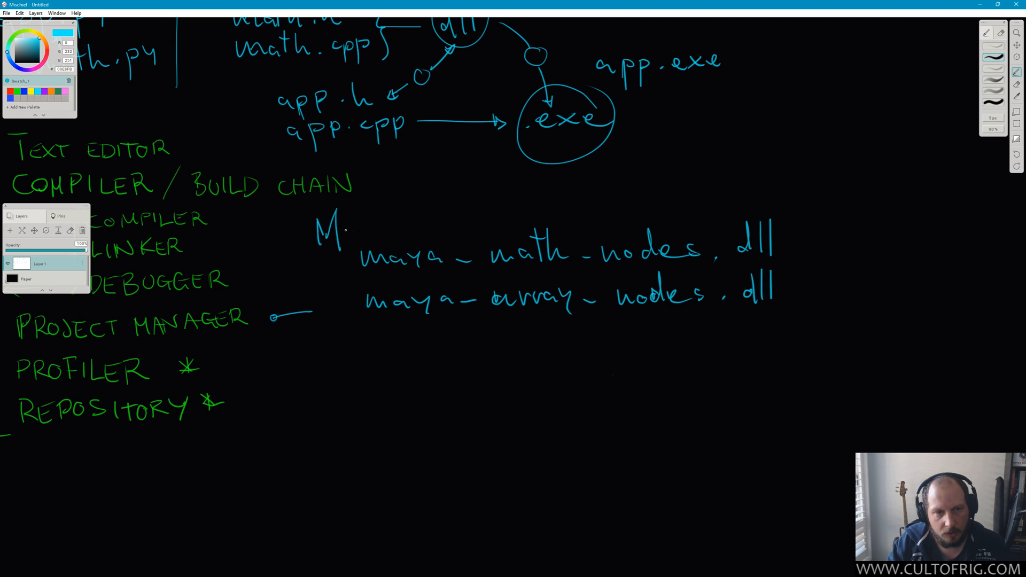
Add a Maya_nodes heading bracketing both dlls, labelled sln with an arrow
drag(317, 232, 403, 238)
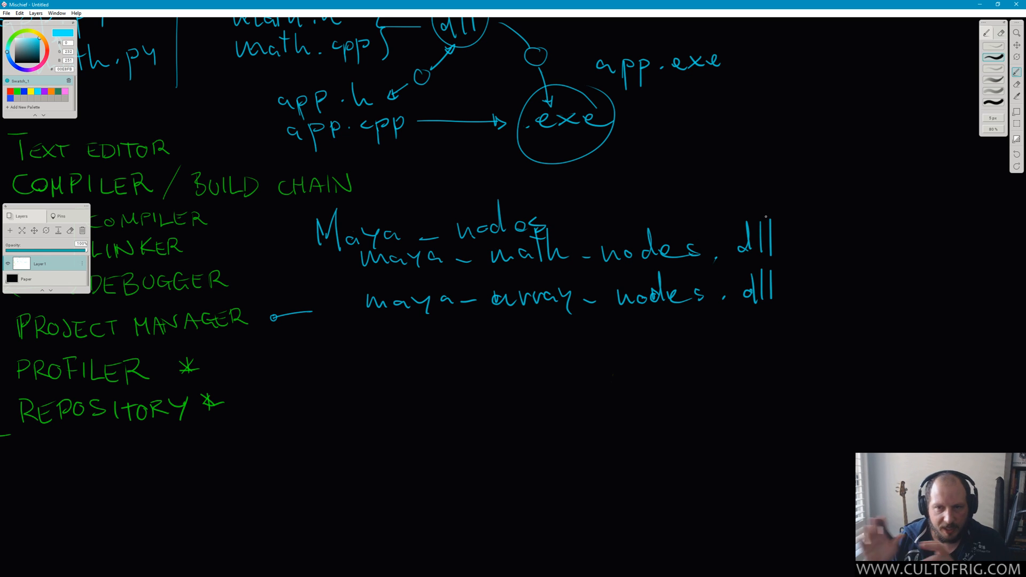
drag(343, 262, 346, 305)
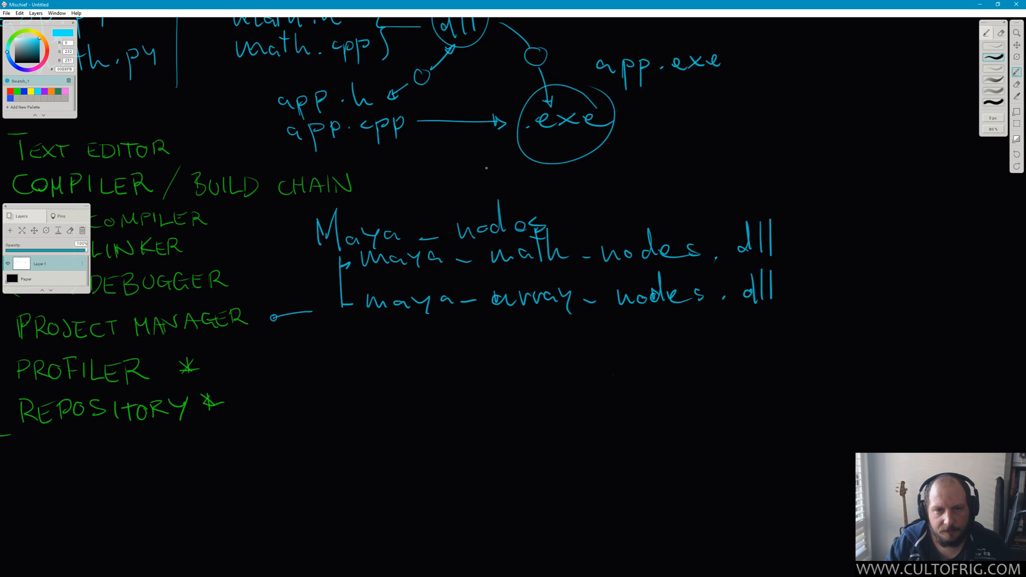
drag(647, 183, 567, 216)
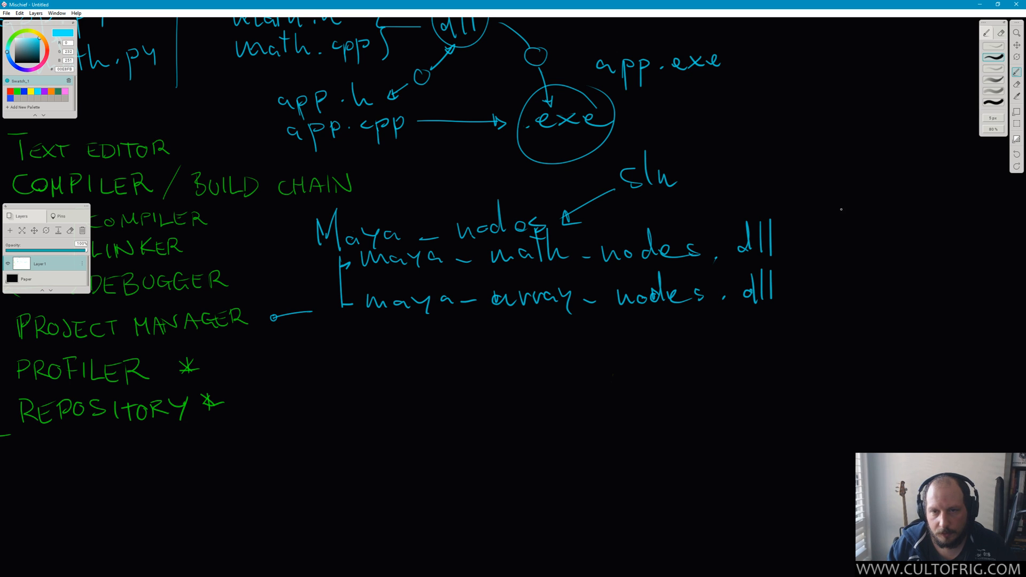
drag(864, 190, 792, 242)
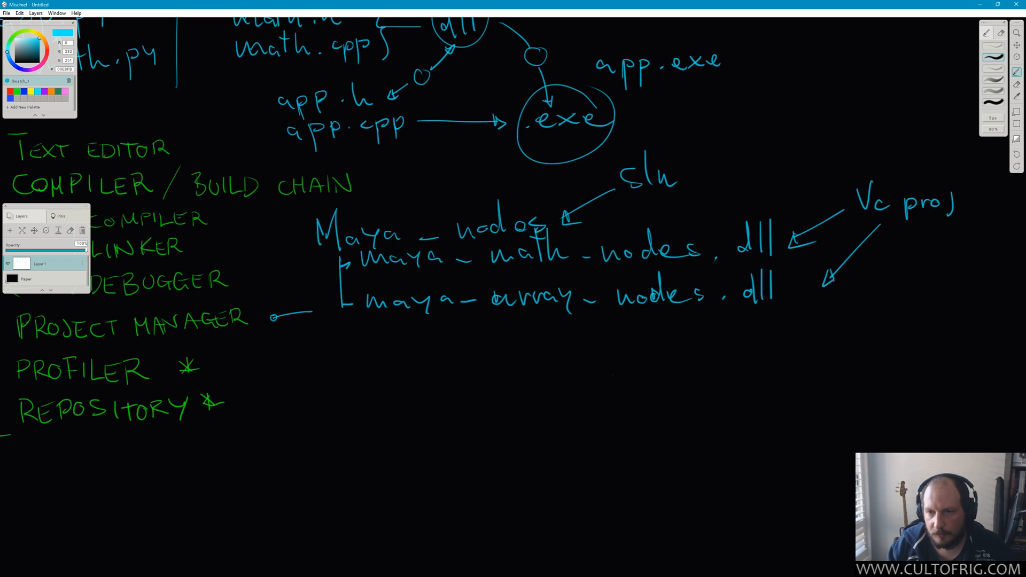
key(Win+Tab)
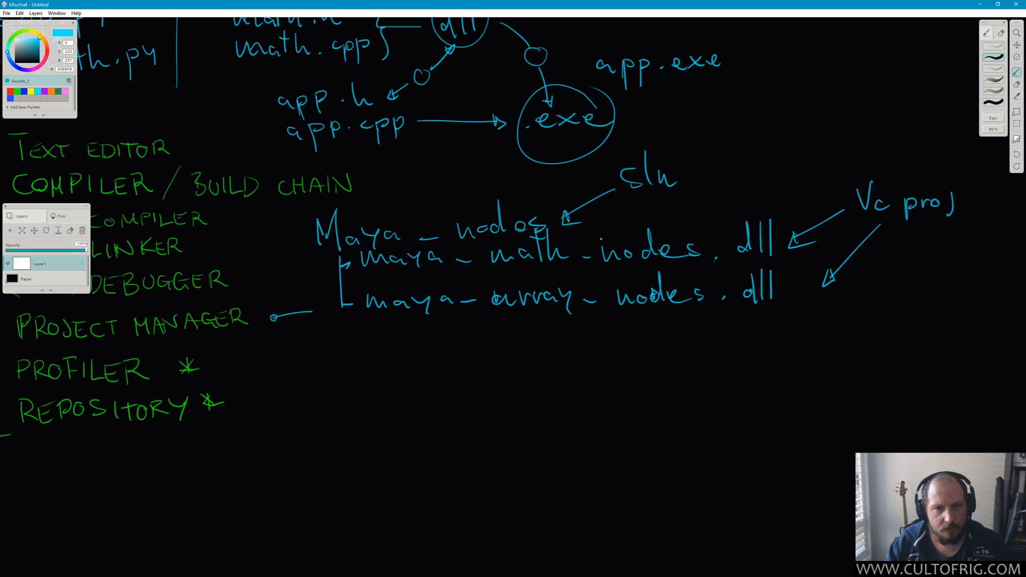
Create empty C++ project maya_math_nodes in a solution named Maya_nodes
key(Win+Tab)
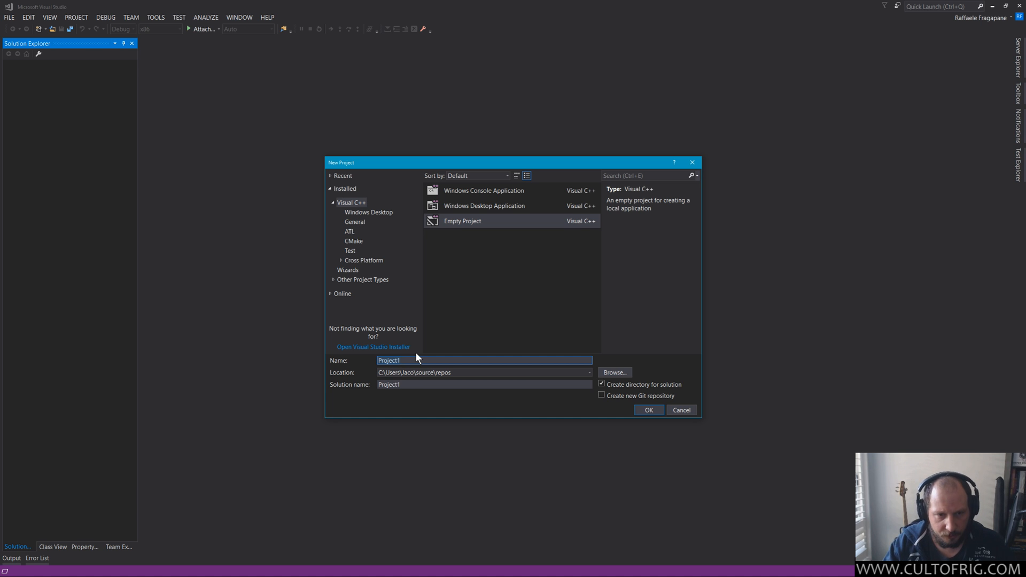
text(math_)
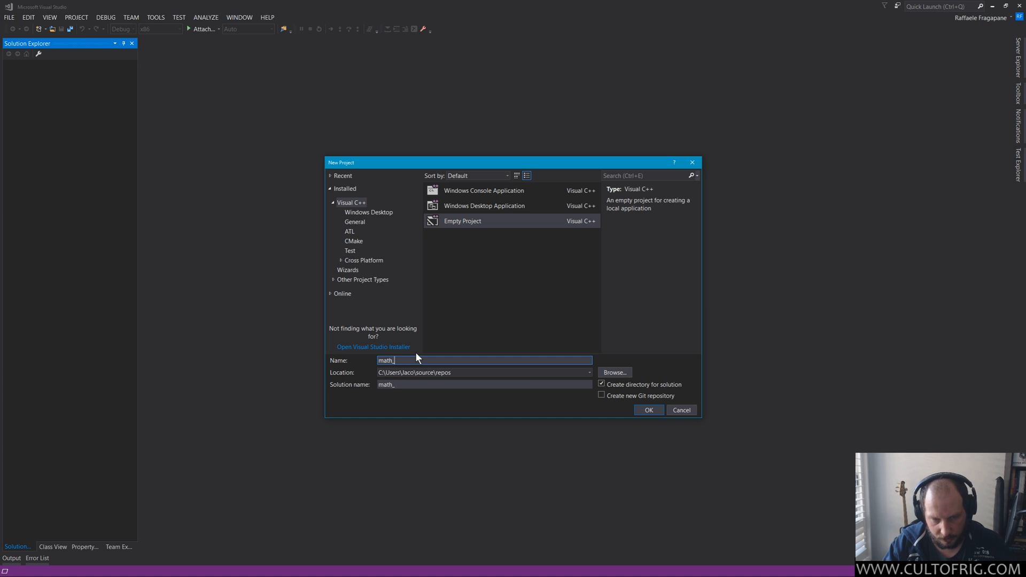
text(maya_)
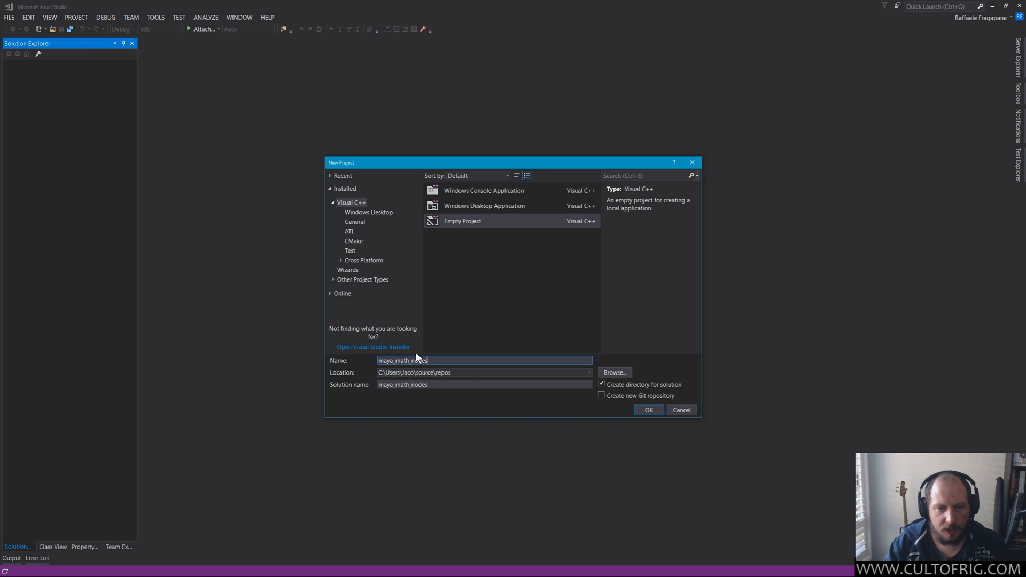
click(459, 383)
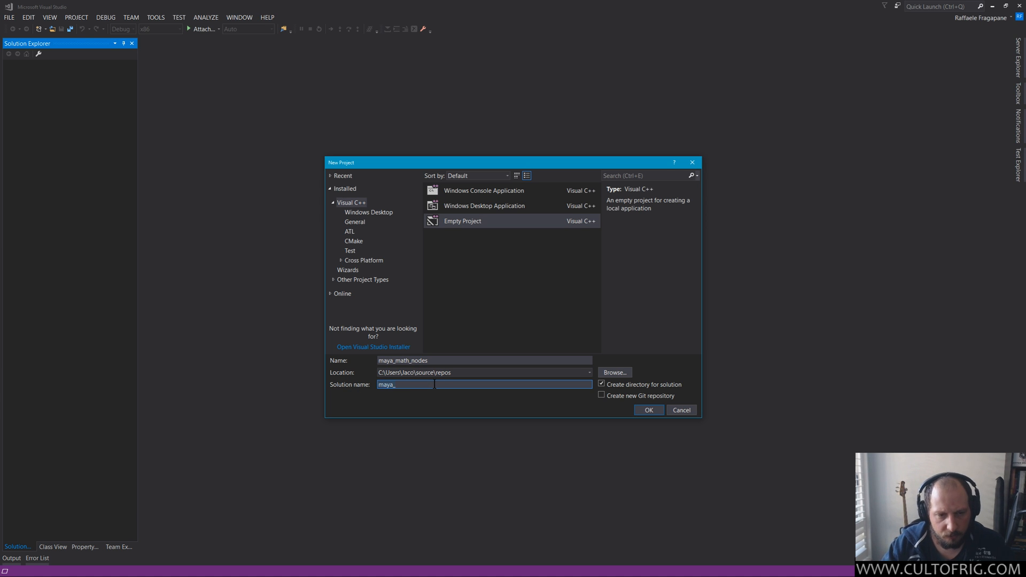
text(Maya_nodes)
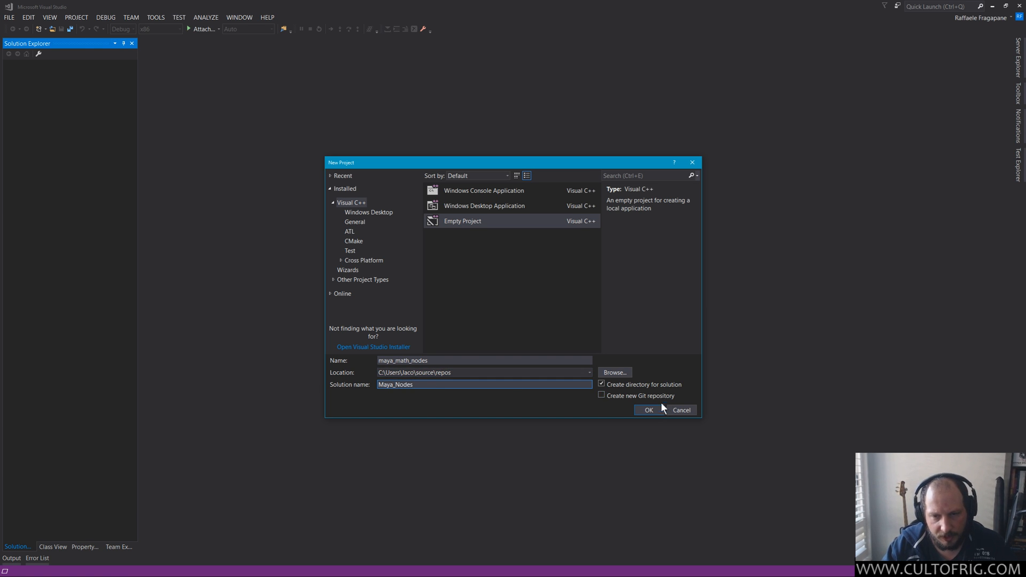
click(648, 410)
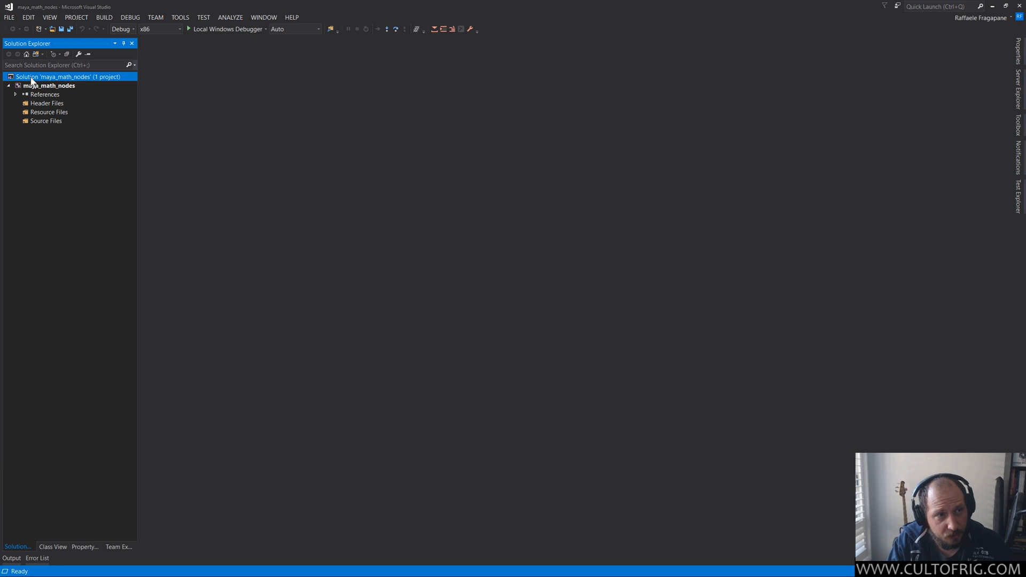
Inspect the new solution and maya_math_nodes project entries in Solution Explorer
click(49, 86)
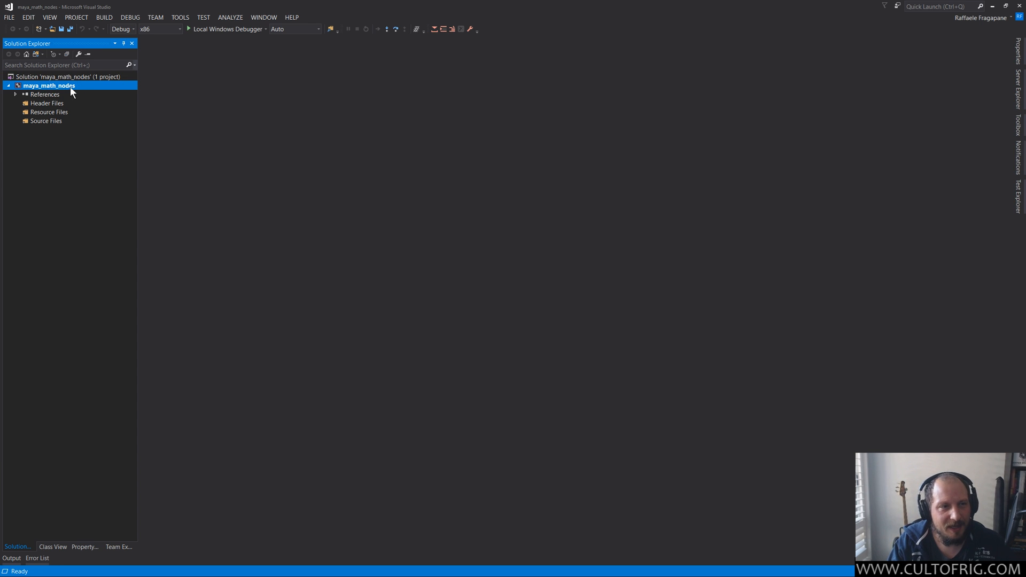
click(68, 77)
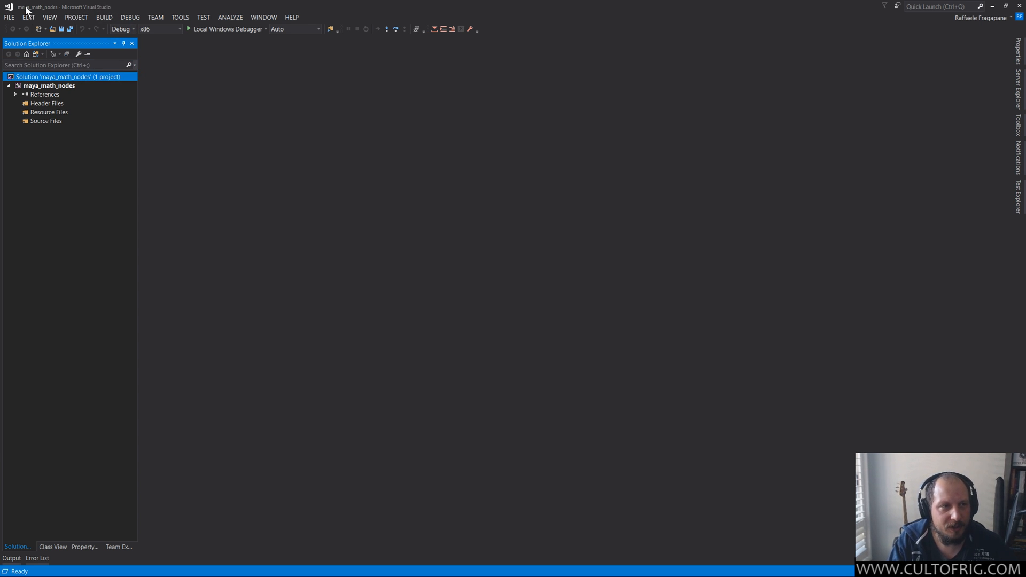
Start a new empty C++ project and name it maya_array_nodes
click(10, 17)
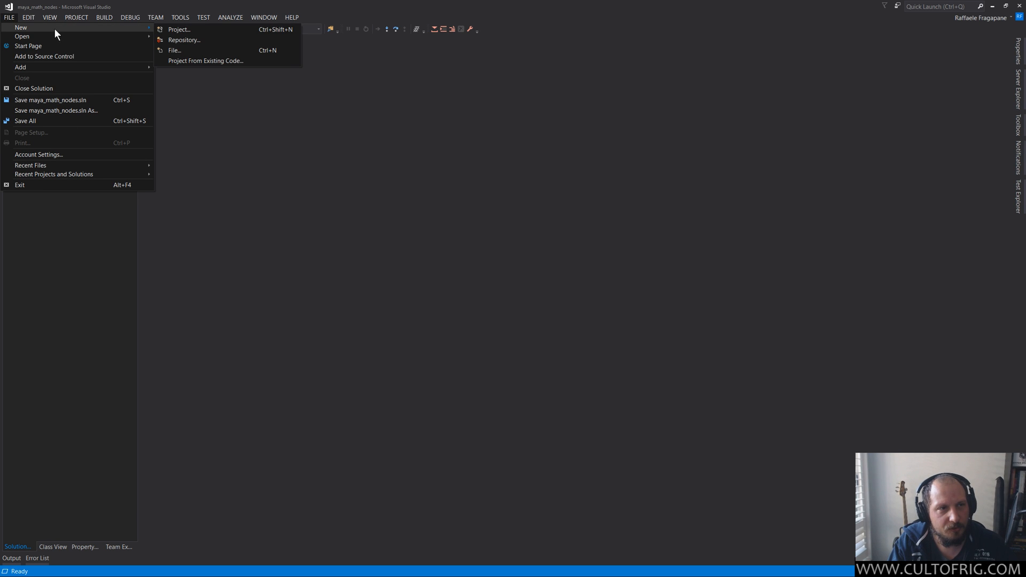
click(179, 29)
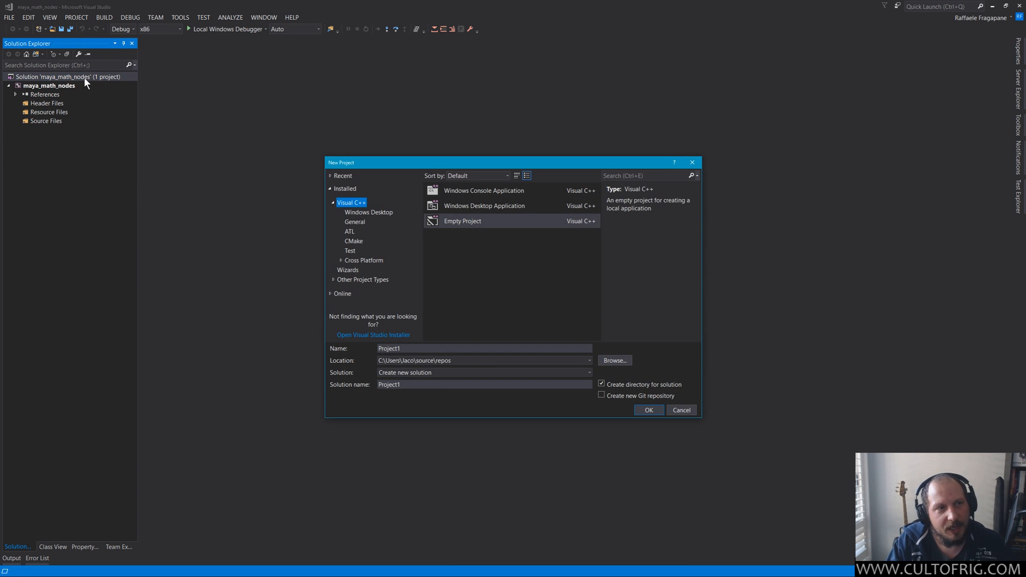
click(462, 220)
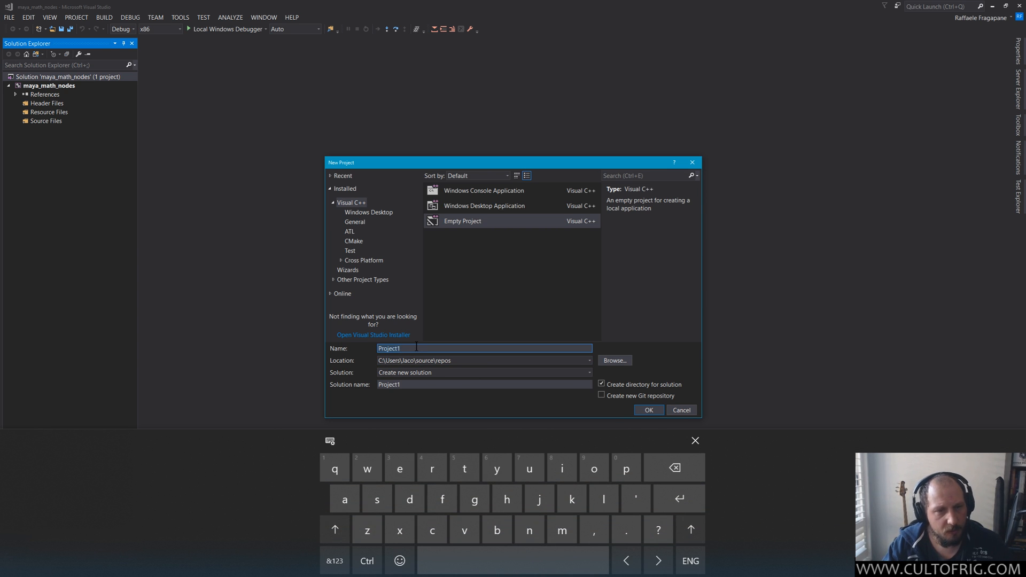
text(maya_array_nodes)
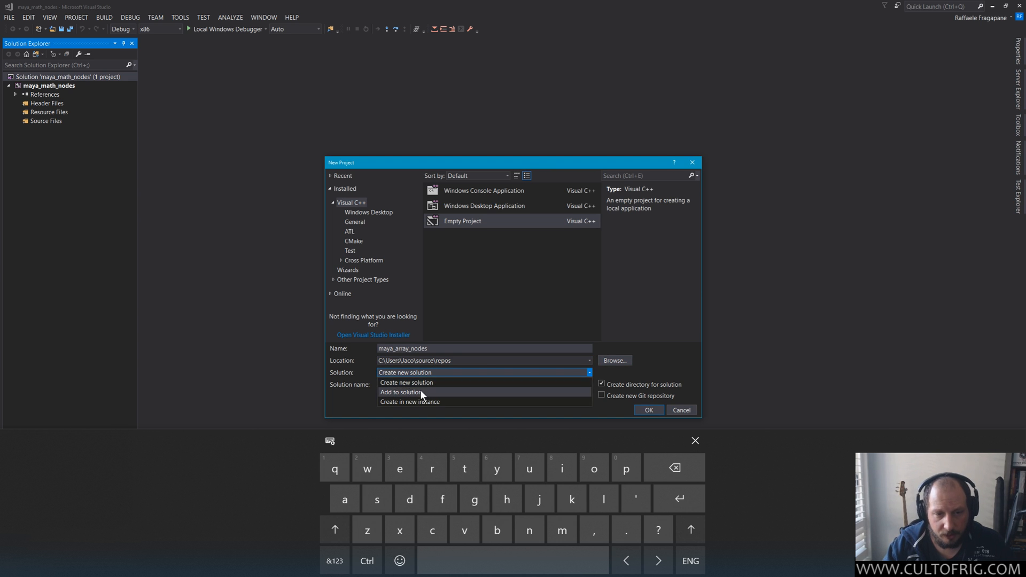
Choose Add to solution for maya_array_nodes and create it as the second project
click(401, 392)
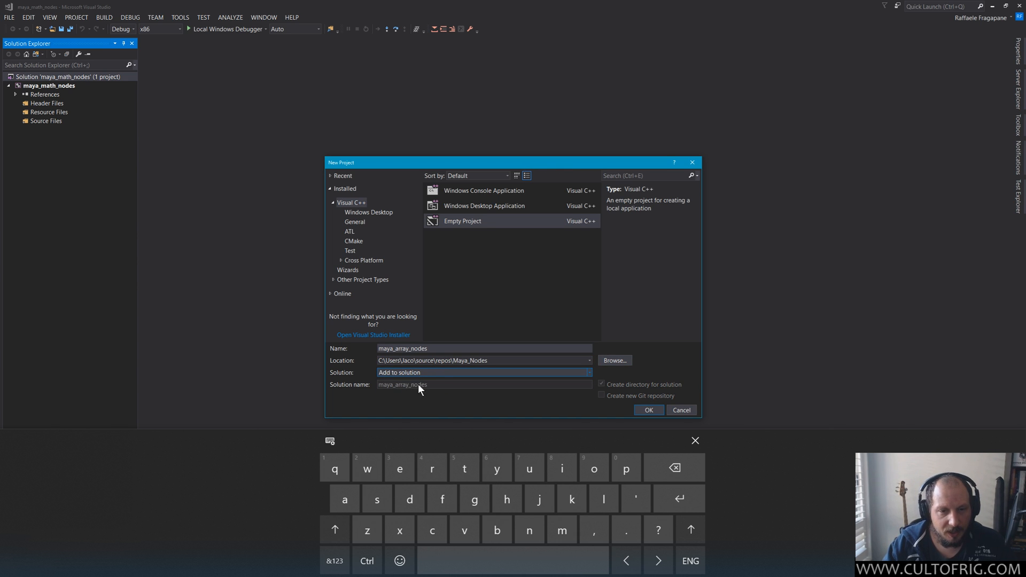
mouse_move(402, 387)
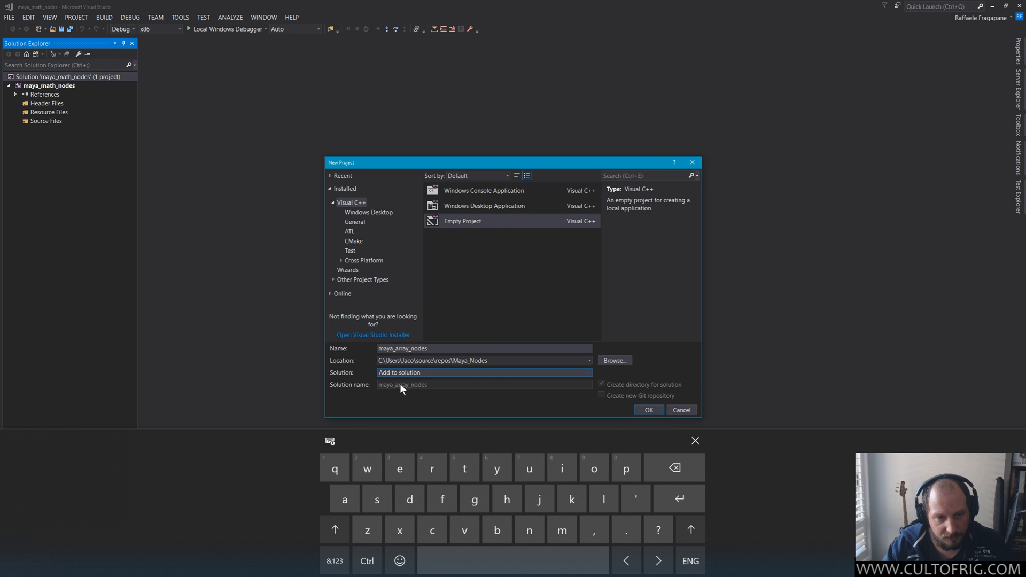
mouse_move(418, 389)
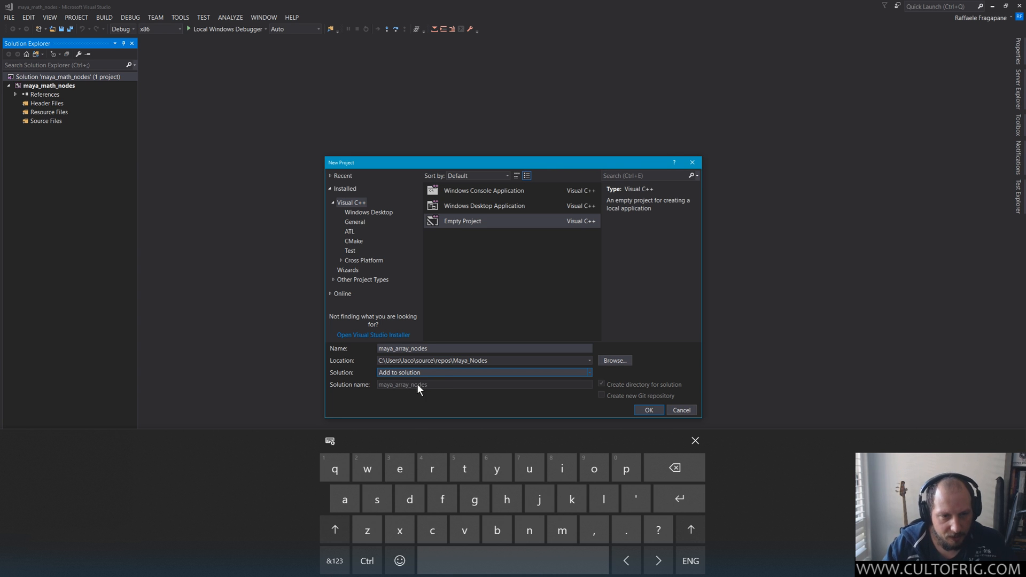
click(483, 372)
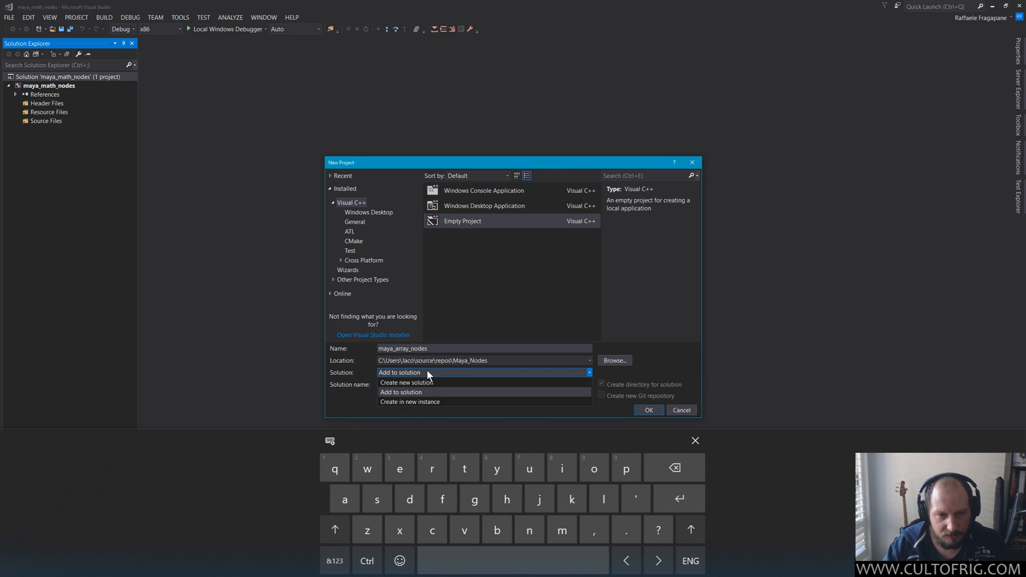
click(401, 392)
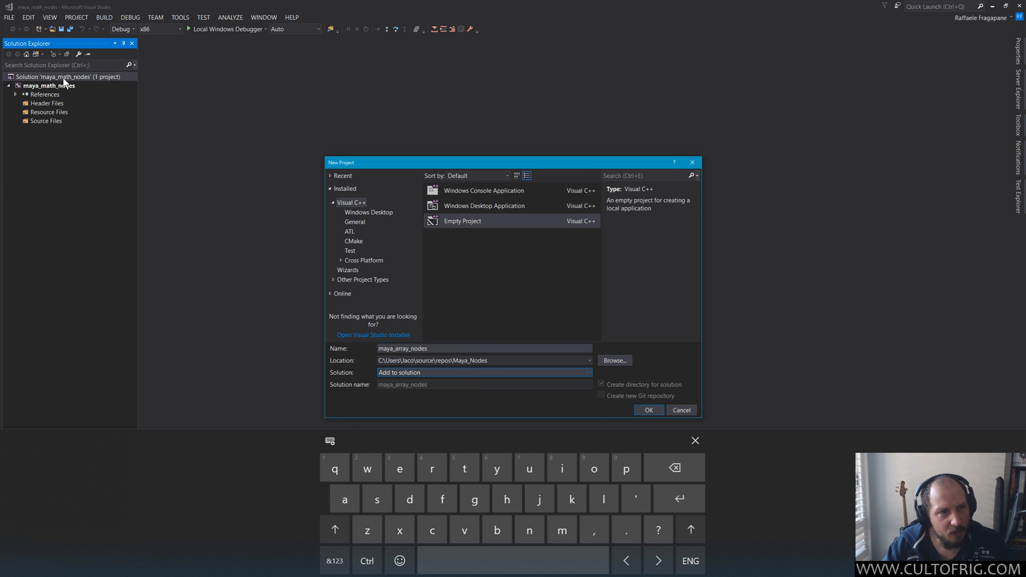
mouse_move(690, 362)
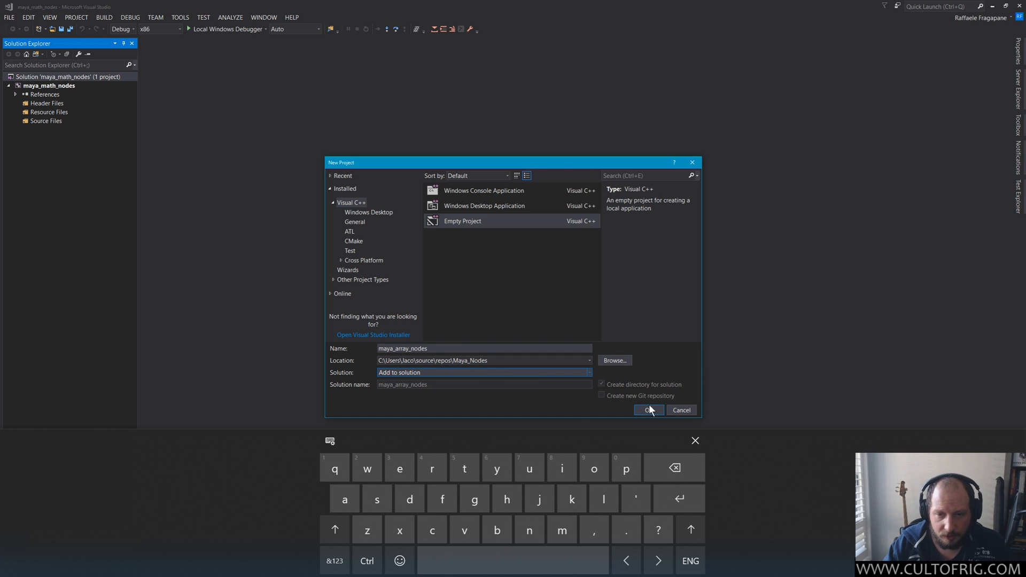
click(647, 411)
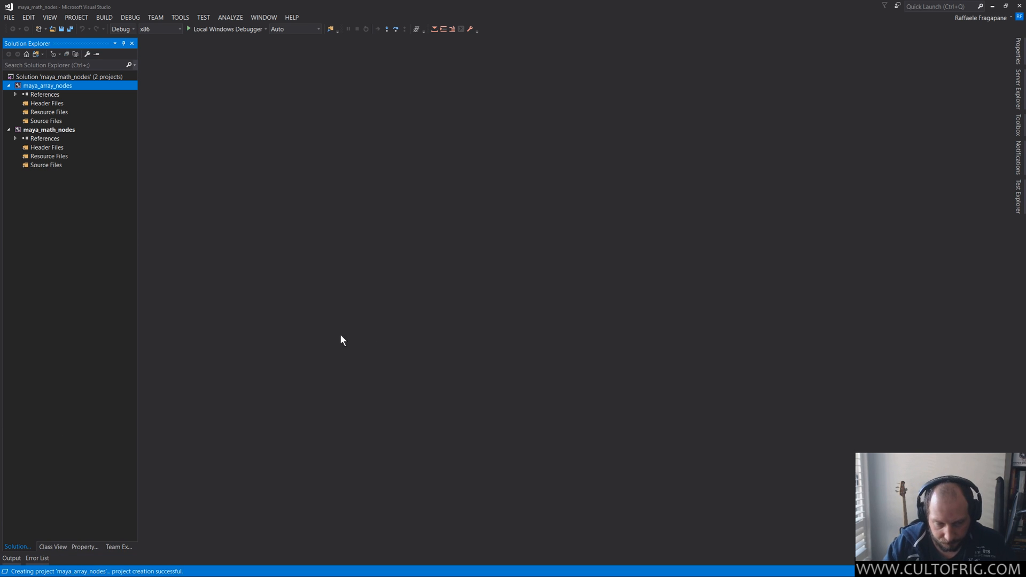
mouse_move(77, 119)
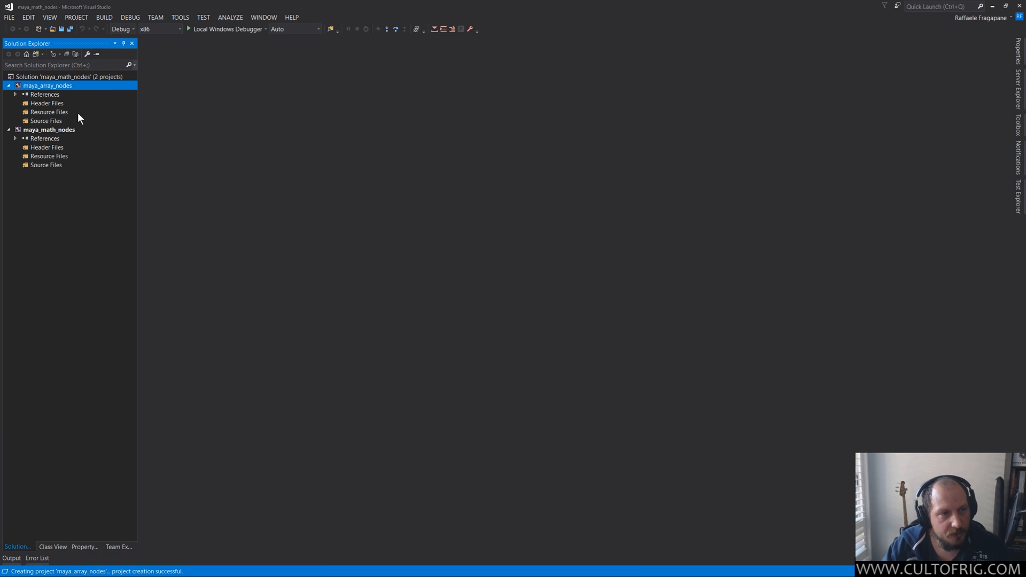
mouse_move(104, 92)
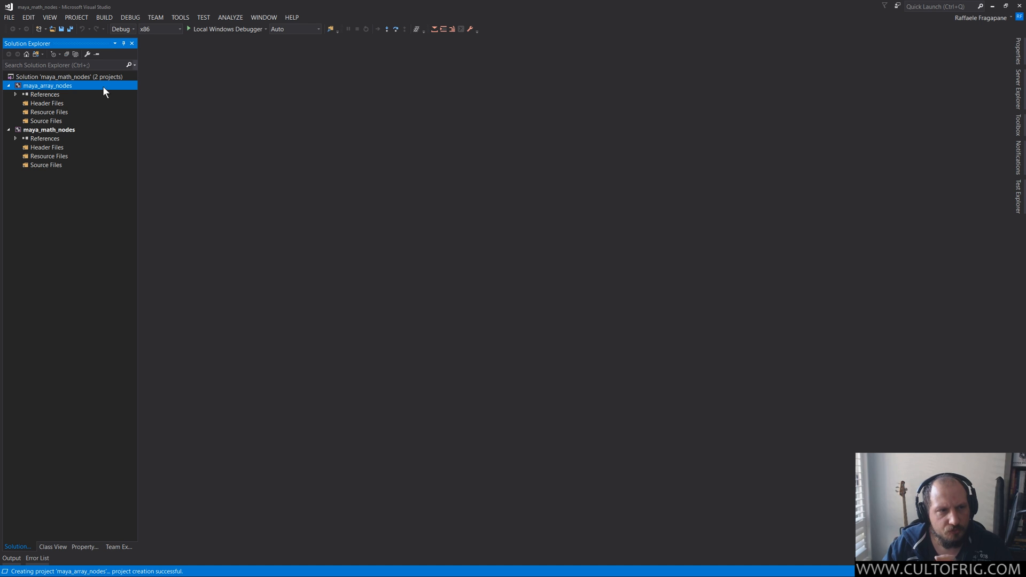
Browse the Maya_Nodes folder, checking maya_math_nodes.sln and the maya_array_nodes project folder
click(68, 77)
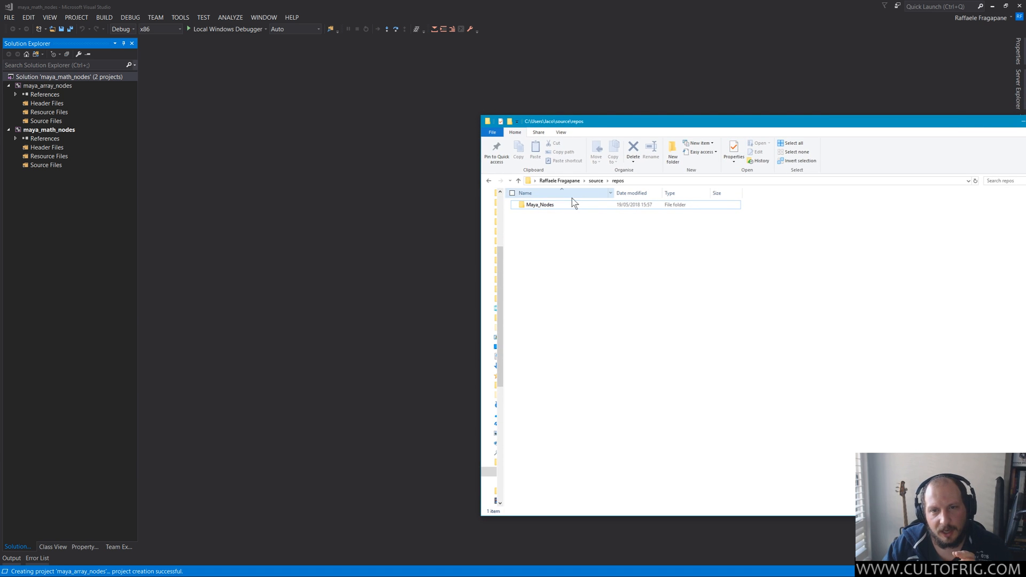
double_click(540, 204)
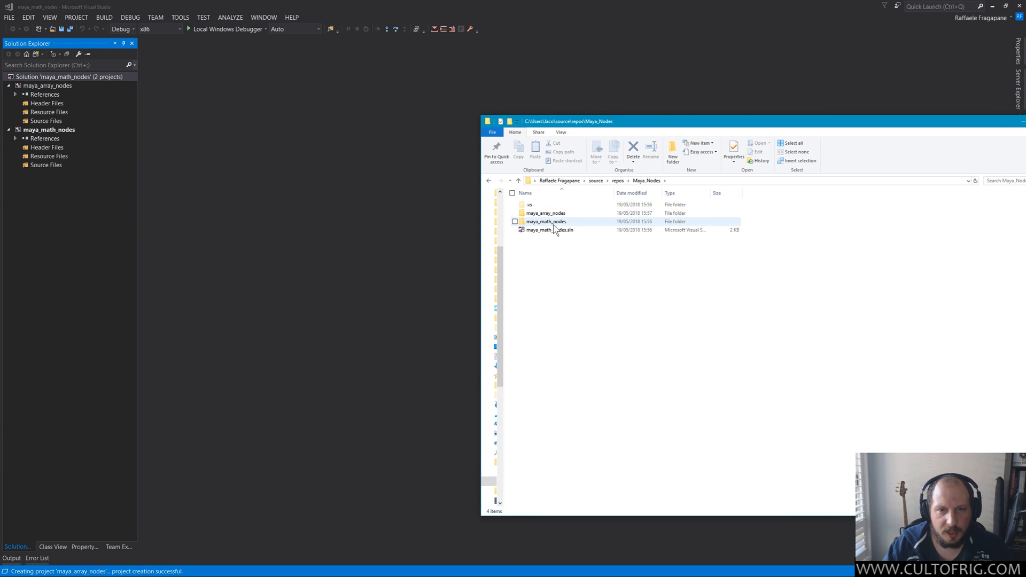
click(548, 230)
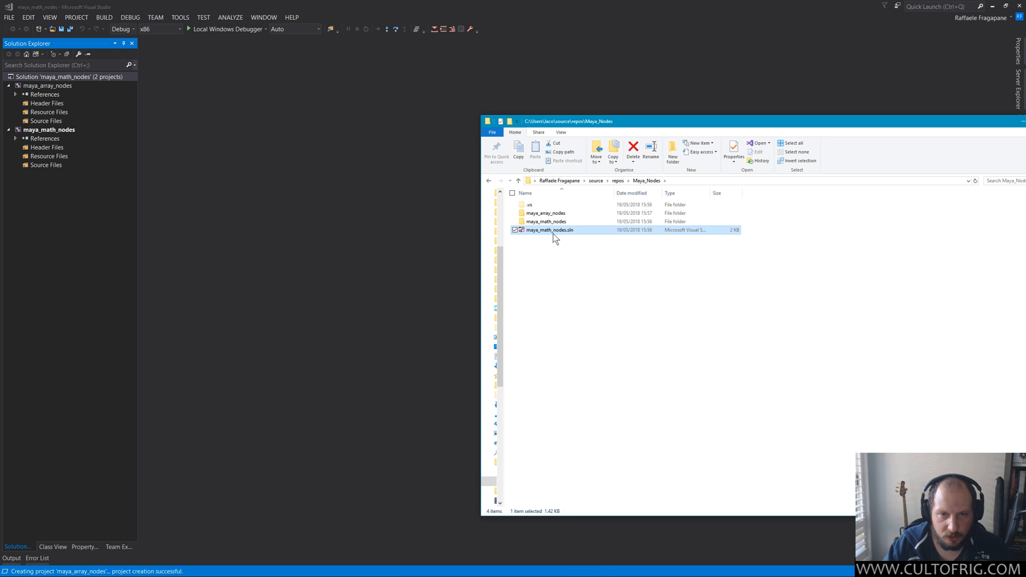
mouse_move(556, 234)
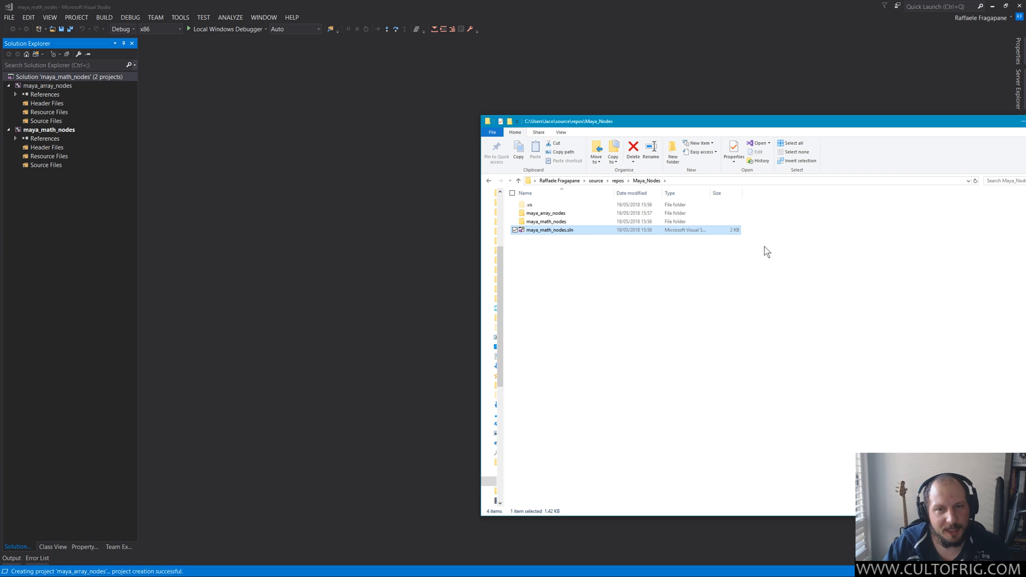
click(545, 213)
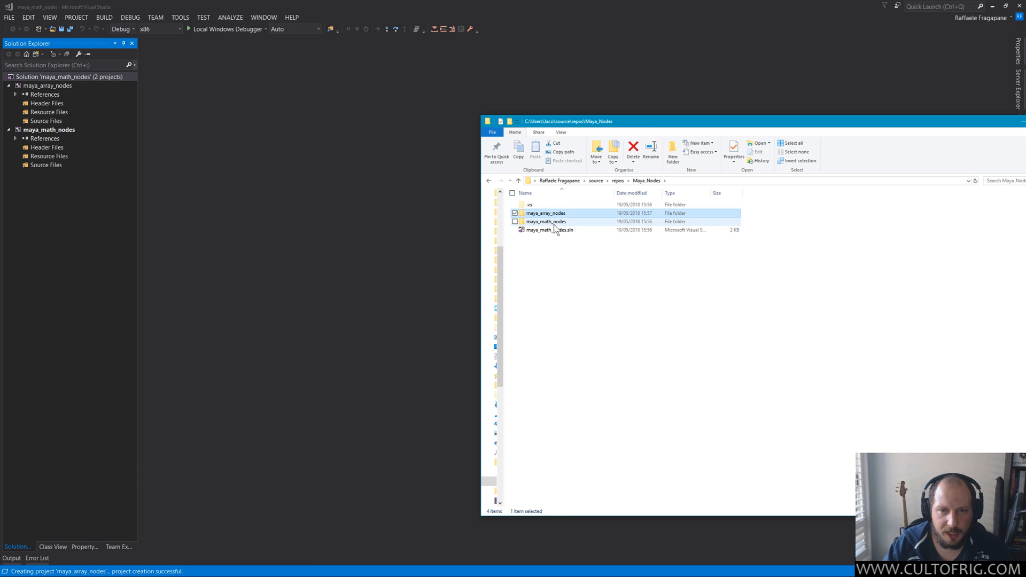
double_click(545, 212)
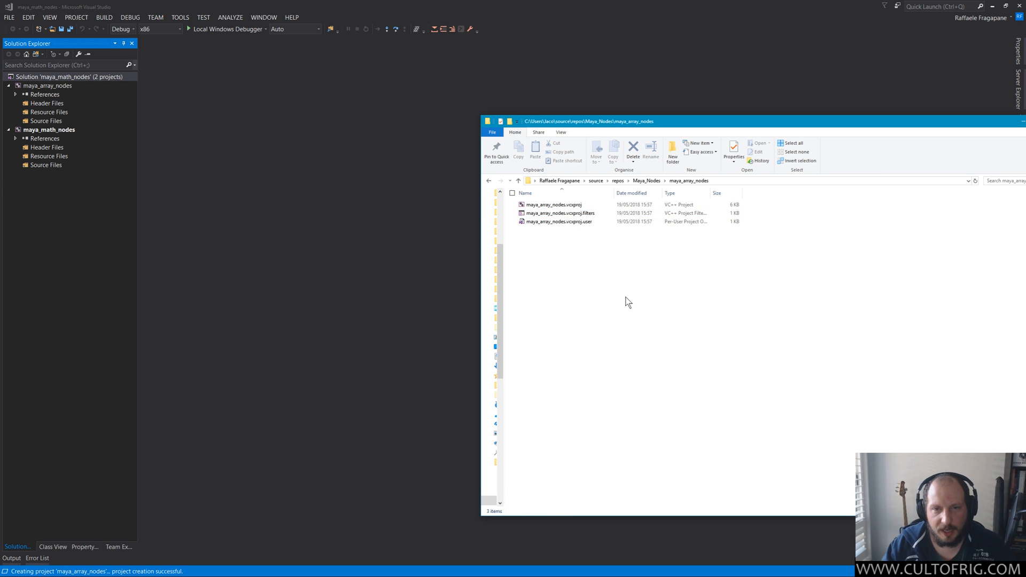
click(558, 221)
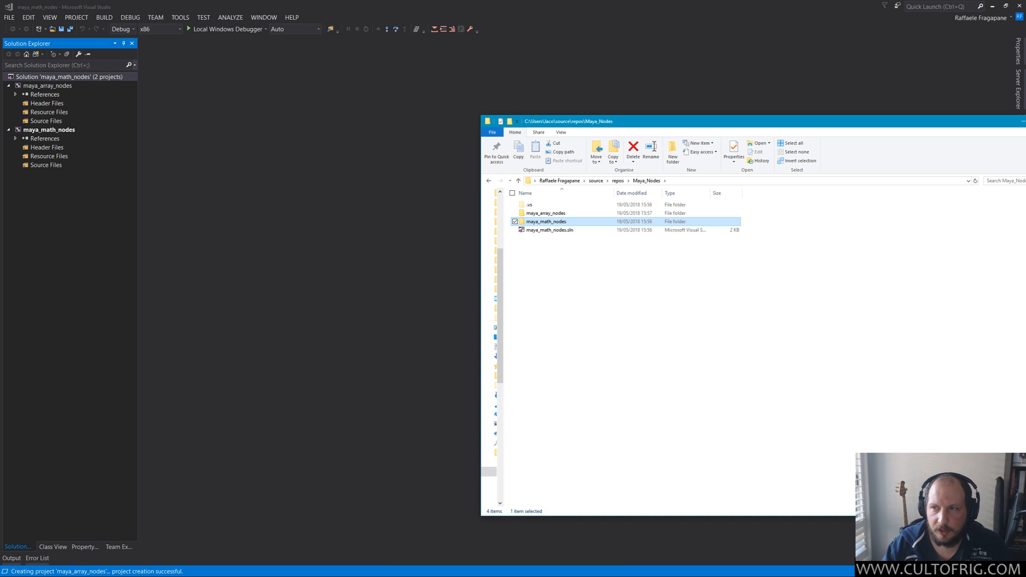
mouse_move(573, 10)
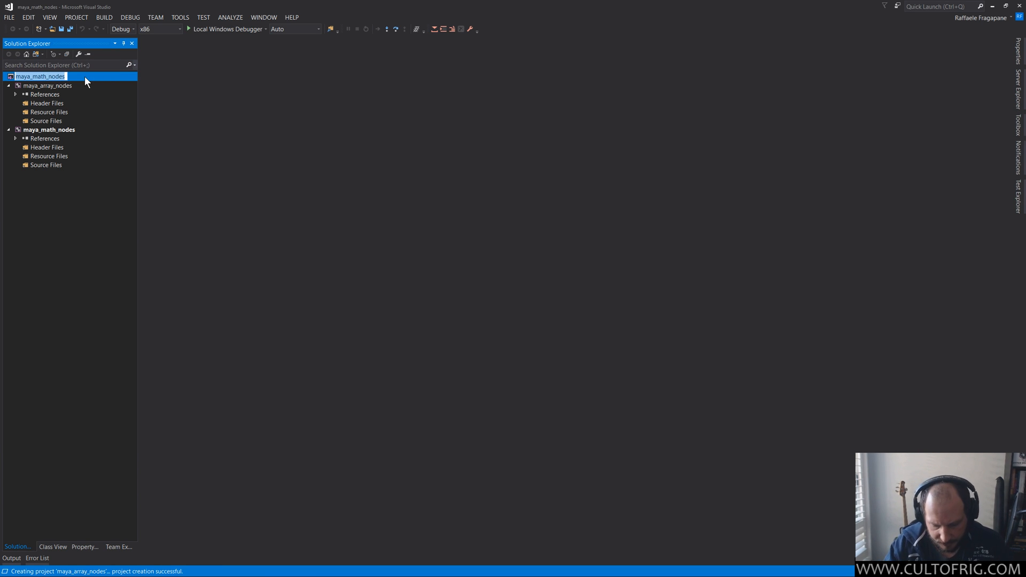
Rename the solution node to Maya_Nodes and bring up File to save Maya_Nodes.sln
text(Maya)
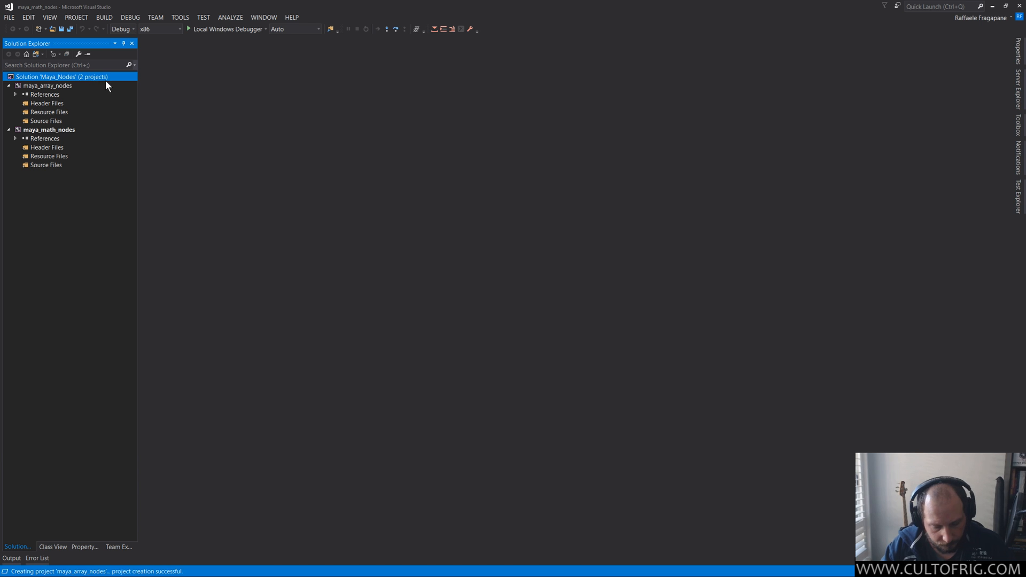
click(9, 17)
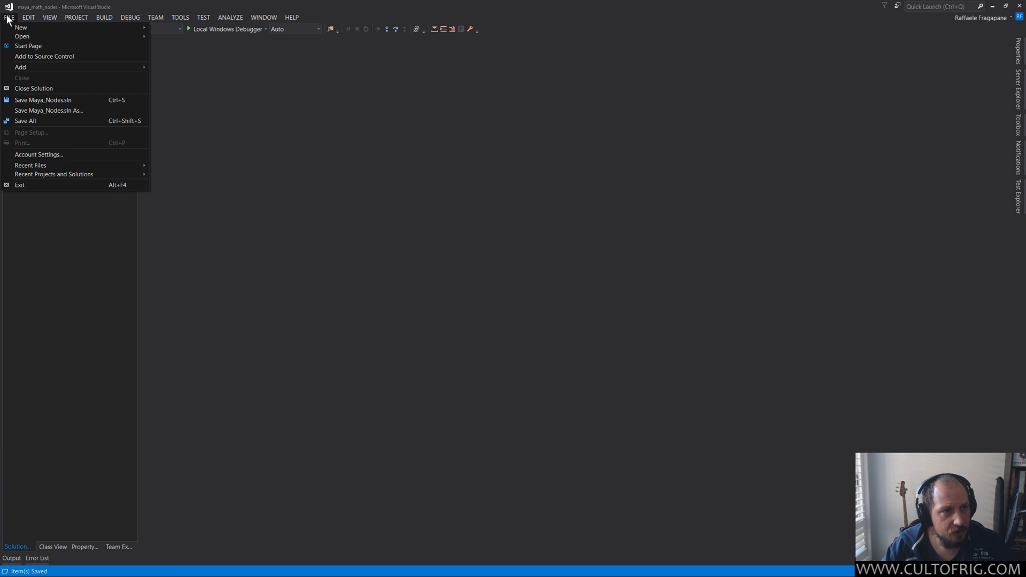
mouse_move(43, 100)
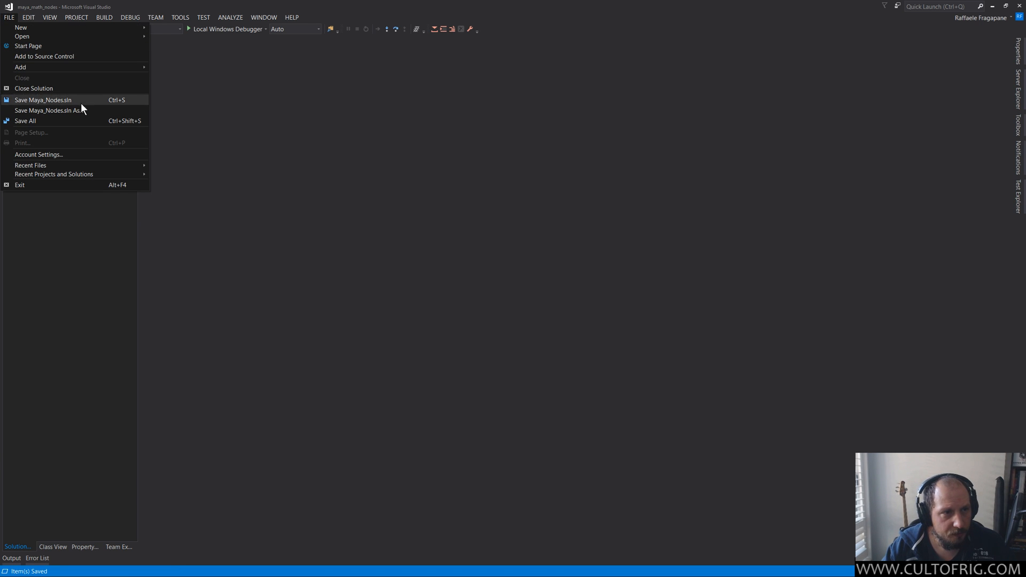
mouse_move(75, 124)
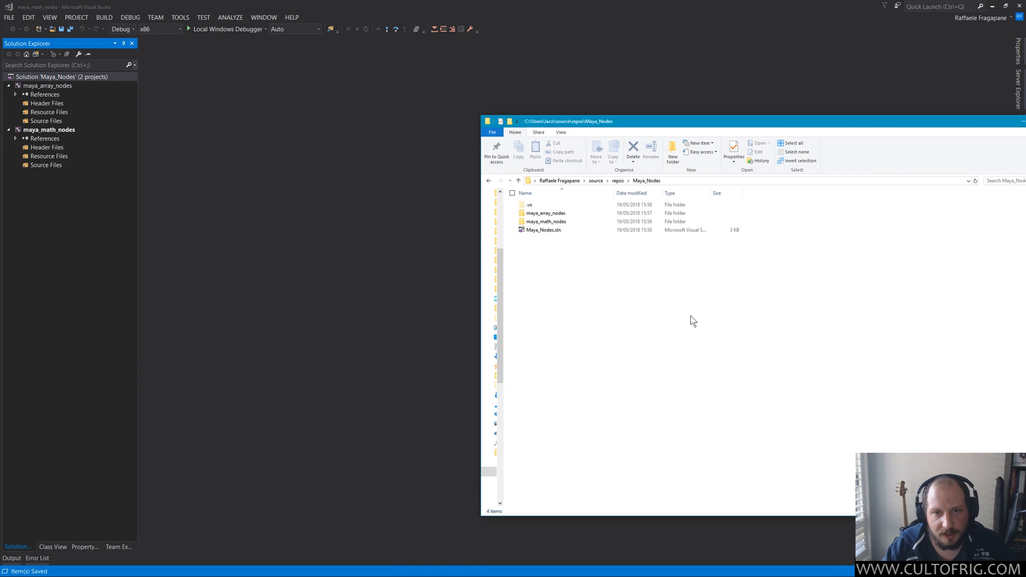
mouse_move(649, 183)
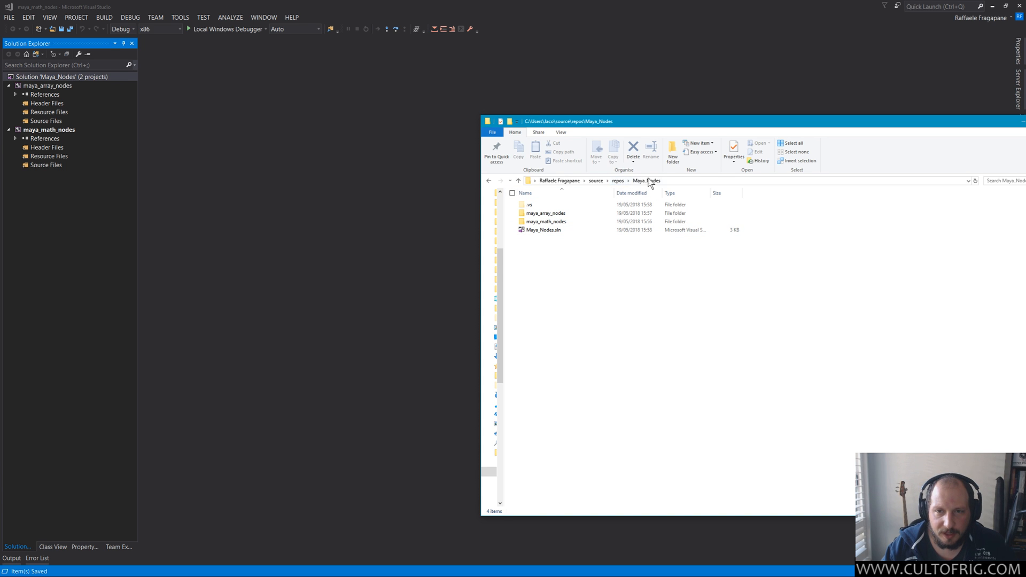
Select Maya_Nodes.sln and both project folders in the Explorer listing
click(544, 230)
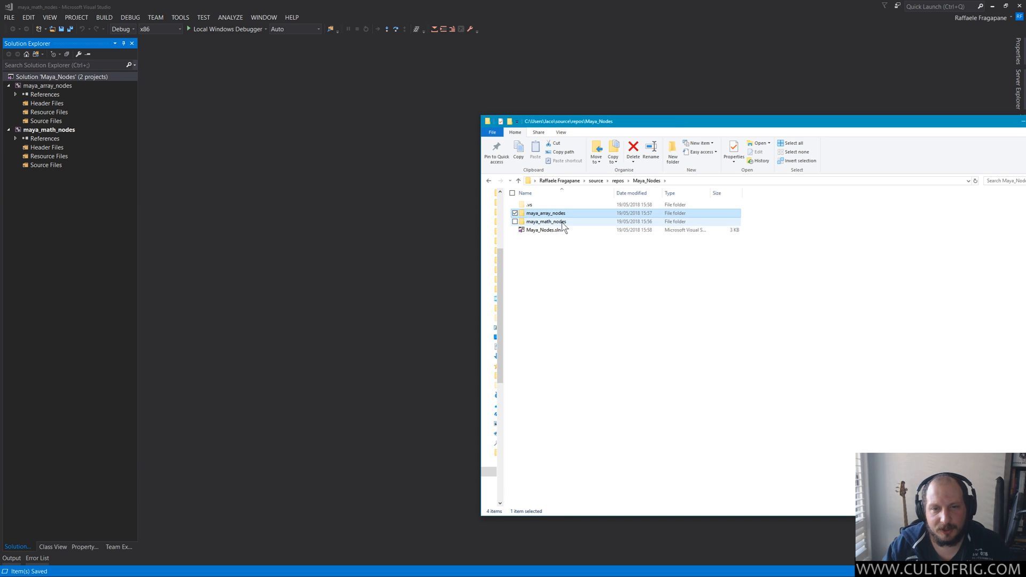
click(546, 221)
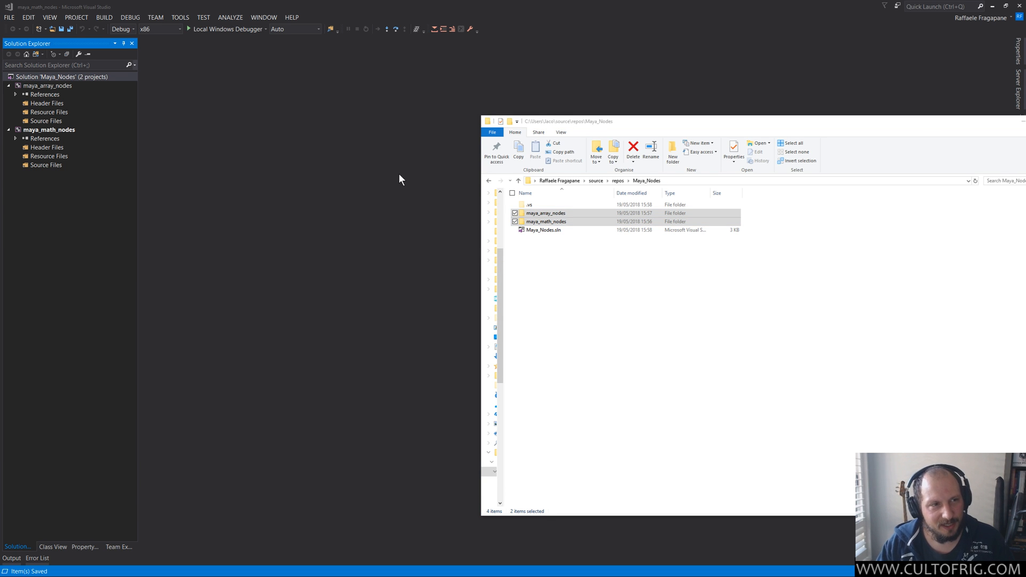
mouse_move(374, 403)
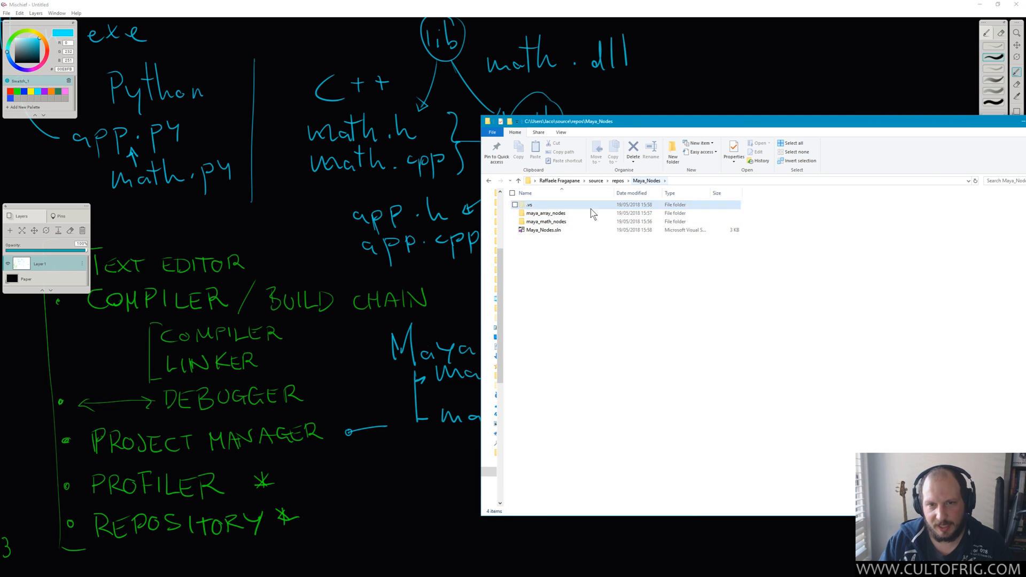
click(546, 221)
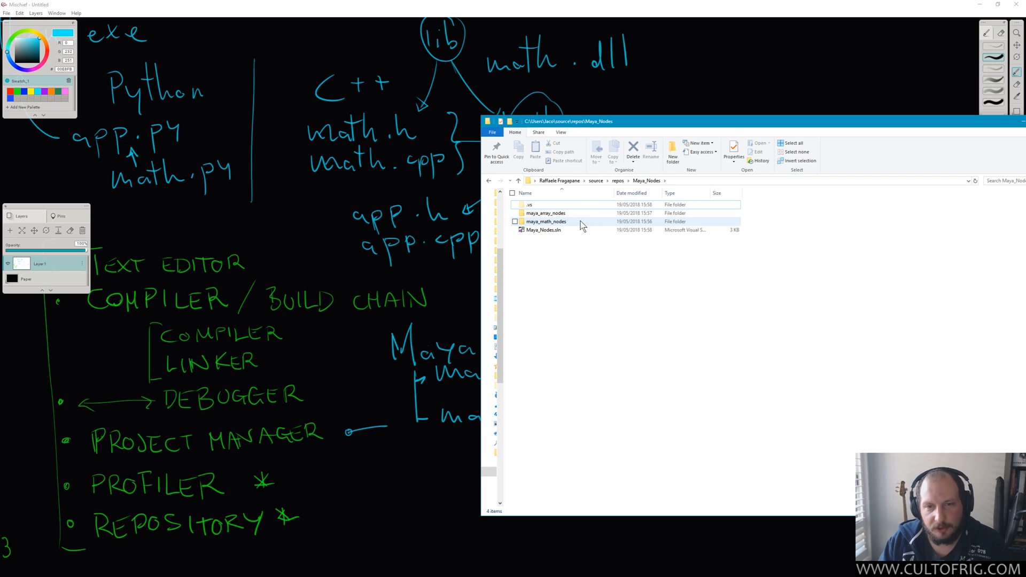
click(545, 213)
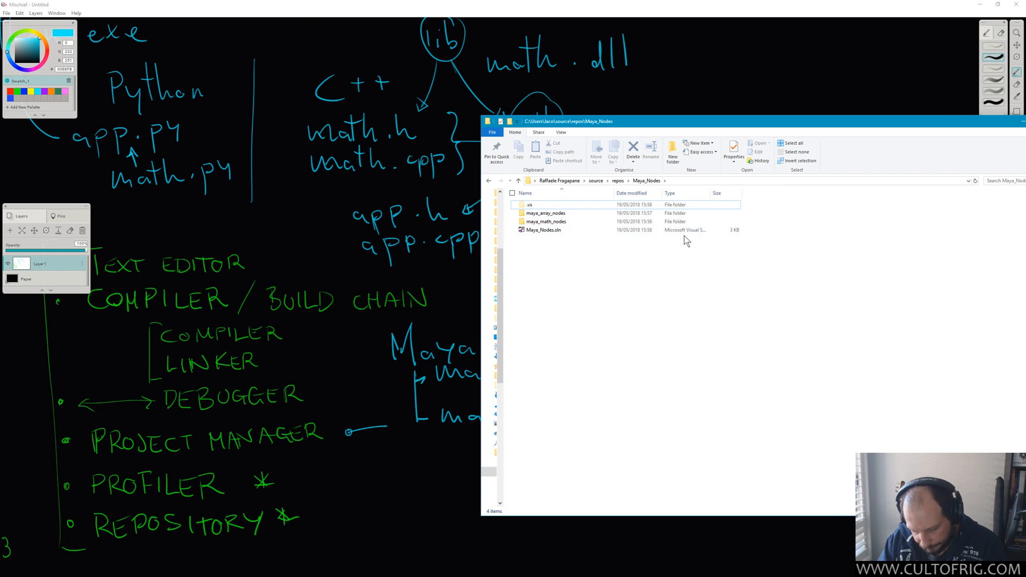
click(546, 213)
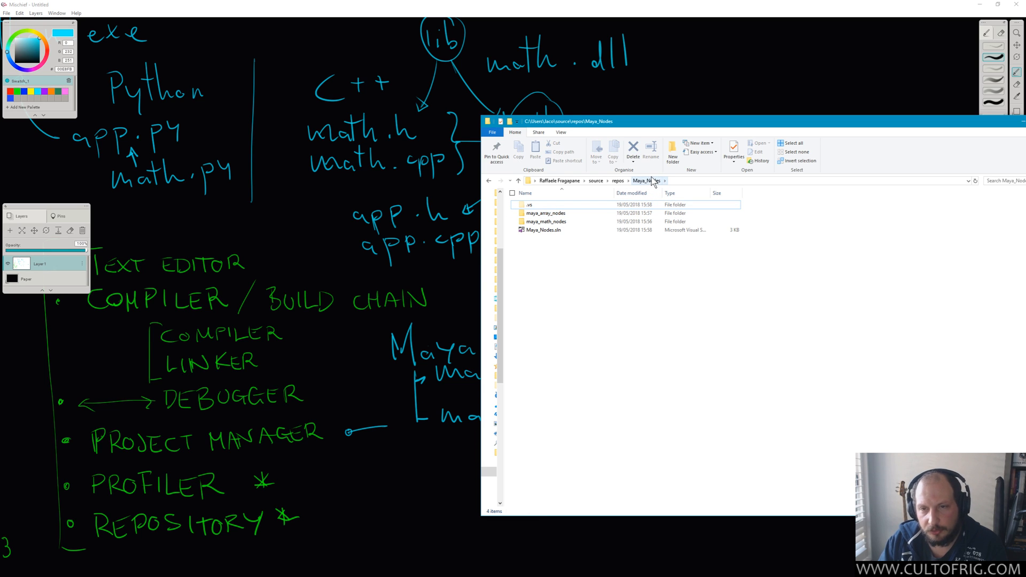
mouse_move(654, 181)
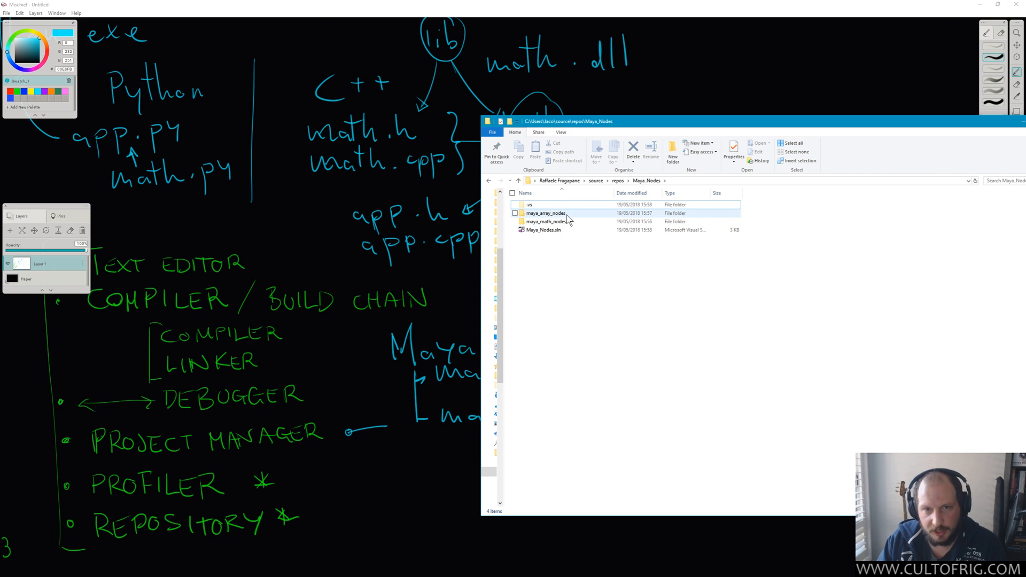
click(546, 222)
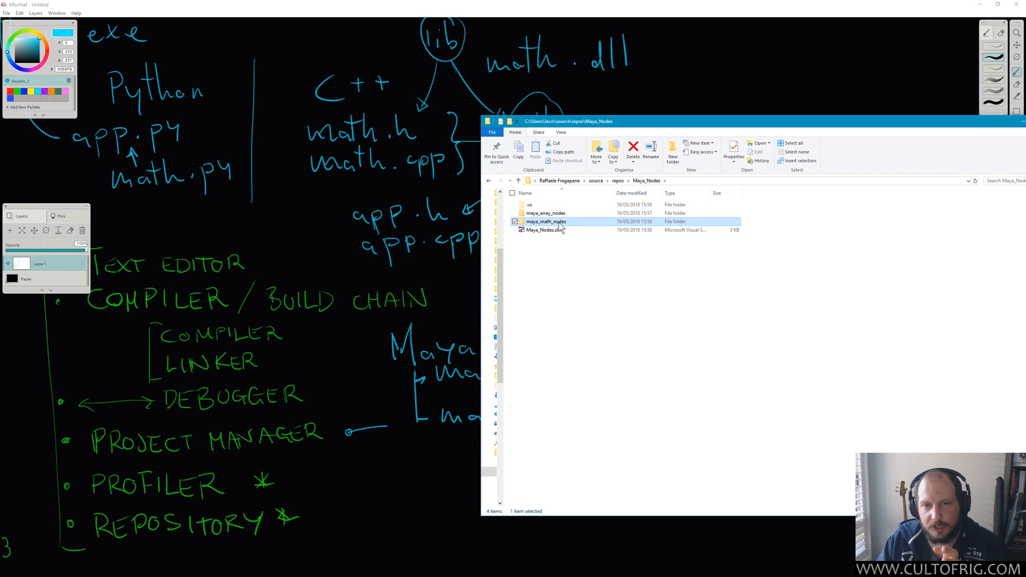
double_click(546, 221)
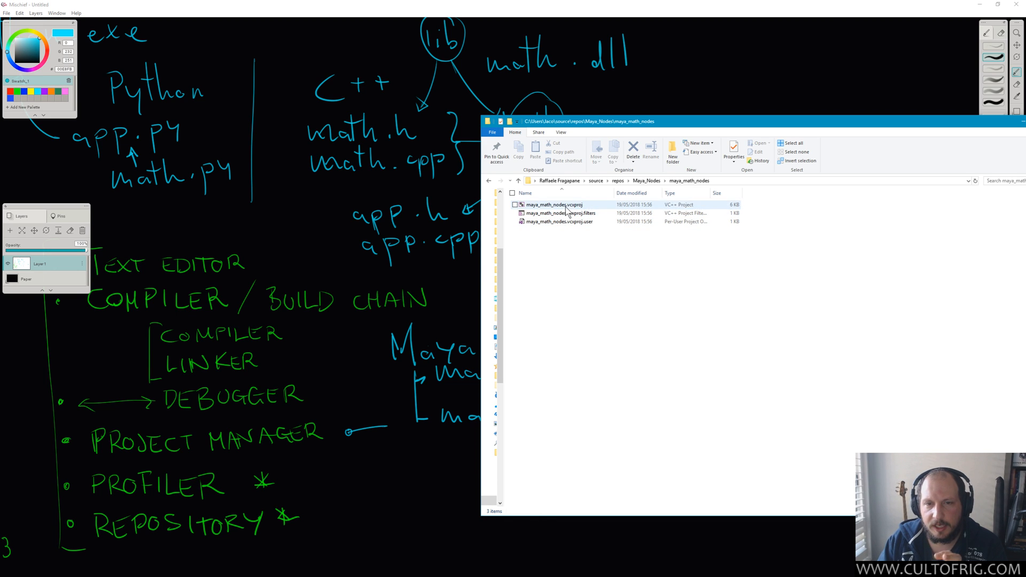
click(553, 204)
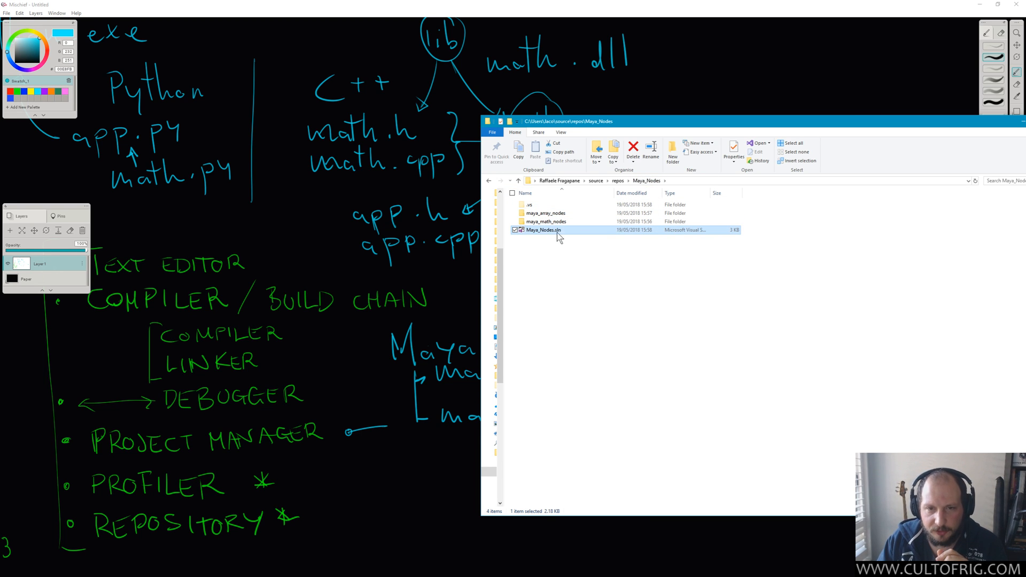
mouse_move(542, 230)
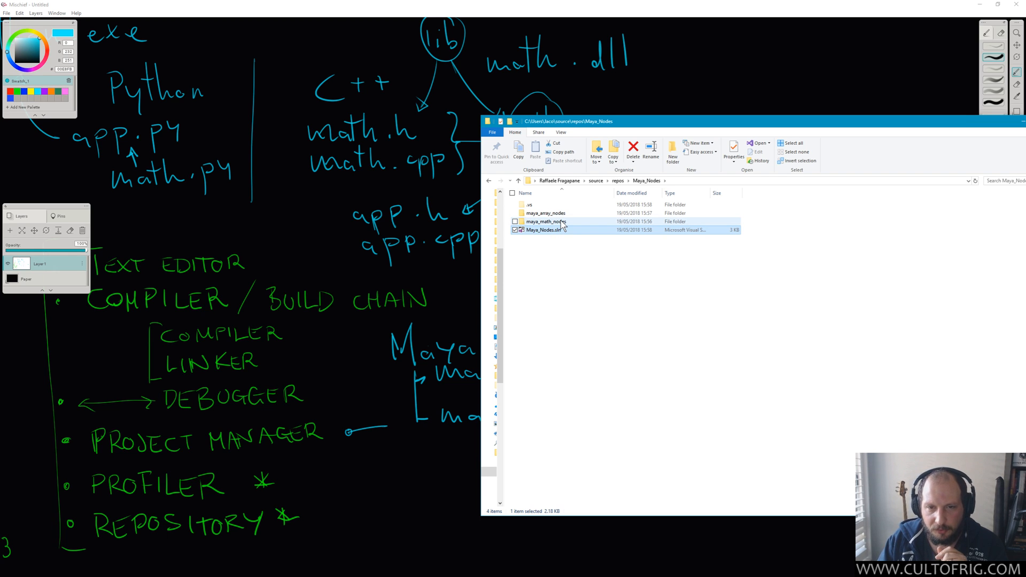
click(545, 221)
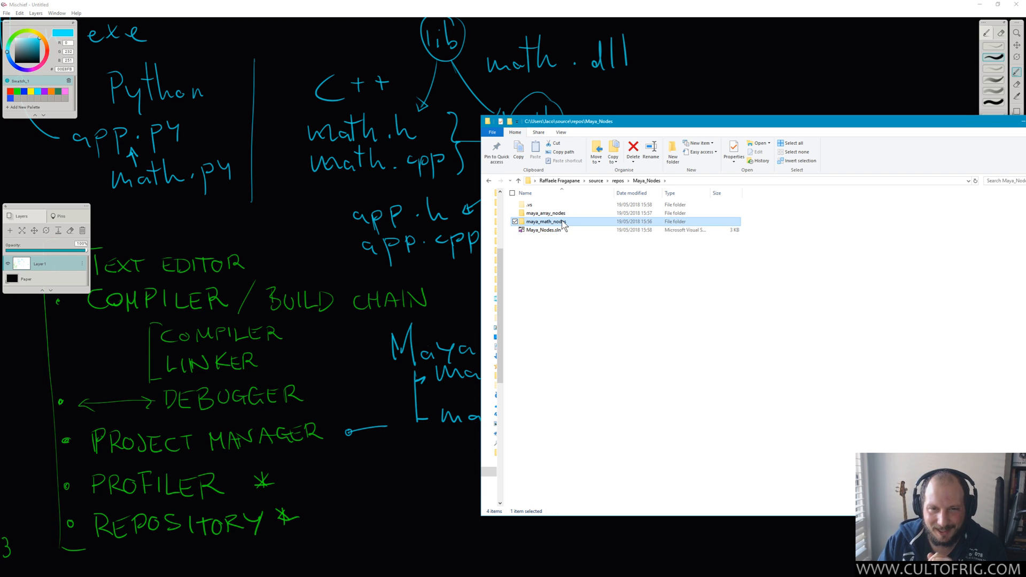
click(545, 213)
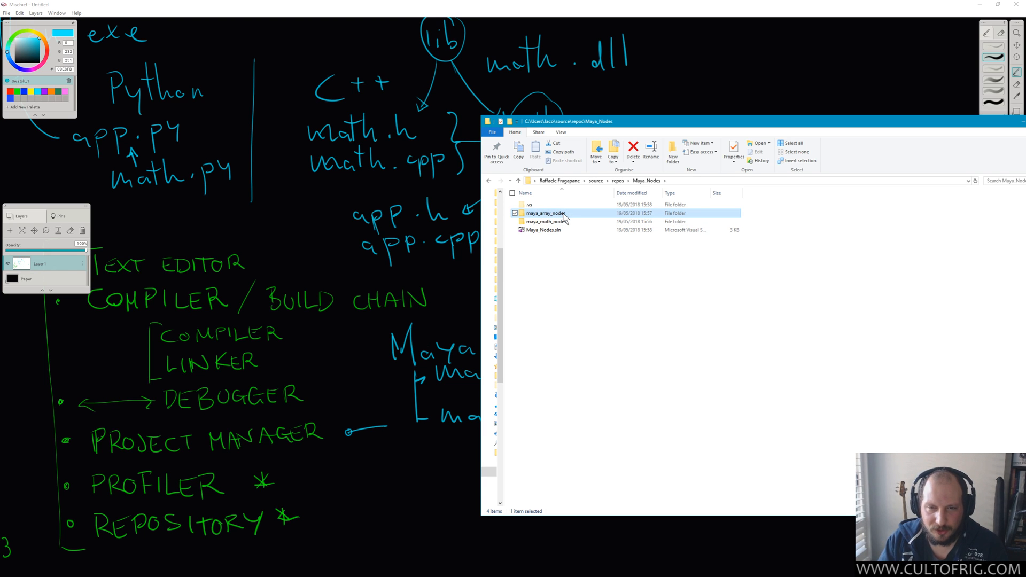
mouse_move(572, 217)
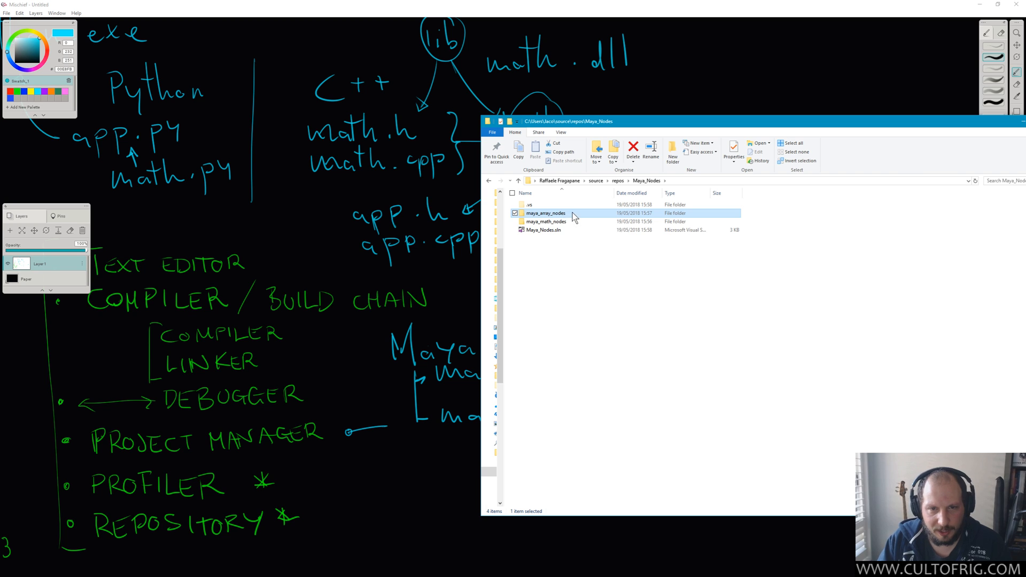
double_click(543, 230)
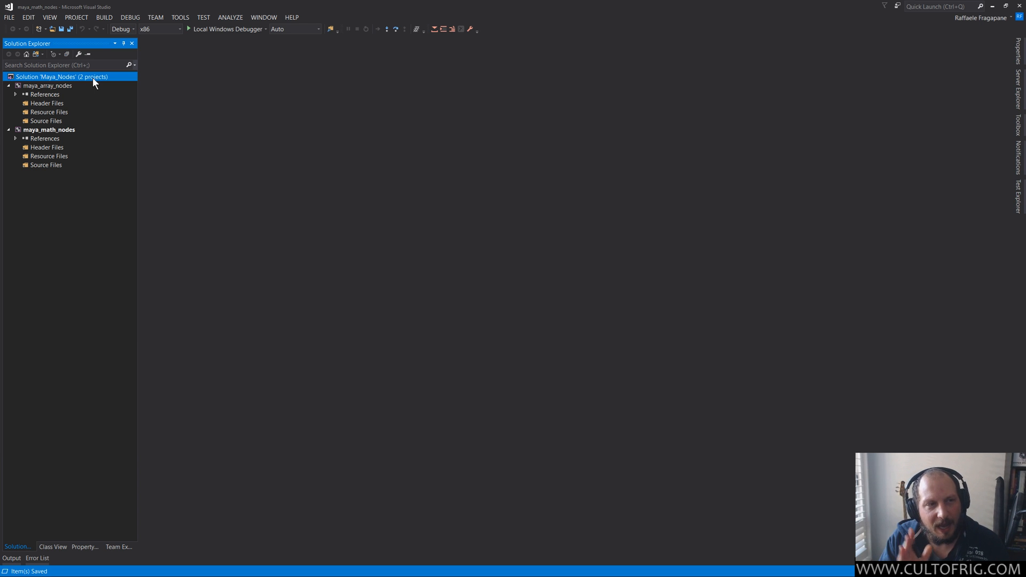
mouse_move(89, 80)
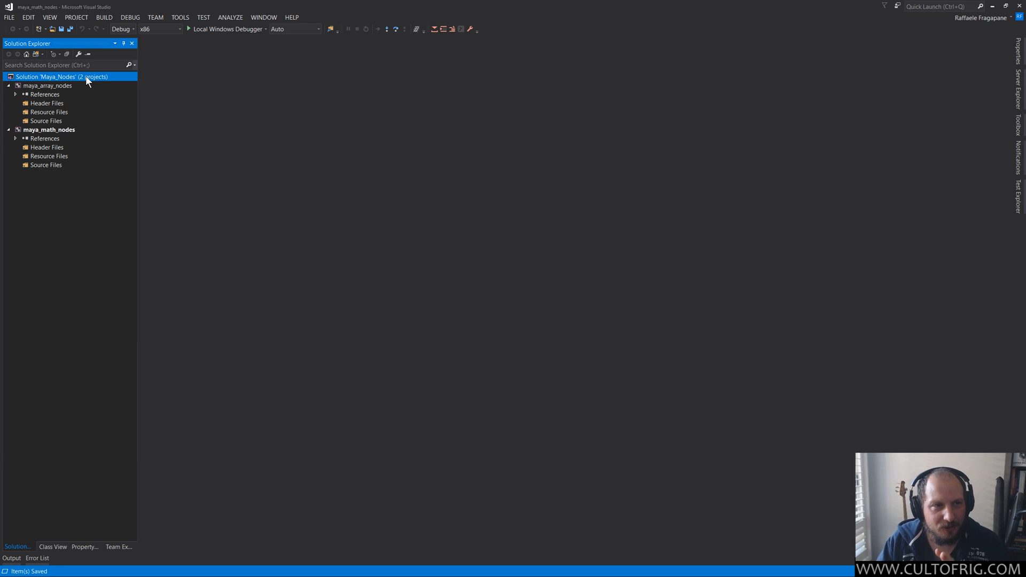
Build the maya_array_nodes project from Solution Explorer until Build succeeded
double_click(61, 76)
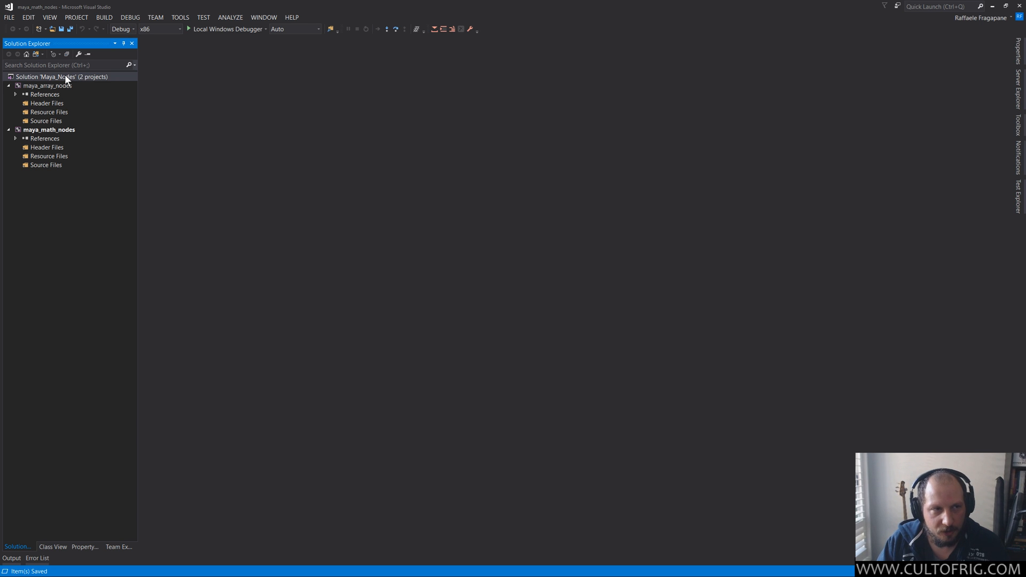
click(60, 77)
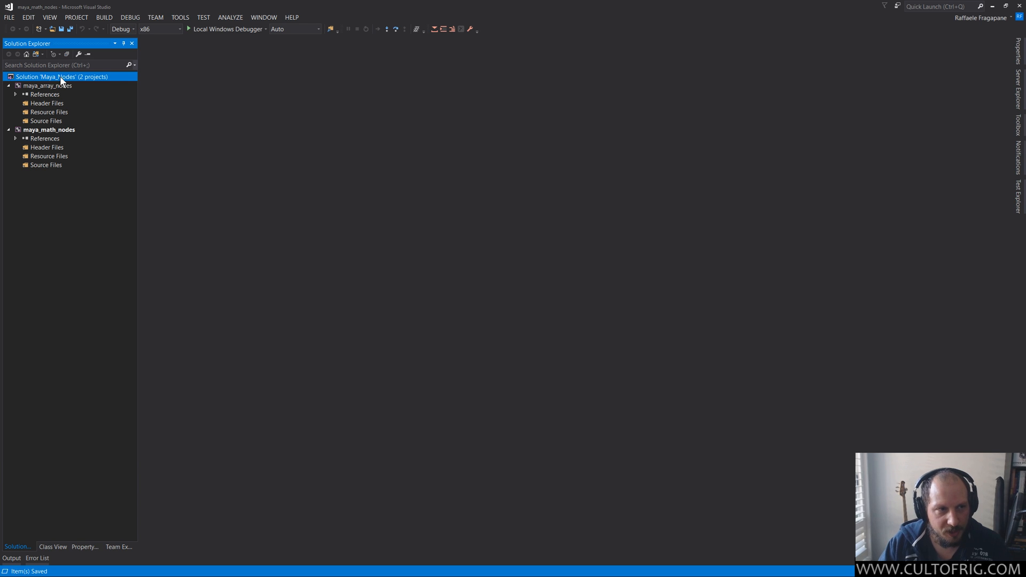
click(10, 17)
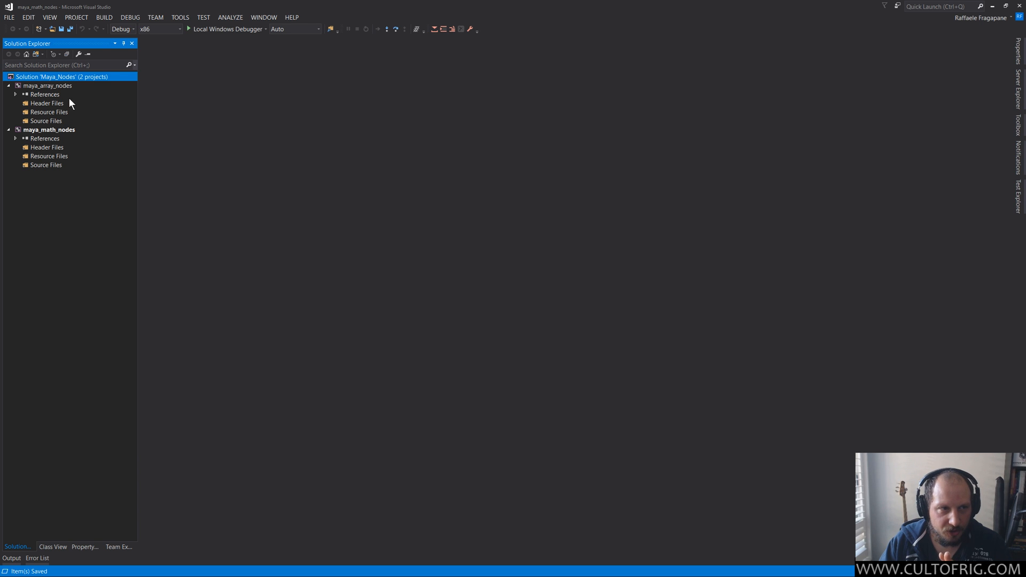
right_click(47, 85)
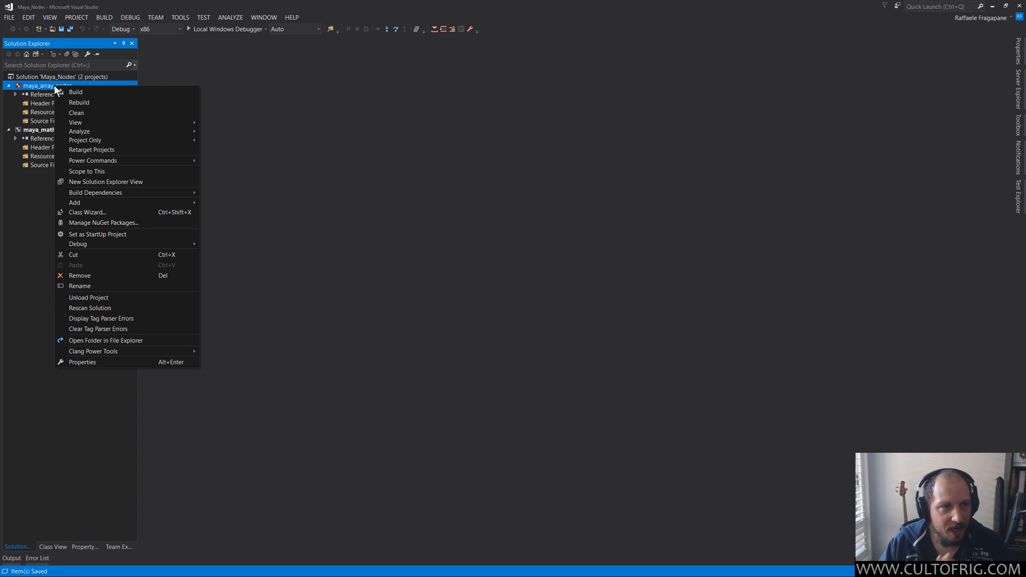
click(75, 92)
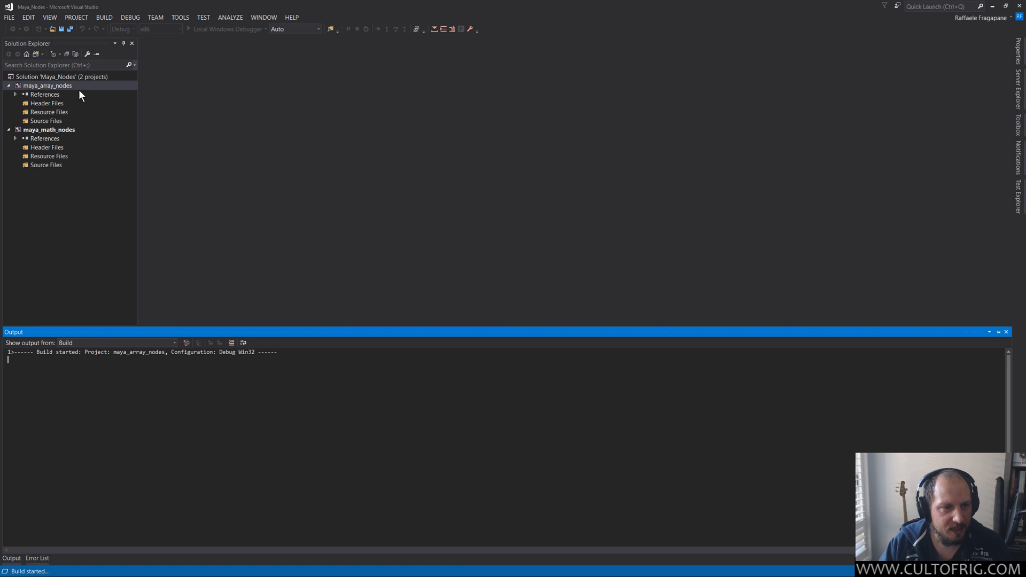
click(50, 130)
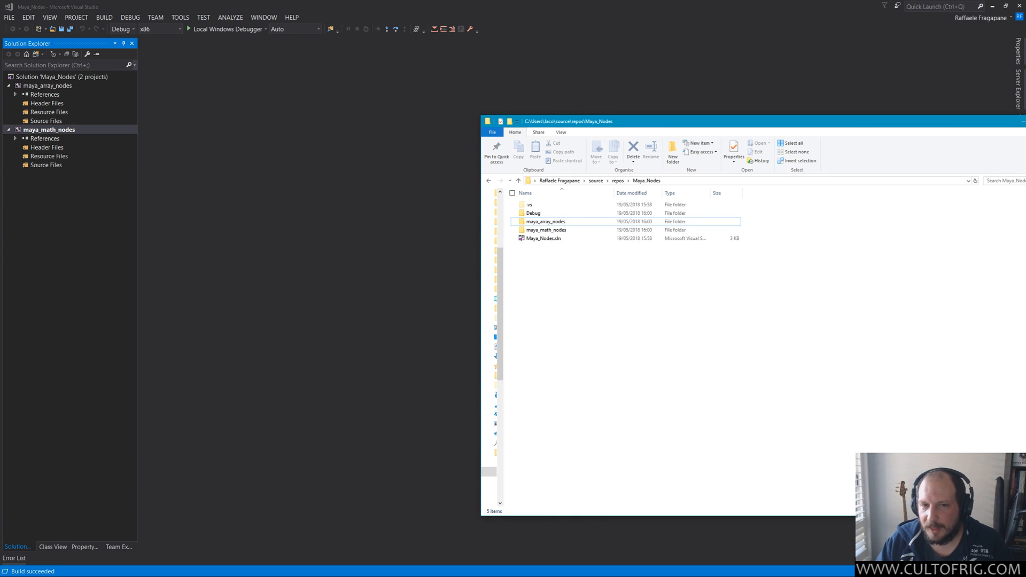
mouse_move(659, 203)
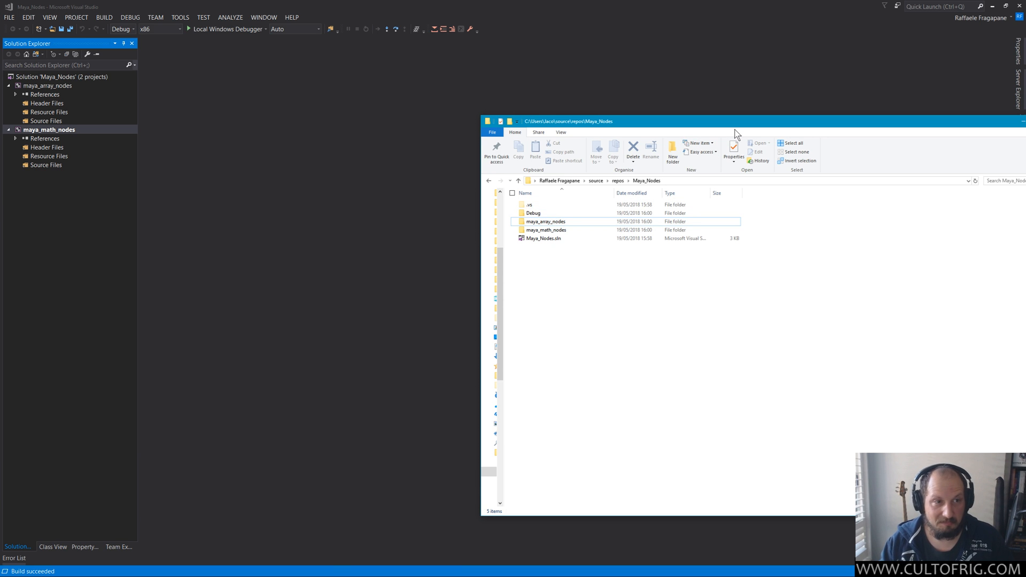
mouse_move(695, 126)
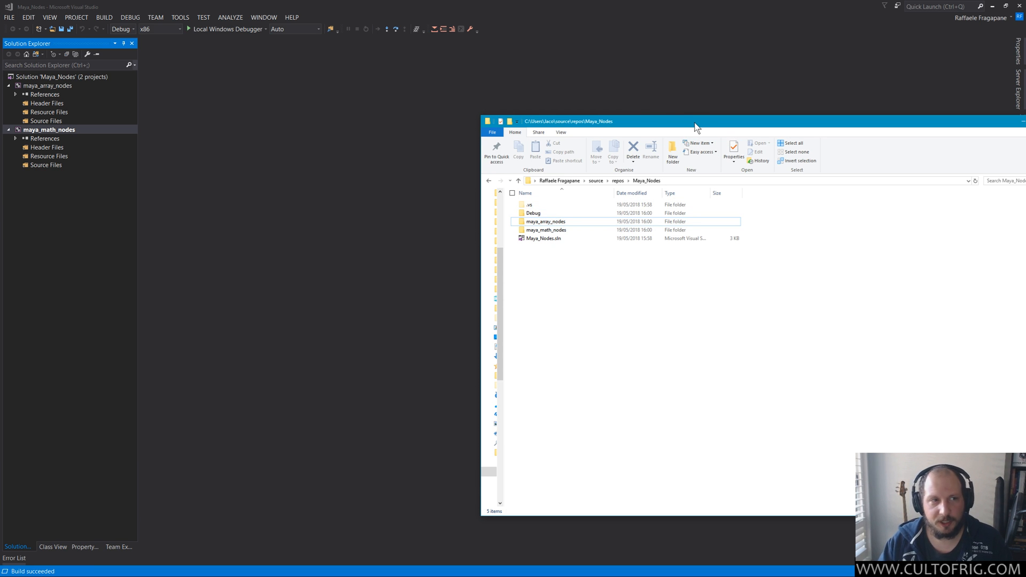
Switch back to the Mischief notes and underline maya-math-nodes.dll in the sketch
key(Win+Tab)
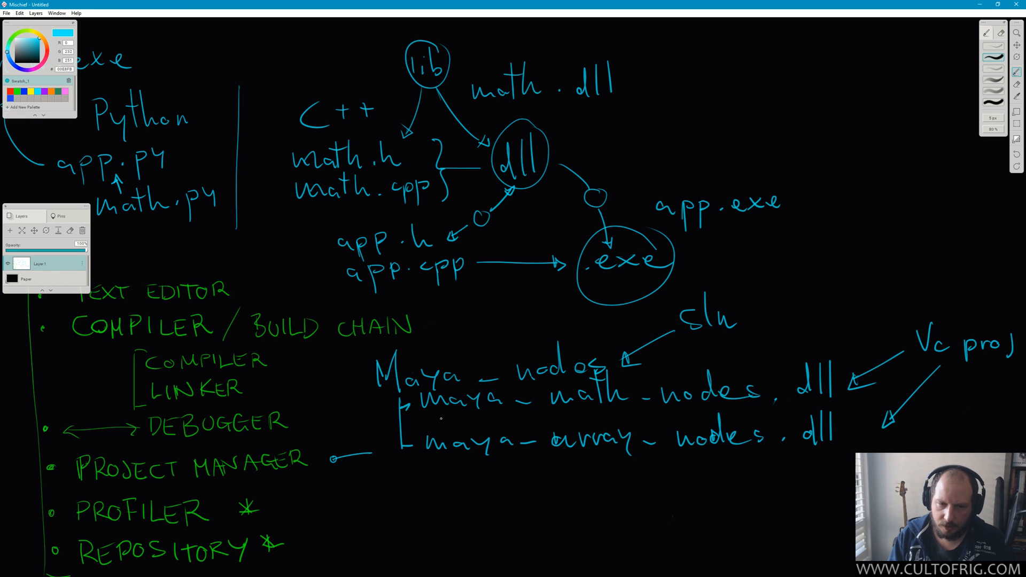
drag(438, 420, 752, 413)
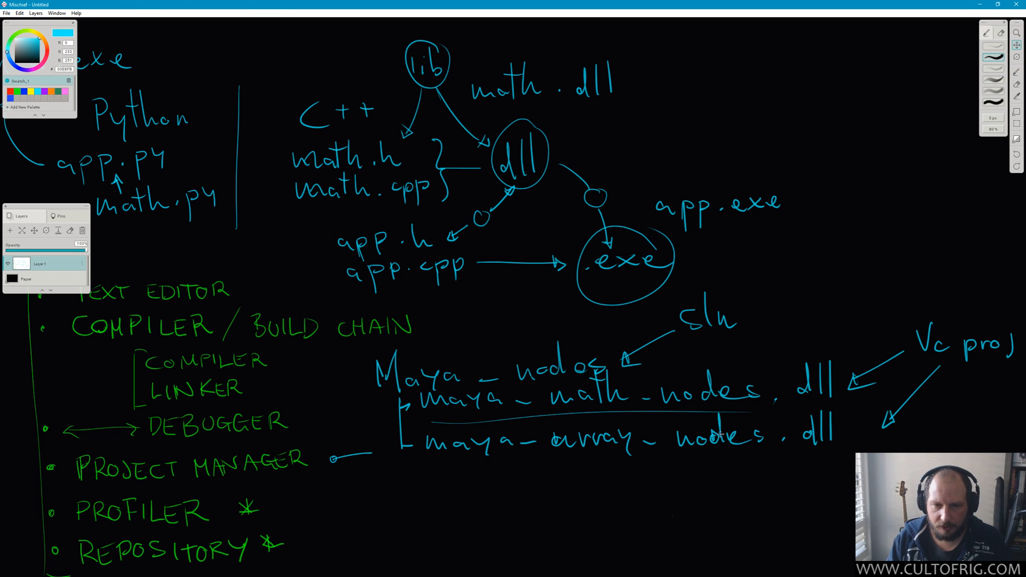